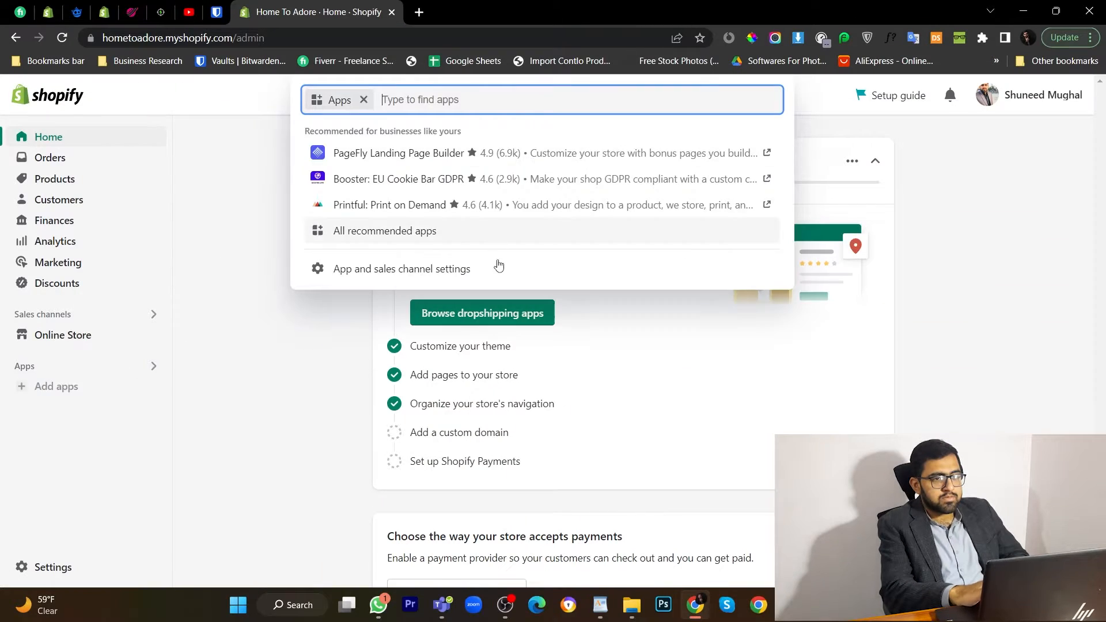
# Step: Search the Shopify App Store for 'tt reviews' from Apps and sales channels settings
pyautogui.click(401, 269)
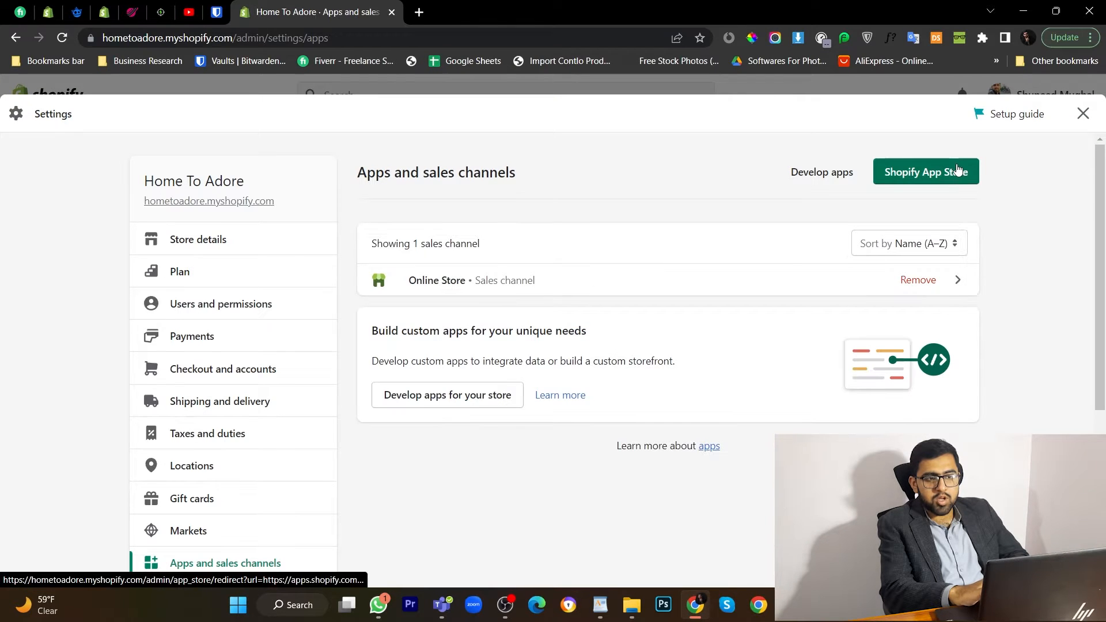
pyautogui.click(925, 171)
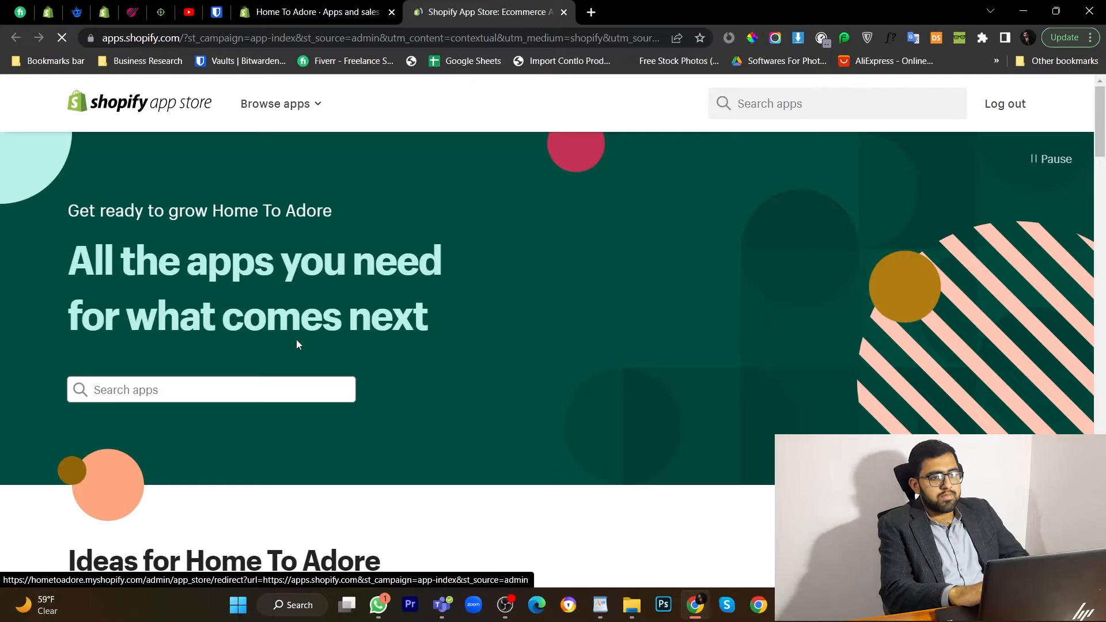
pyautogui.click(212, 389)
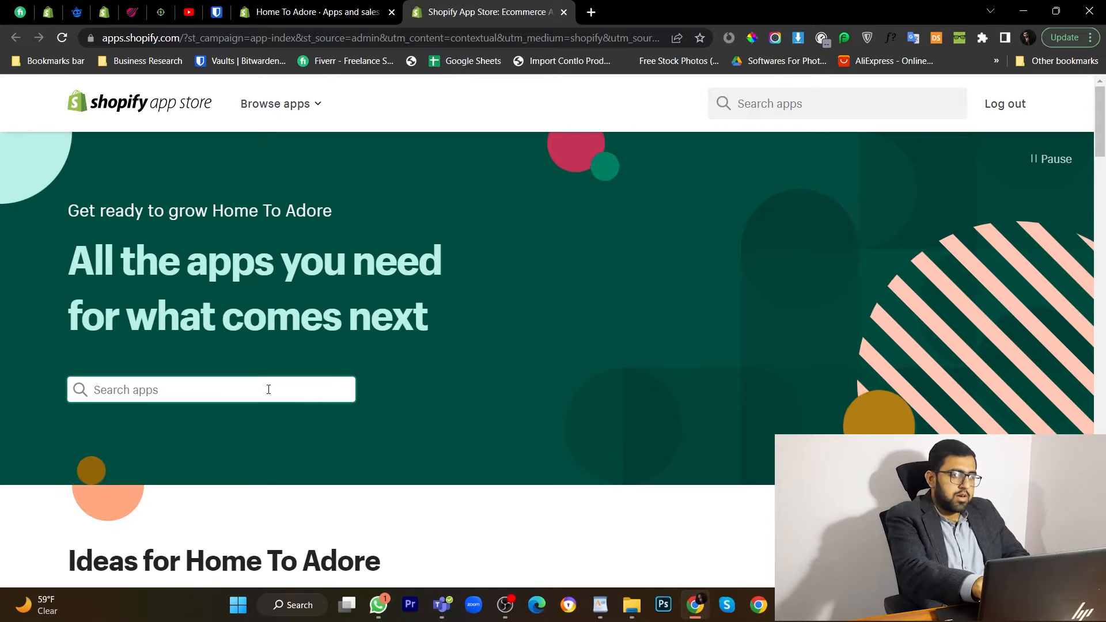
pyautogui.write('tt rev')
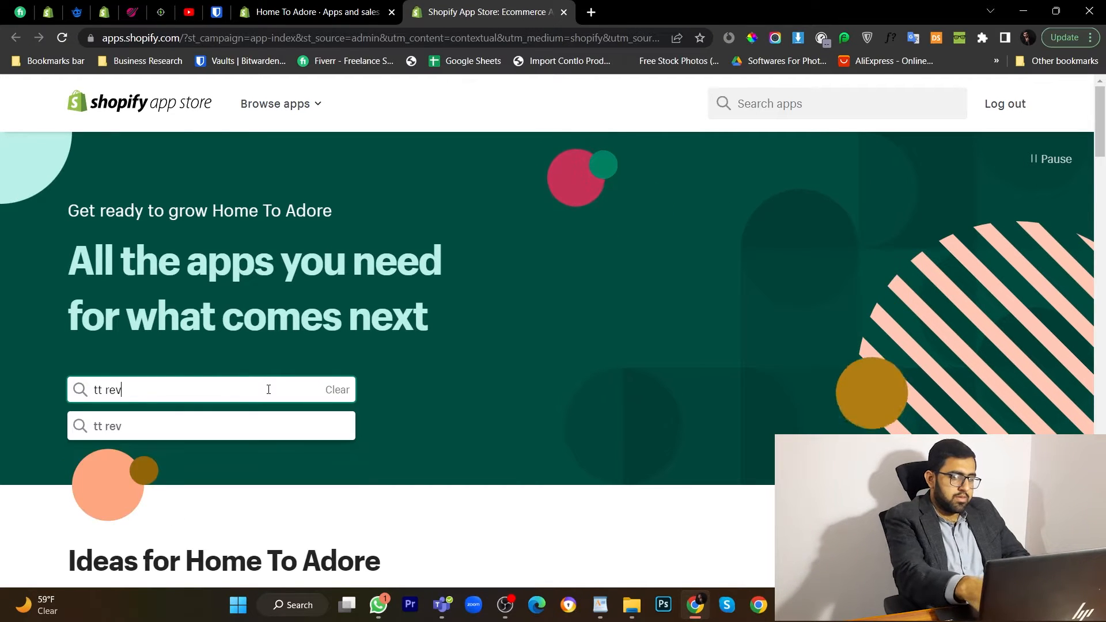
pyautogui.write('iews')
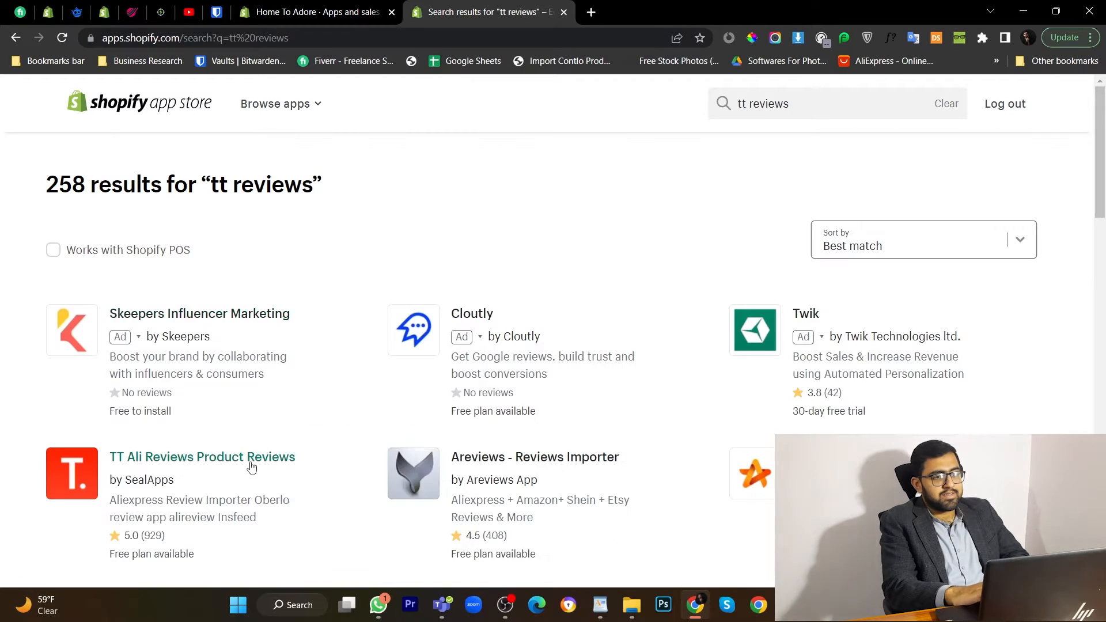
# Step: Add and install the TT Ali Reviews Product Reviews app on the store
pyautogui.click(201, 456)
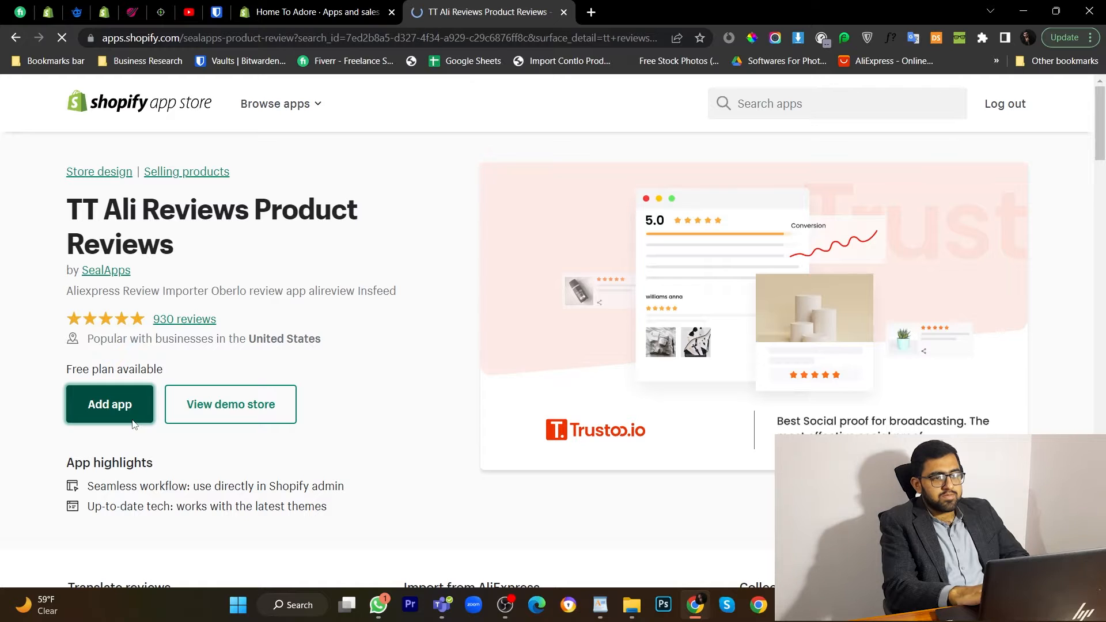
pyautogui.click(110, 405)
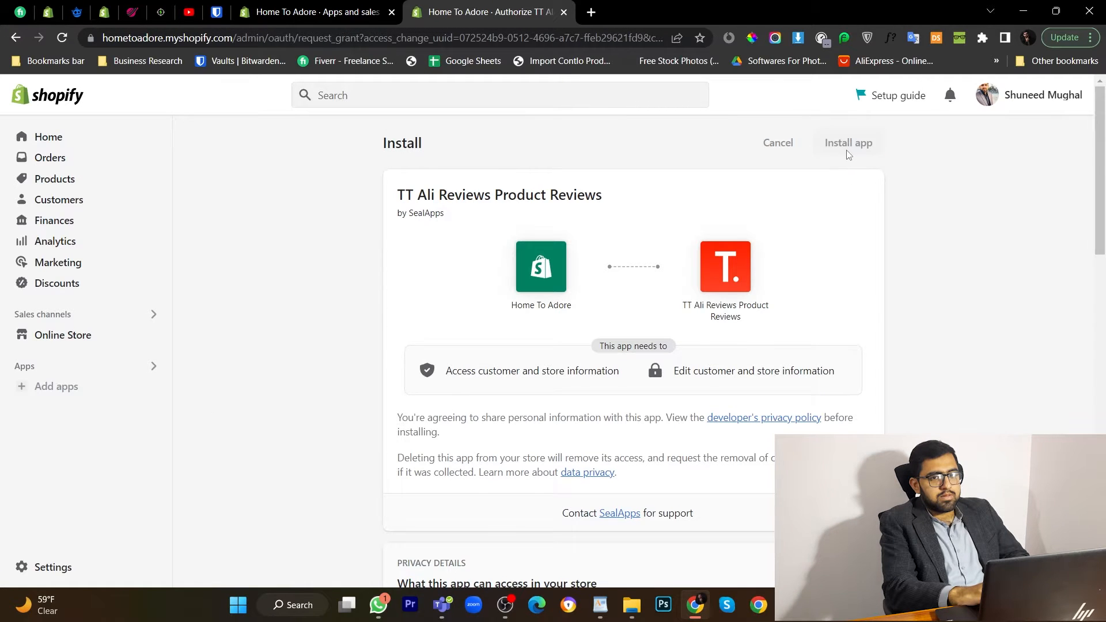
pyautogui.click(847, 143)
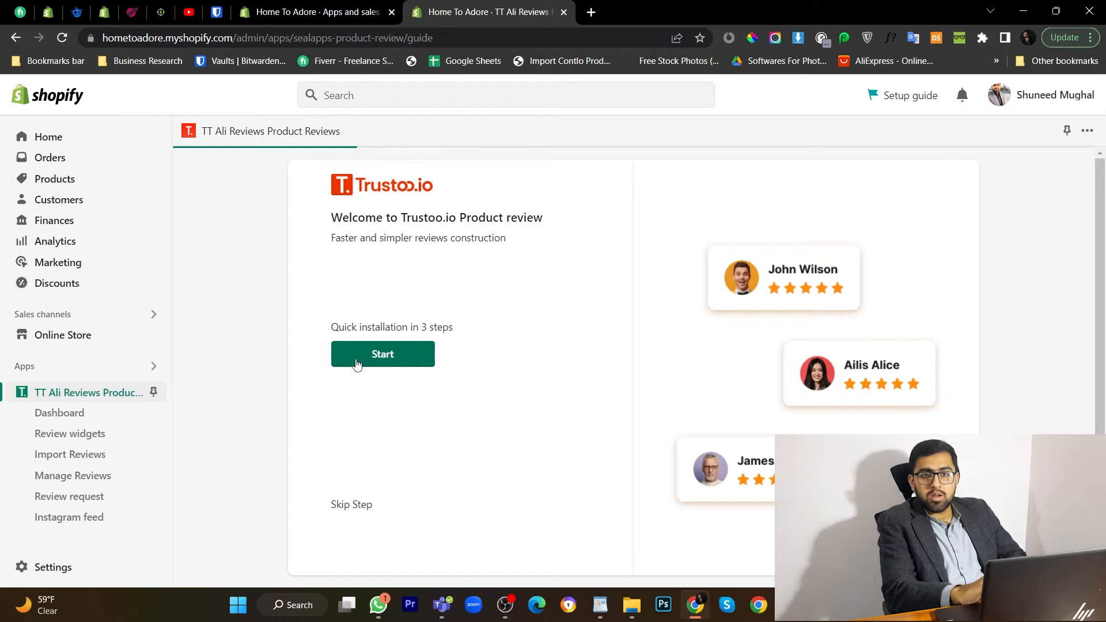
# Step: Start the quick installation guide and set the reviews widget to Grid layout
pyautogui.click(382, 354)
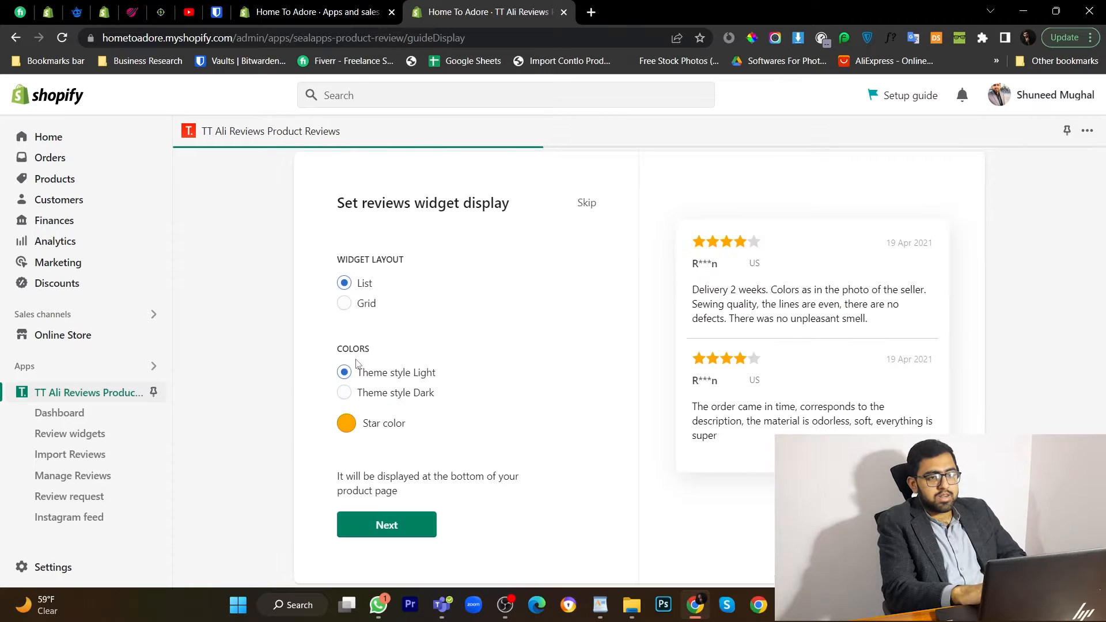
pyautogui.click(343, 303)
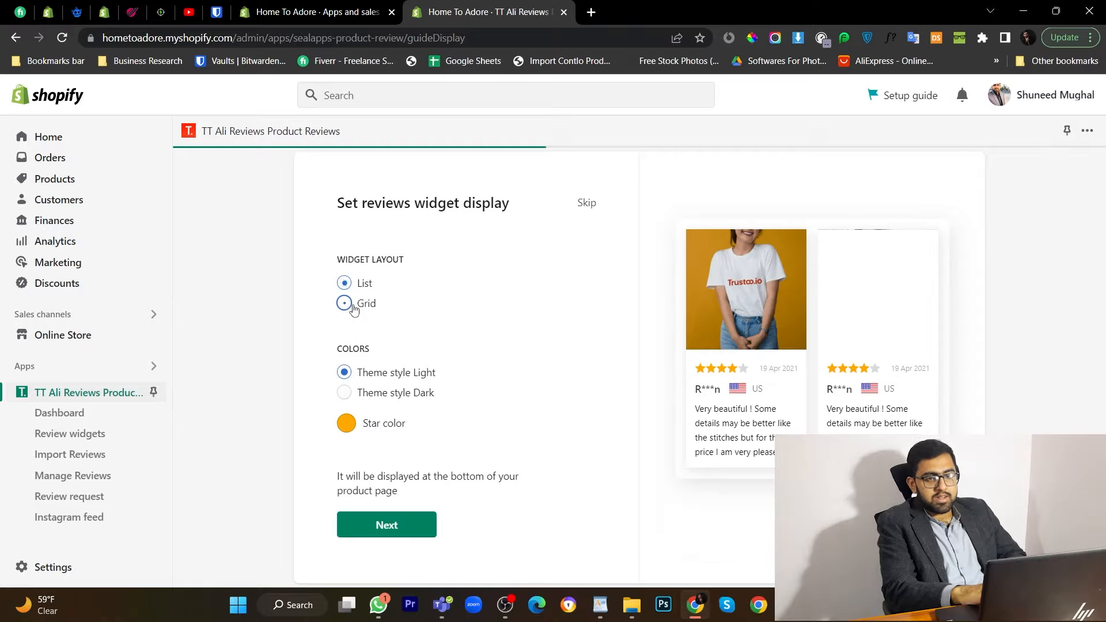
pyautogui.click(344, 302)
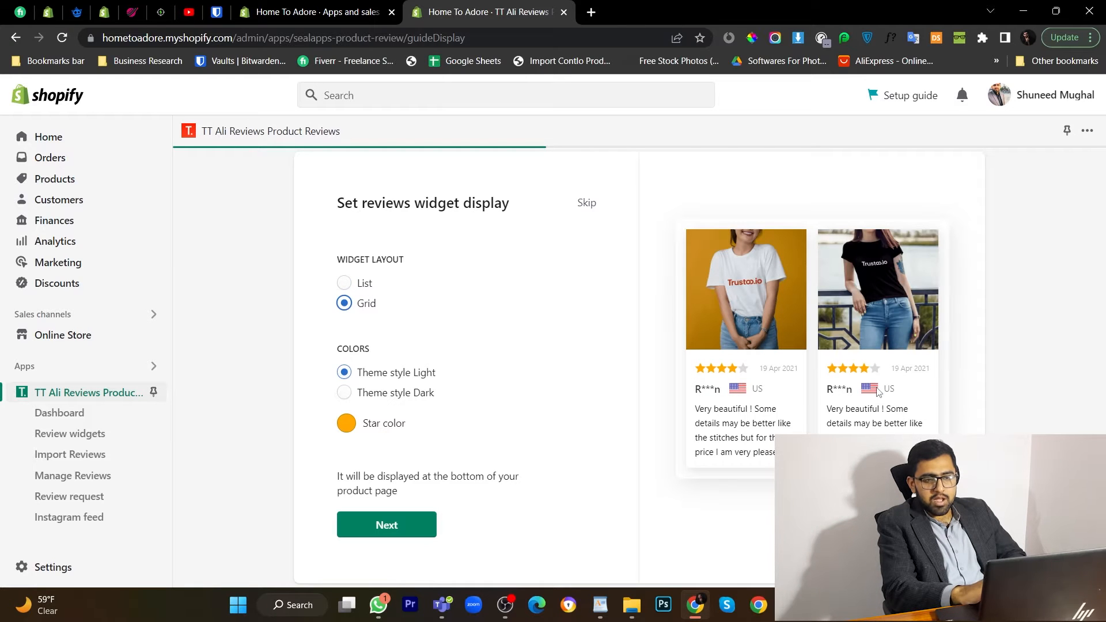
pyautogui.click(386, 524)
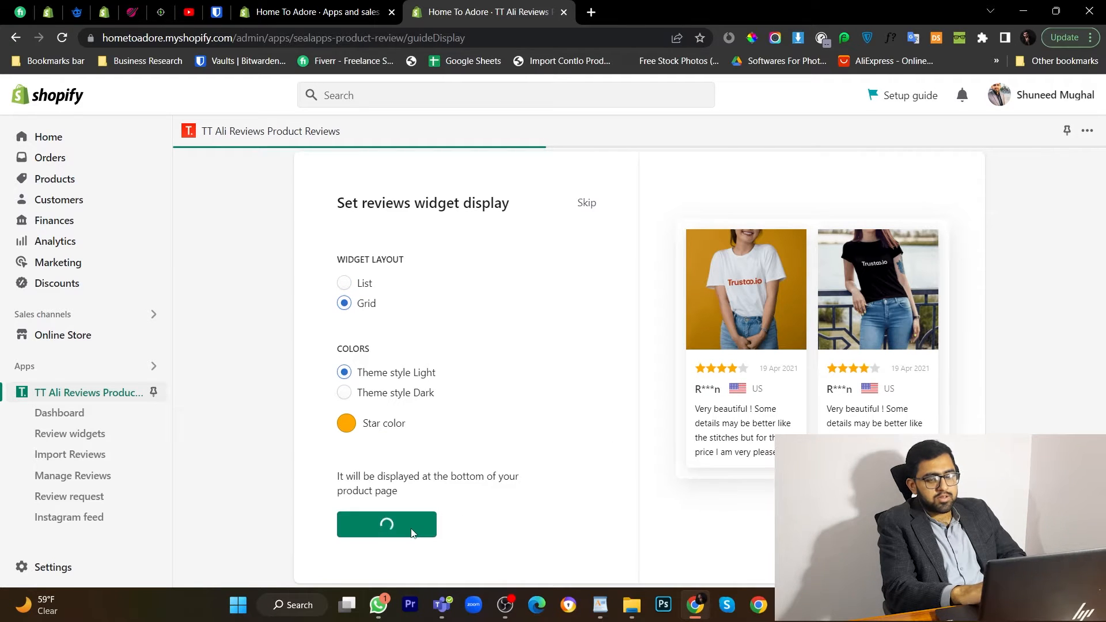
pyautogui.click(386, 524)
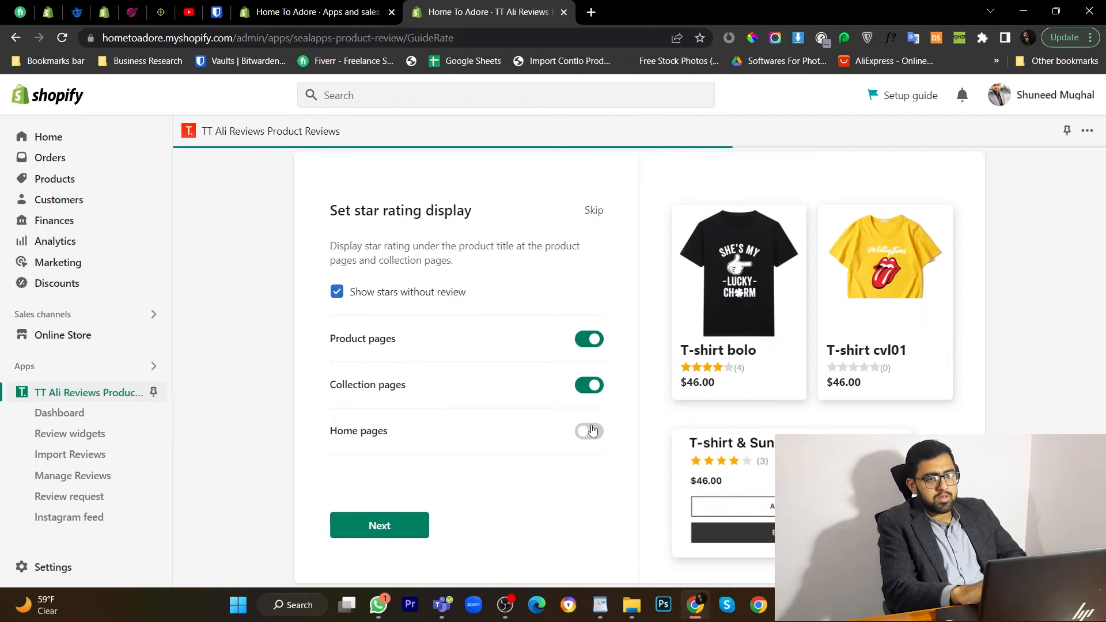
# Step: Show star ratings on home pages, hide stars for products without reviews, and continue
pyautogui.click(588, 431)
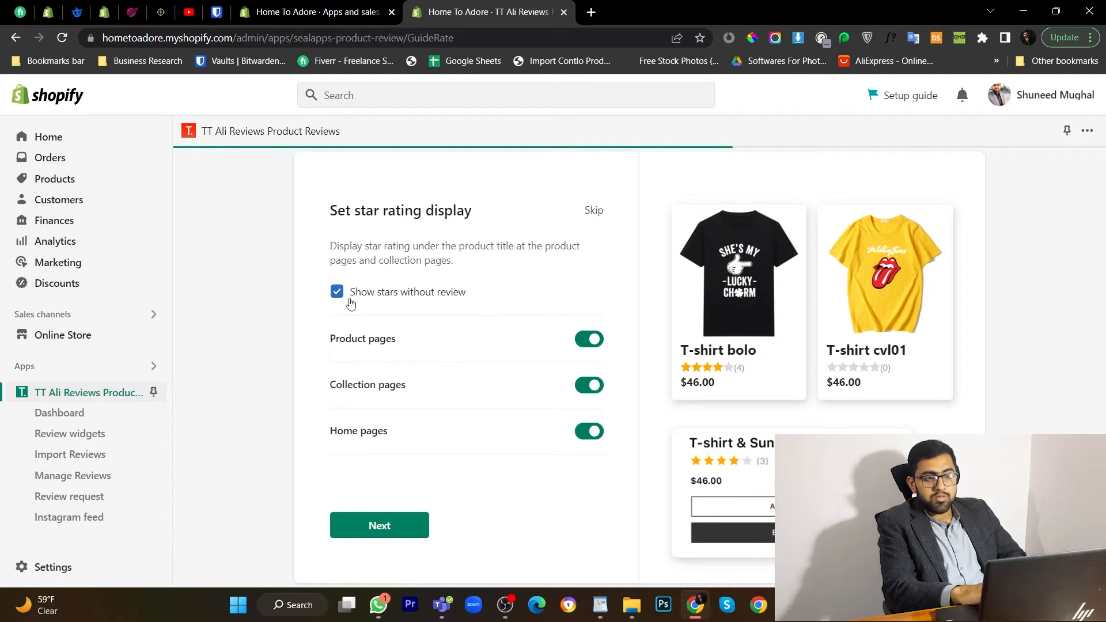
pyautogui.click(336, 291)
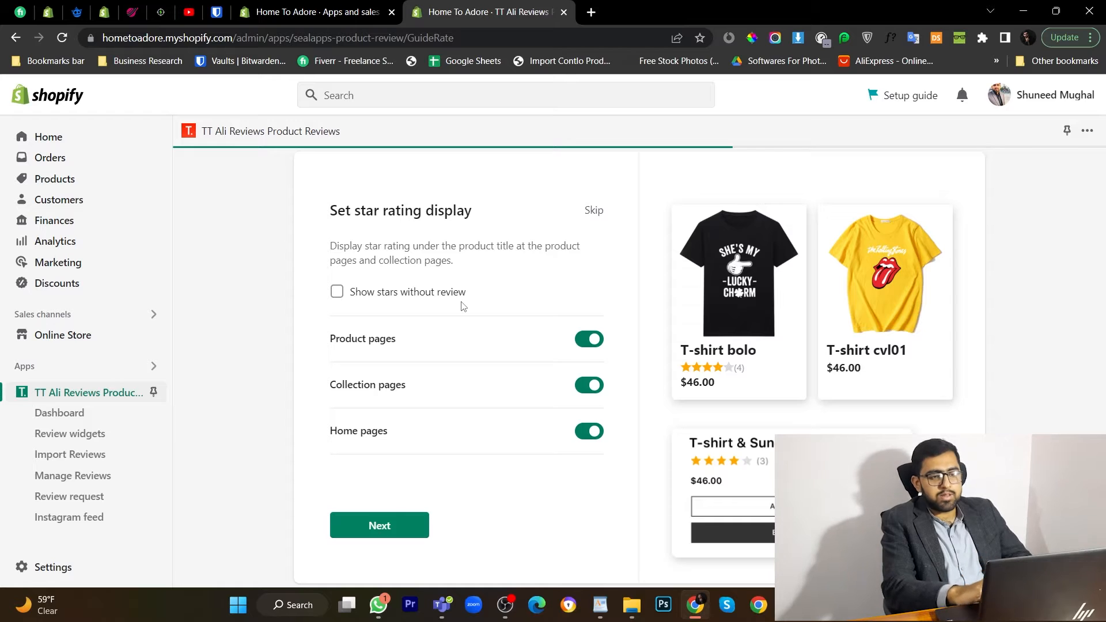
pyautogui.click(379, 525)
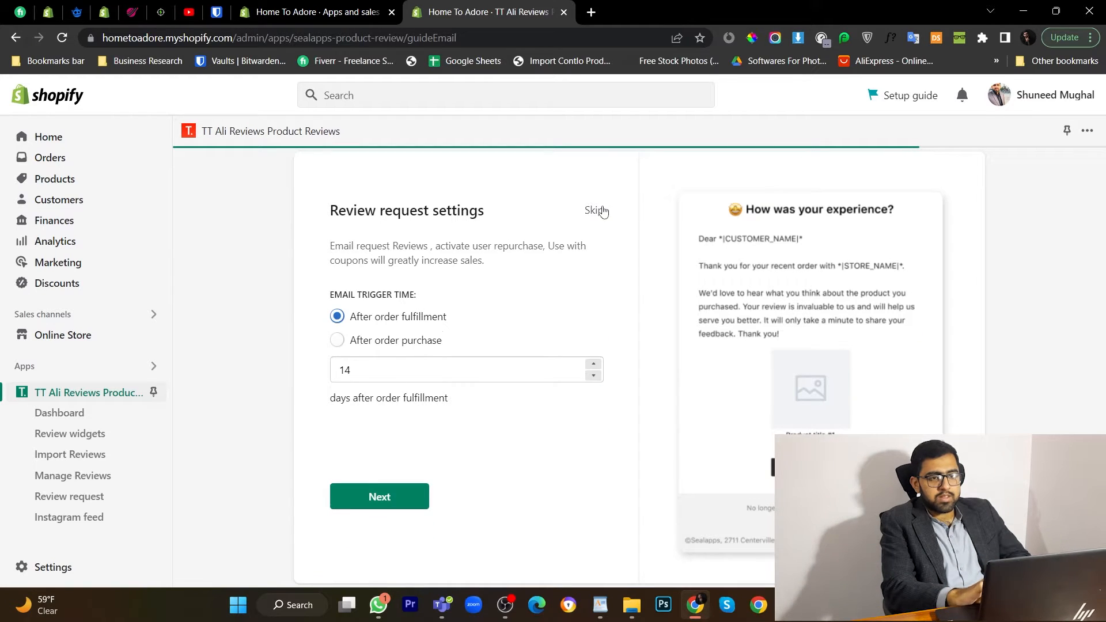
# Step: Skip the review request email and review discount steps
pyautogui.click(337, 339)
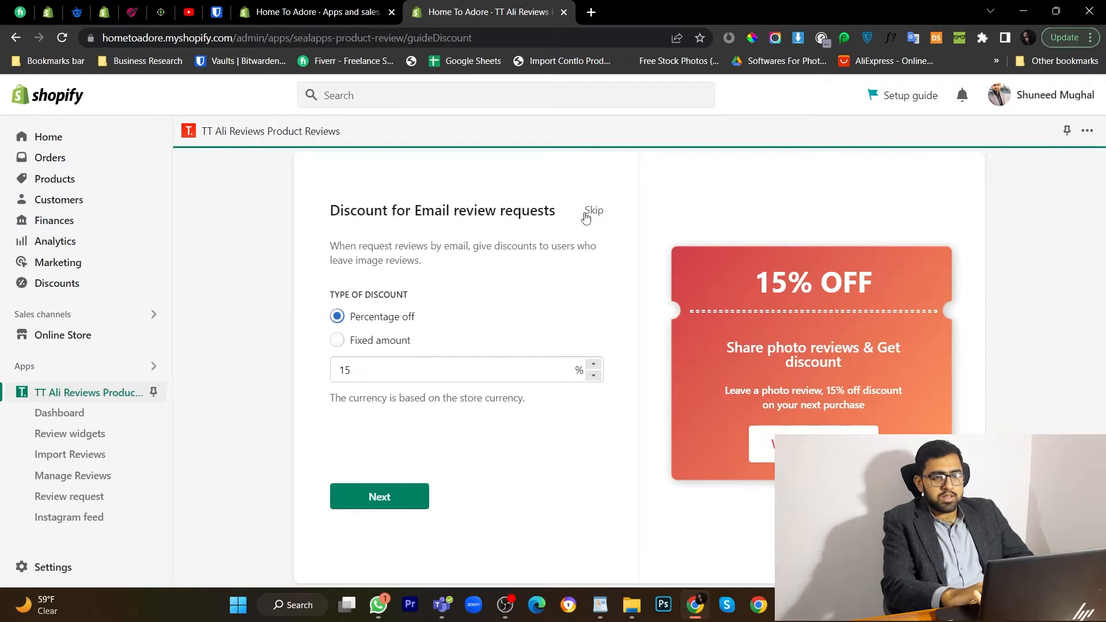
pyautogui.click(593, 211)
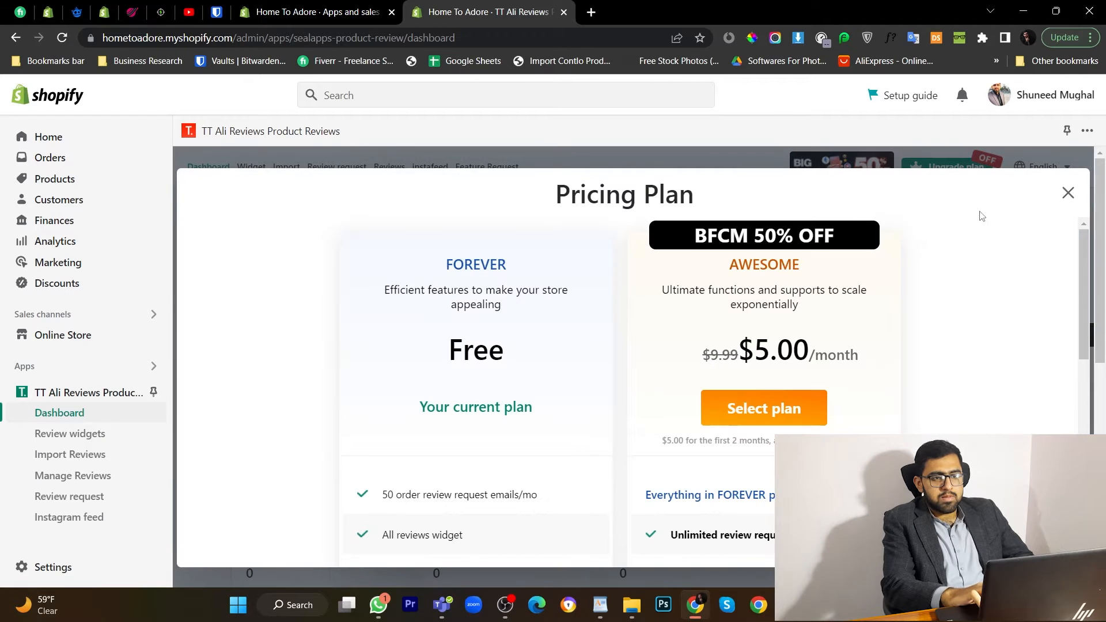
pyautogui.moveTo(1029, 216)
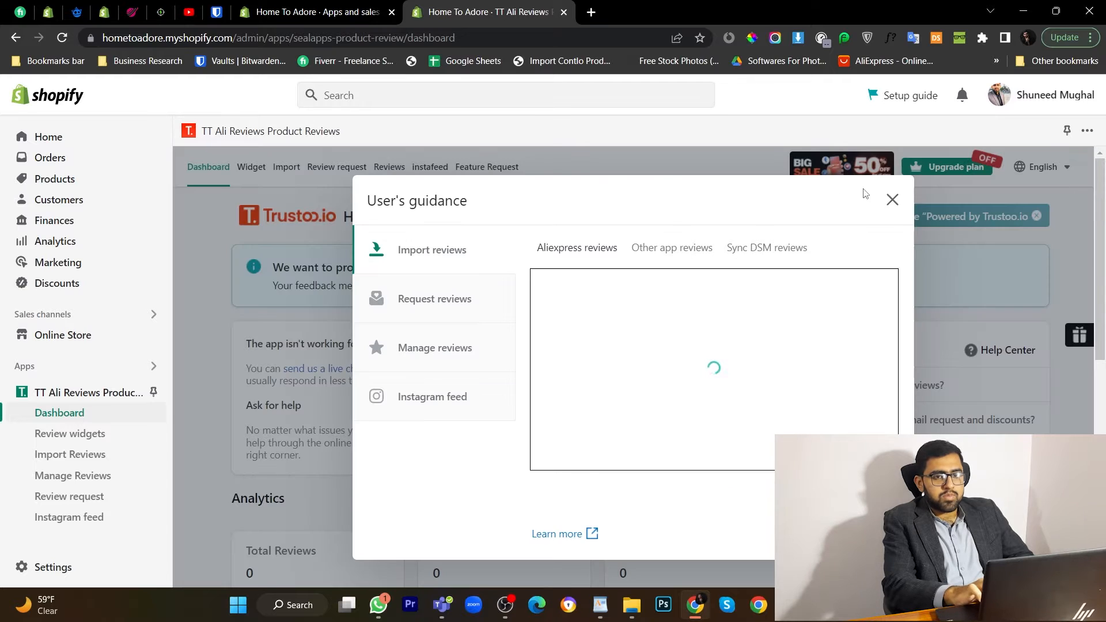
# Step: Dismiss the user's guidance popup and browse the Import page's product list
pyautogui.click(891, 200)
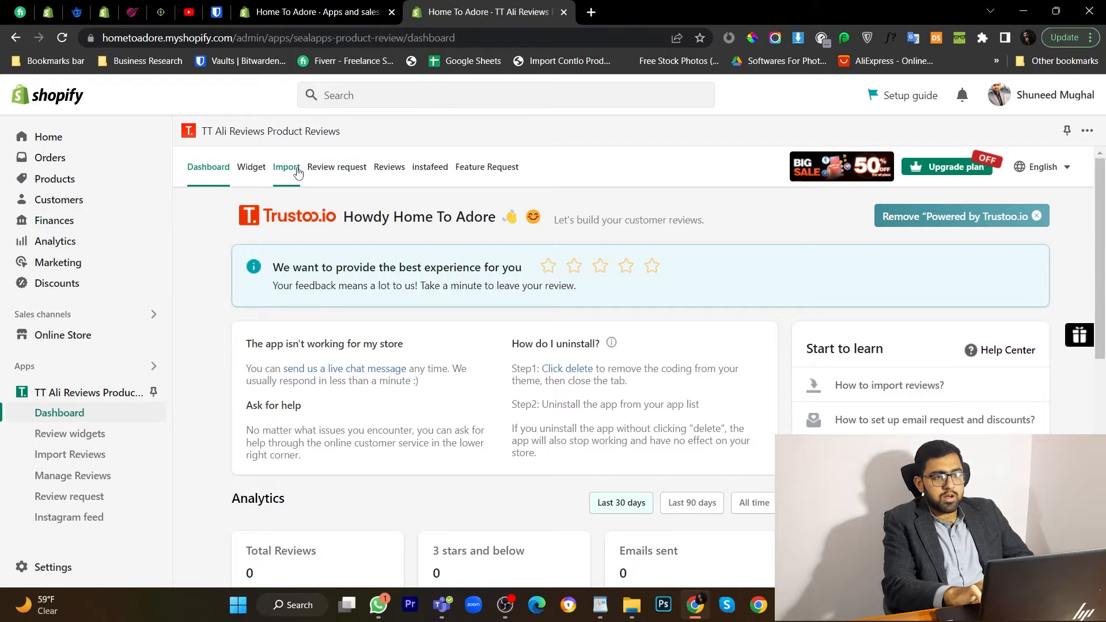
pyautogui.click(286, 166)
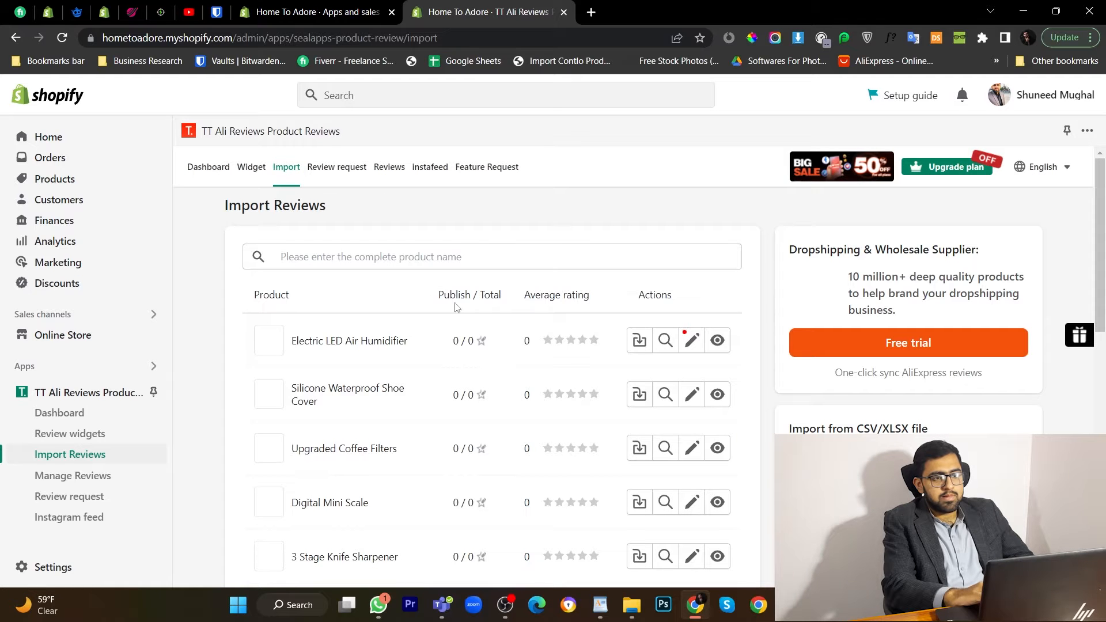
pyautogui.scroll(-3)
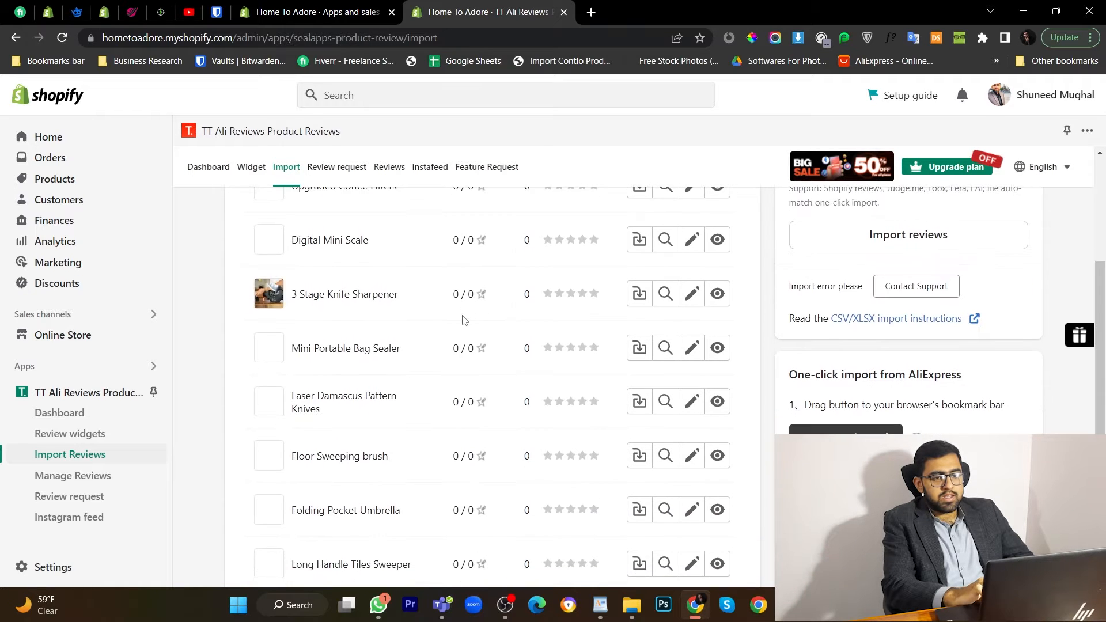
pyautogui.scroll(3)
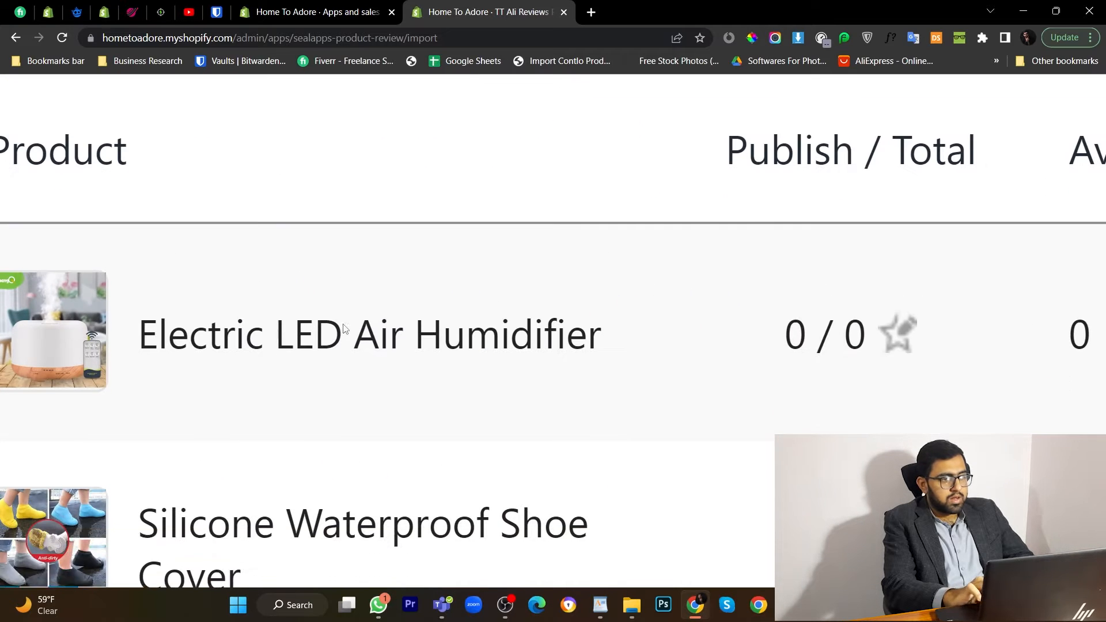
pyautogui.scroll(-3)
pyautogui.write('a')
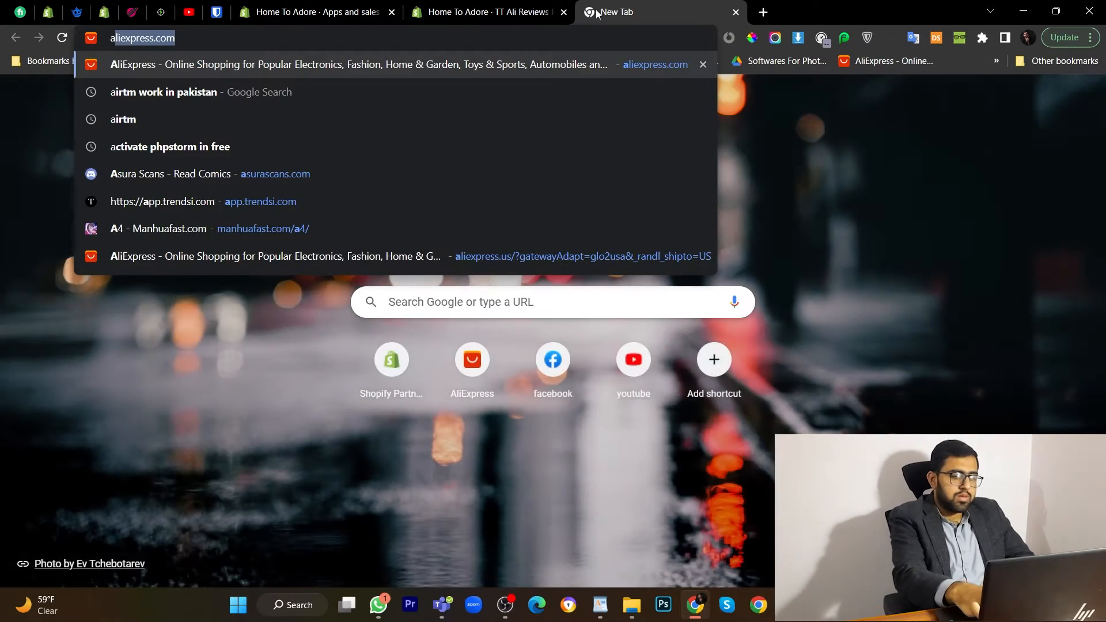
# Step: Search AliExpress for knife sharpeners rated four stars and up, then return to the import list
pyautogui.write('liexpress.com/?lan=en&gatewayAdapt=glo2usa&_randl_shipto=US')
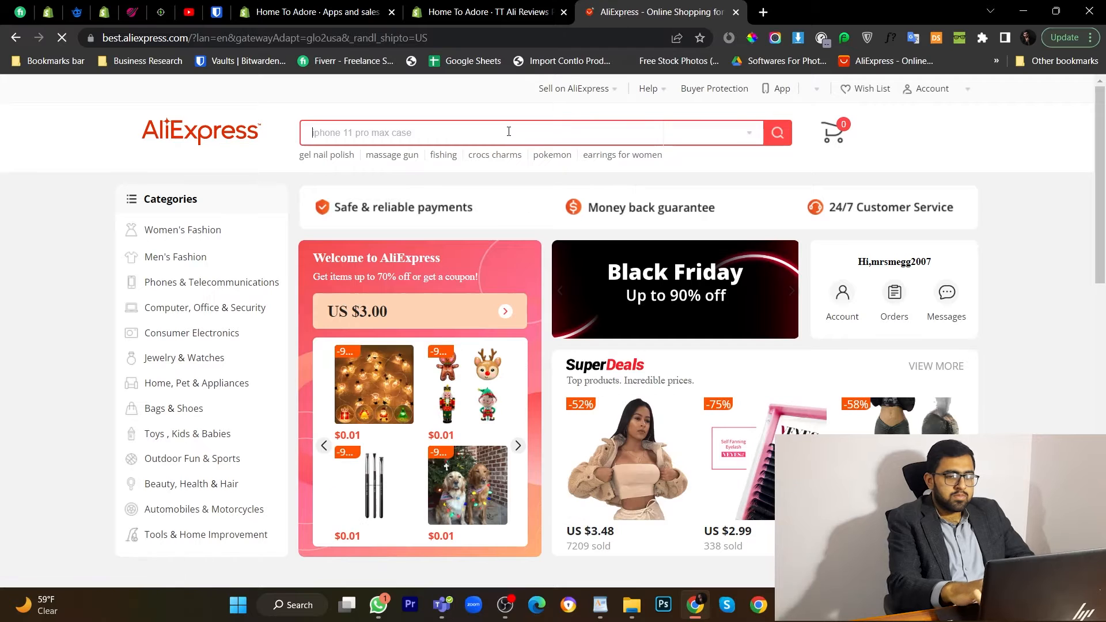
pyautogui.write('knife')
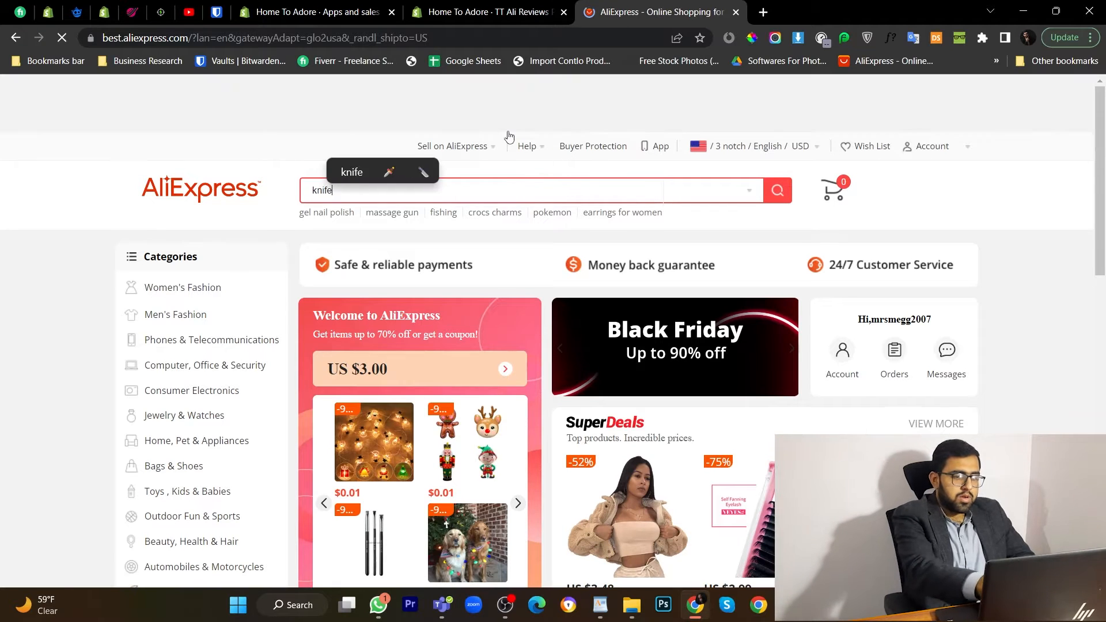
pyautogui.write('sharpm')
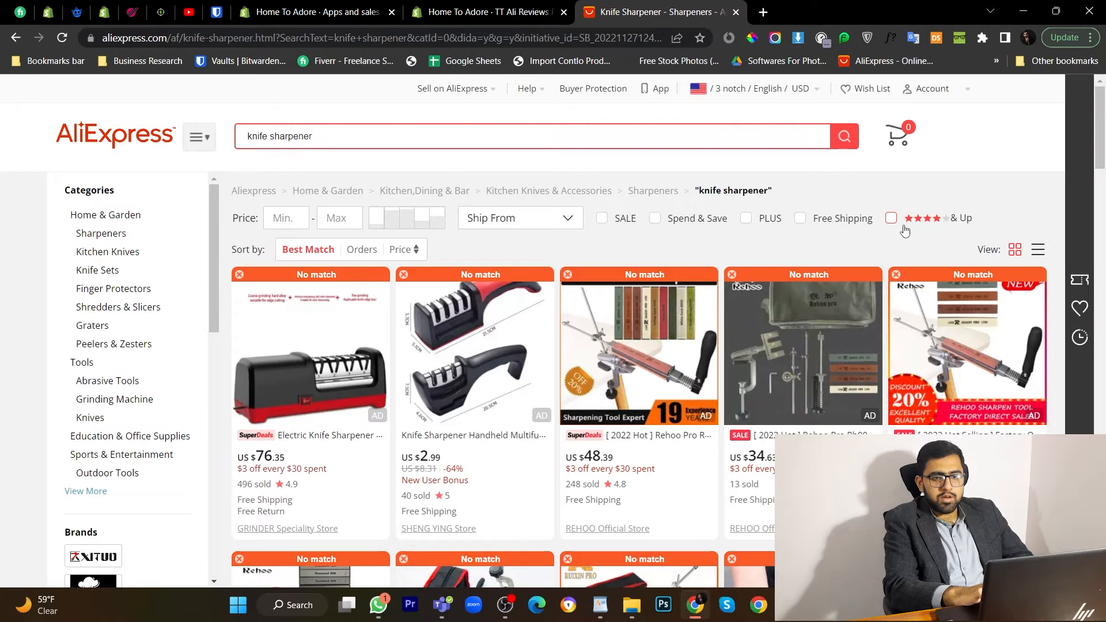
pyautogui.click(890, 218)
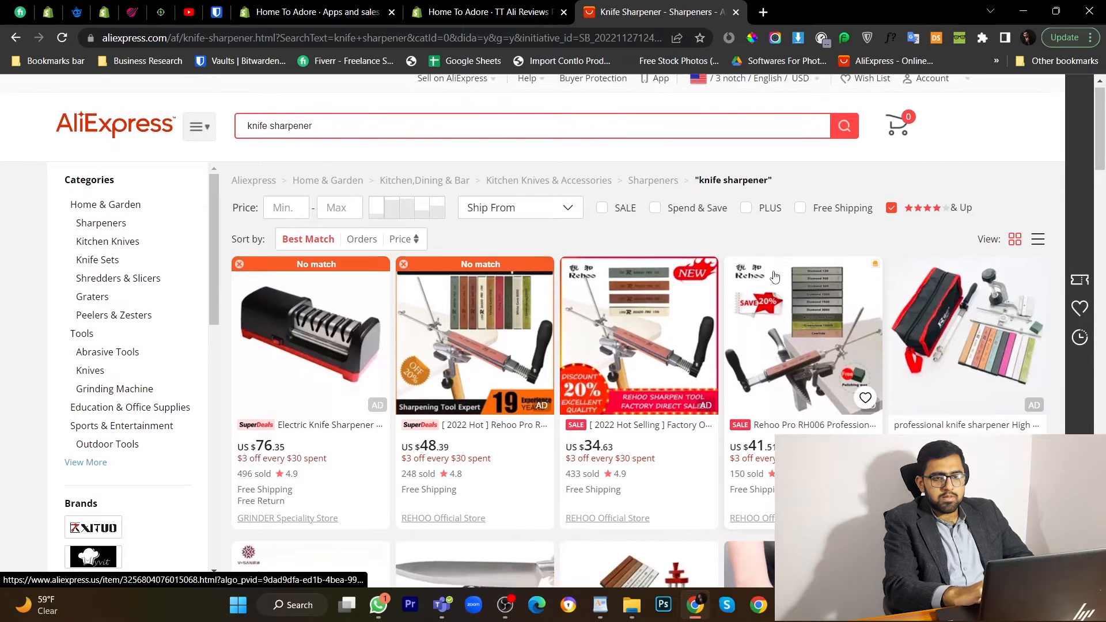
pyautogui.scroll(-3)
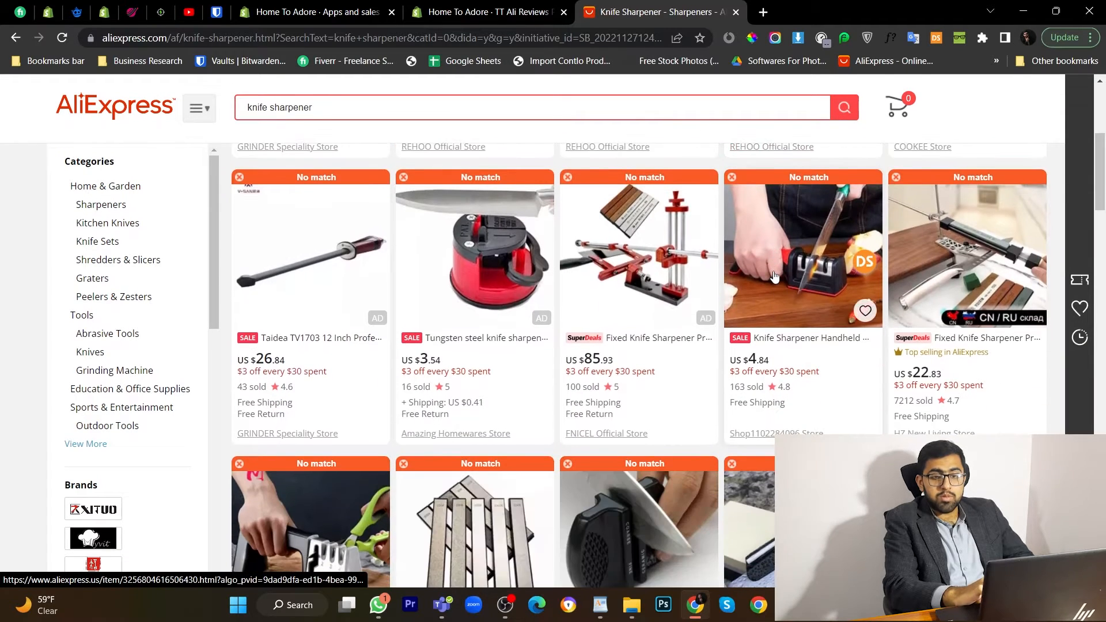
pyautogui.scroll(-3)
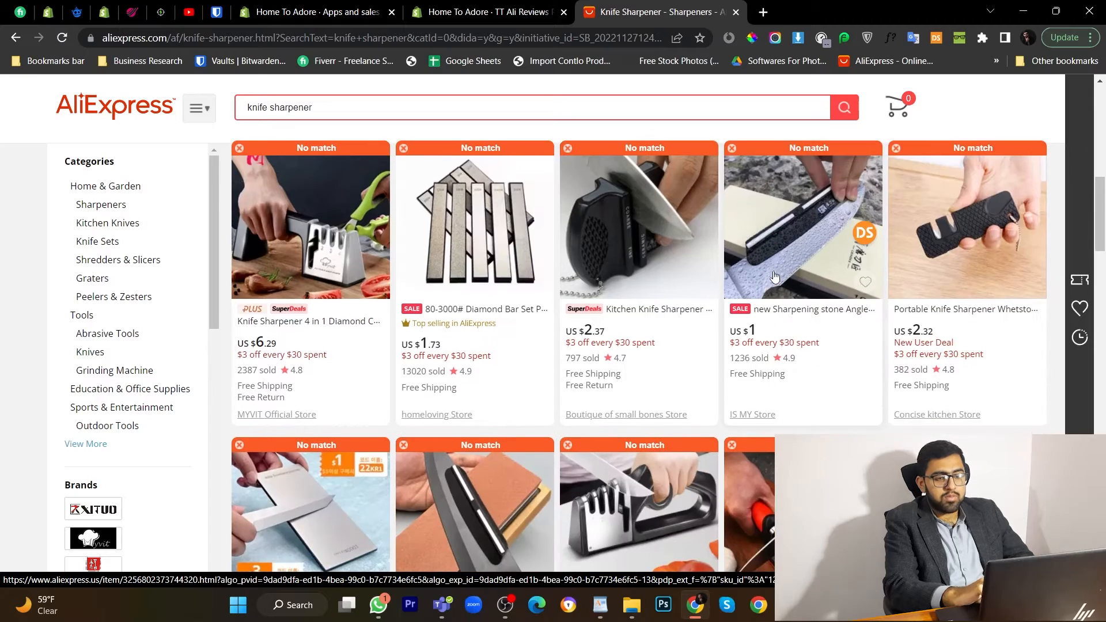
pyautogui.scroll(-3)
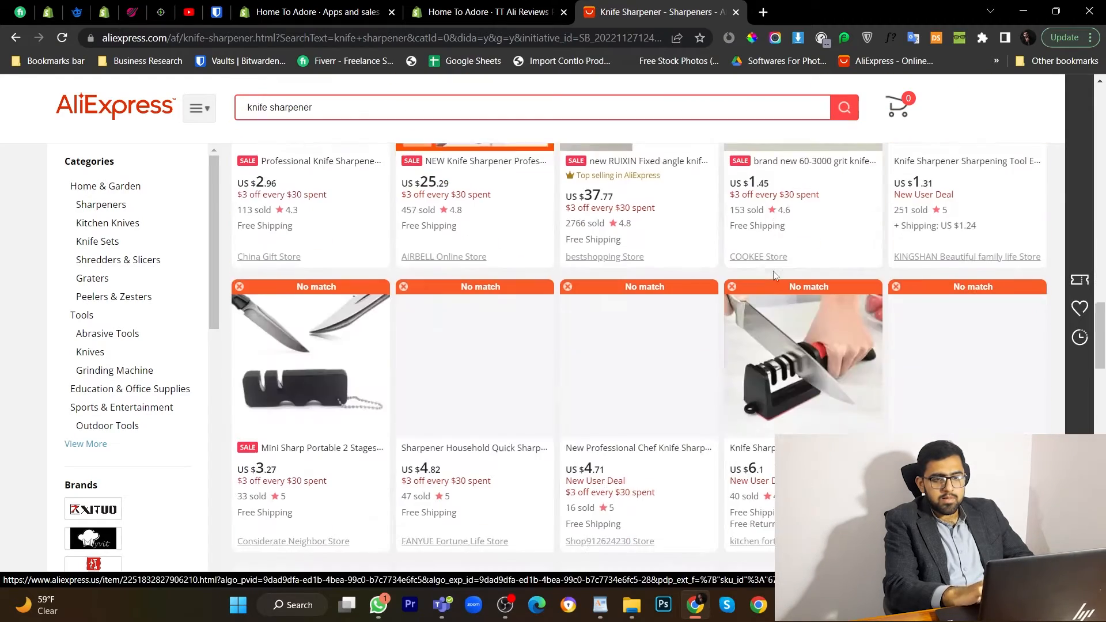
pyautogui.scroll(-3)
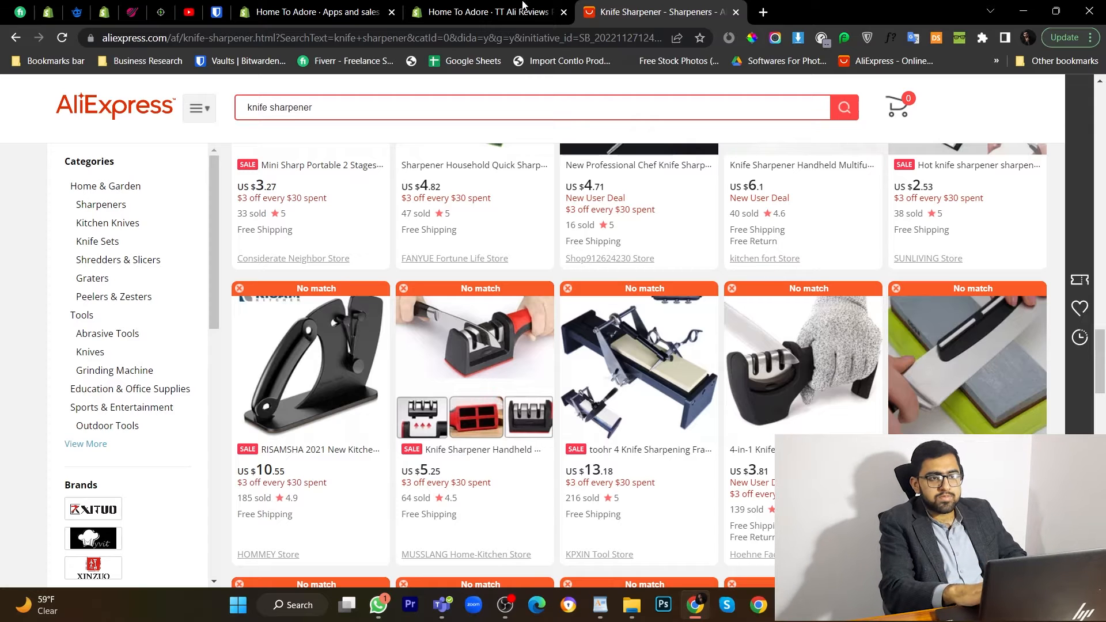
pyautogui.click(486, 12)
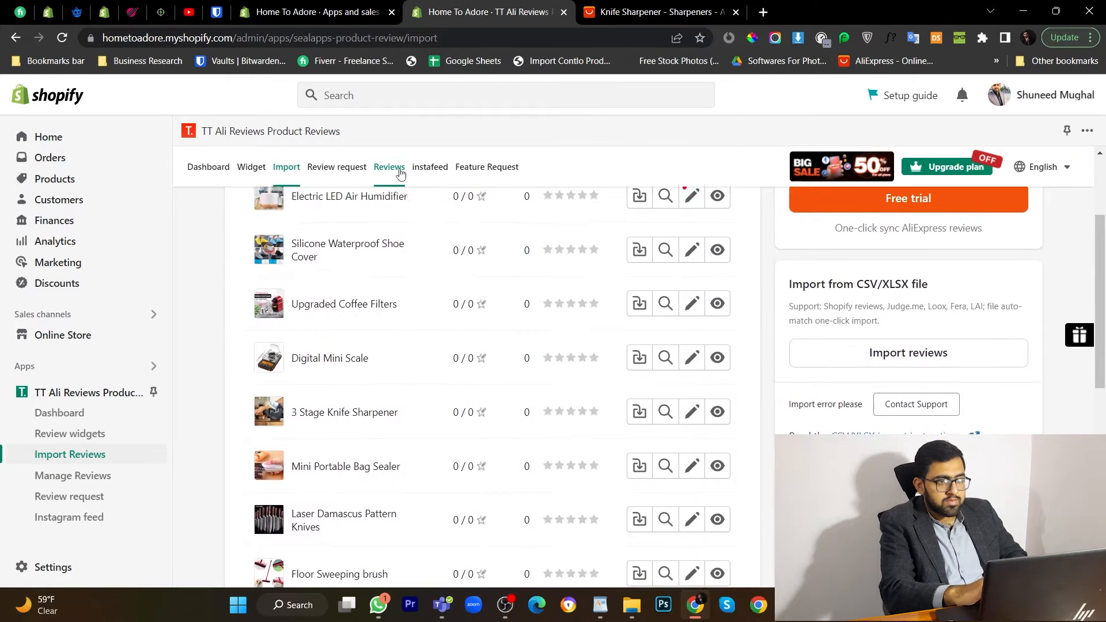
# Step: View the 3 Stage Knife Sharpener's main photo from the store's Products list
pyautogui.scroll(-3)
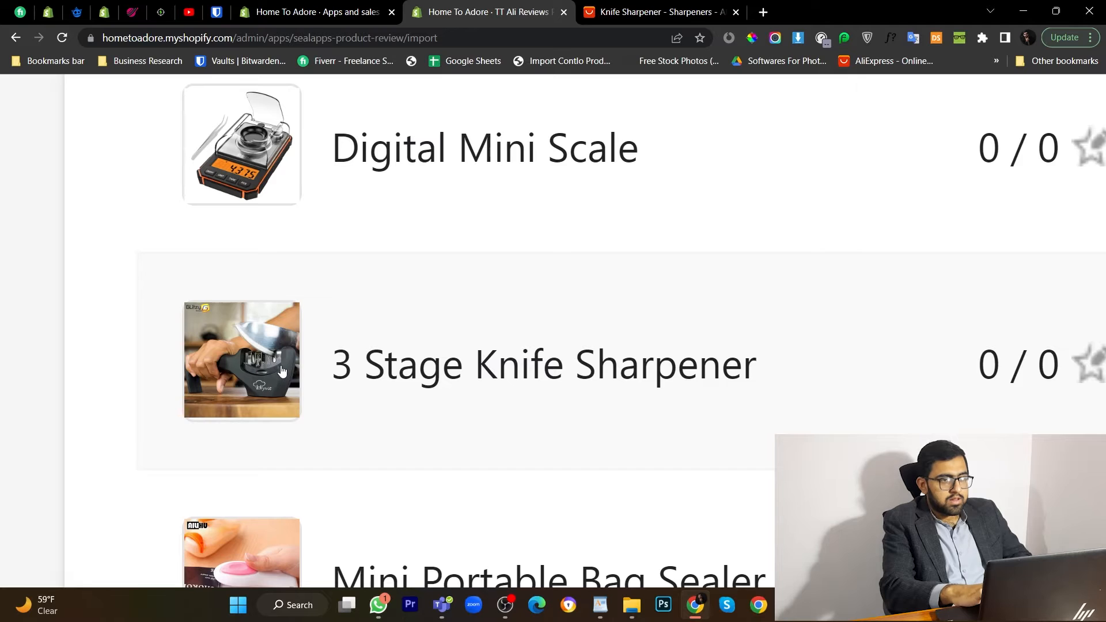
pyautogui.click(314, 12)
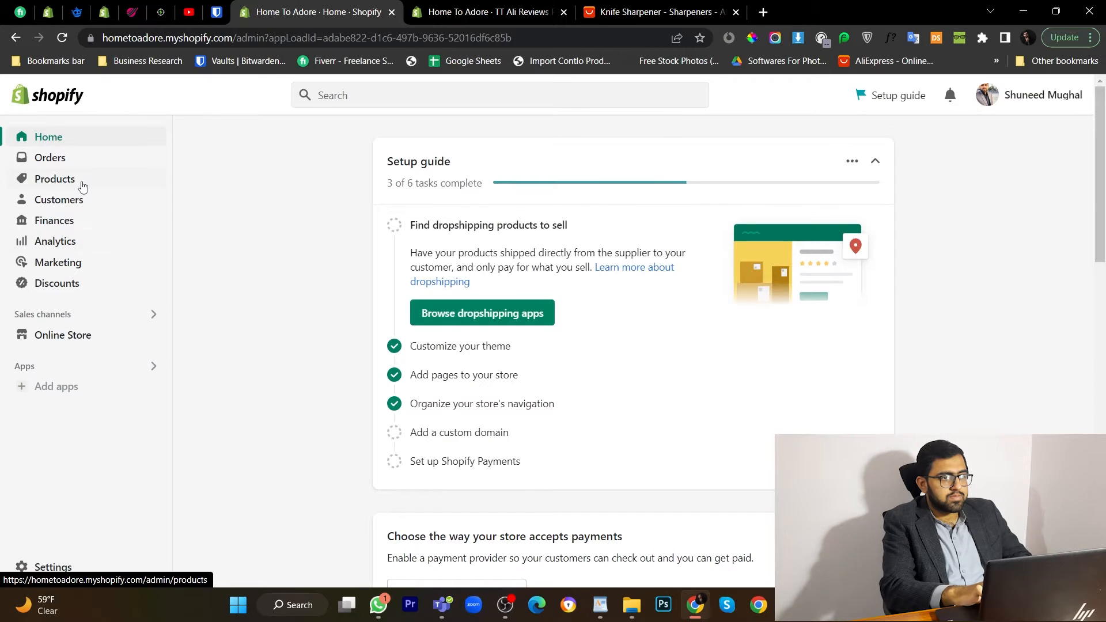
pyautogui.click(54, 179)
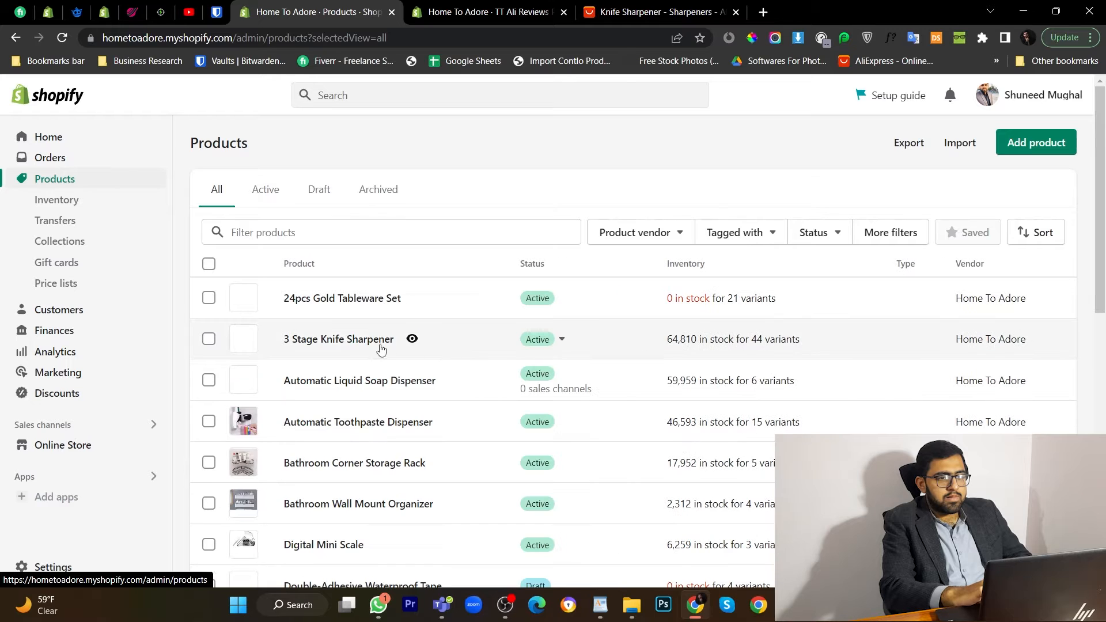
pyautogui.click(338, 338)
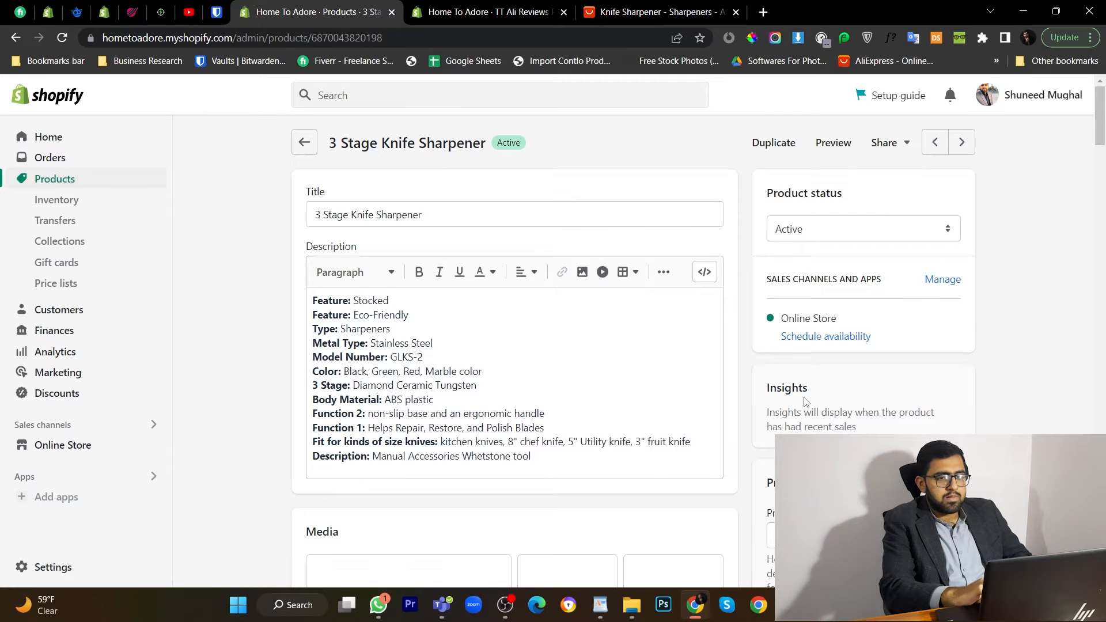
pyautogui.scroll(-3)
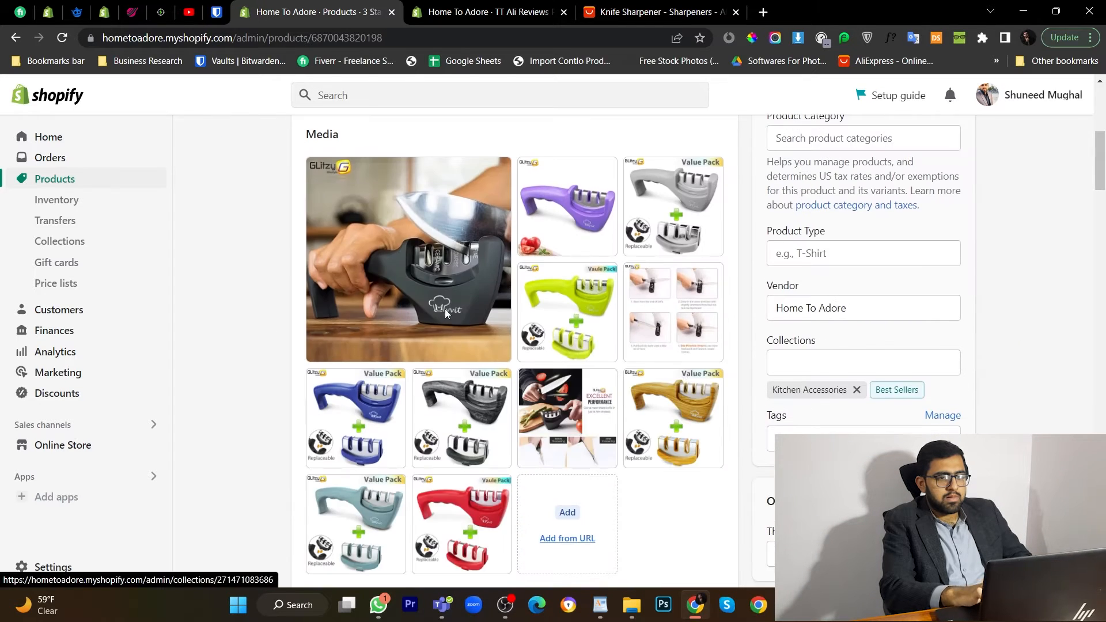
pyautogui.click(408, 259)
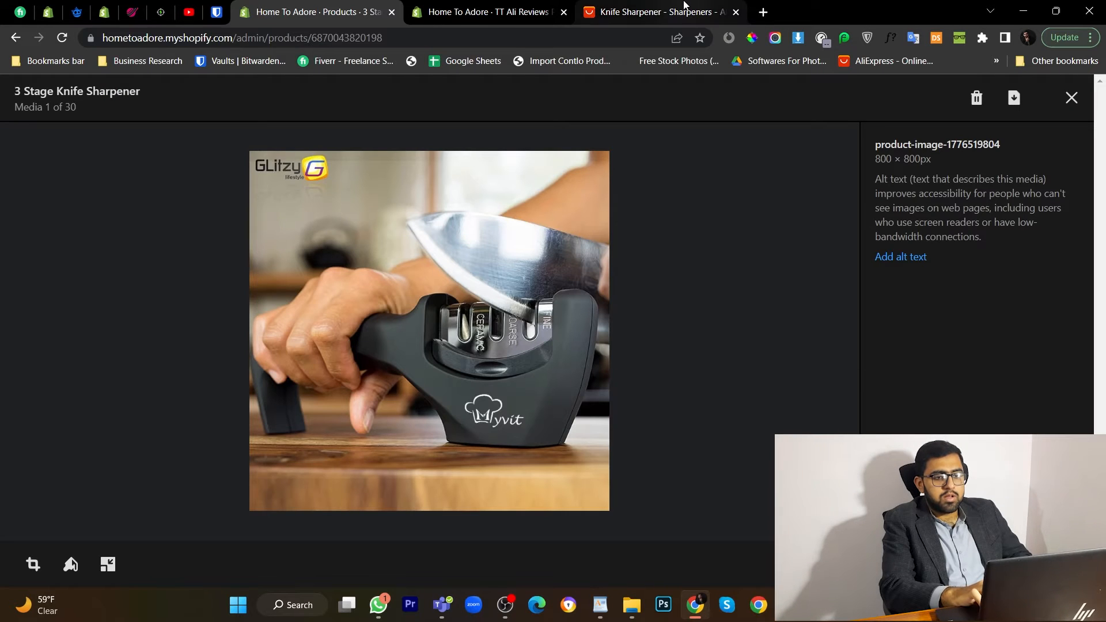
# Step: Browse the AliExpress knife sharpener results for listings matching the product
pyautogui.click(655, 12)
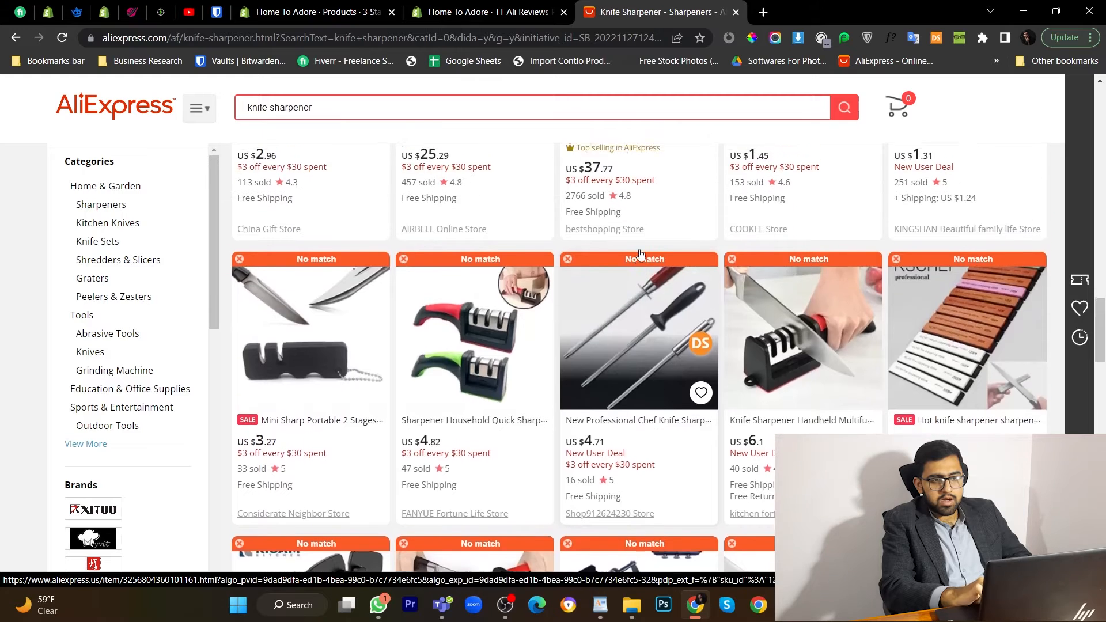
pyautogui.click(310, 12)
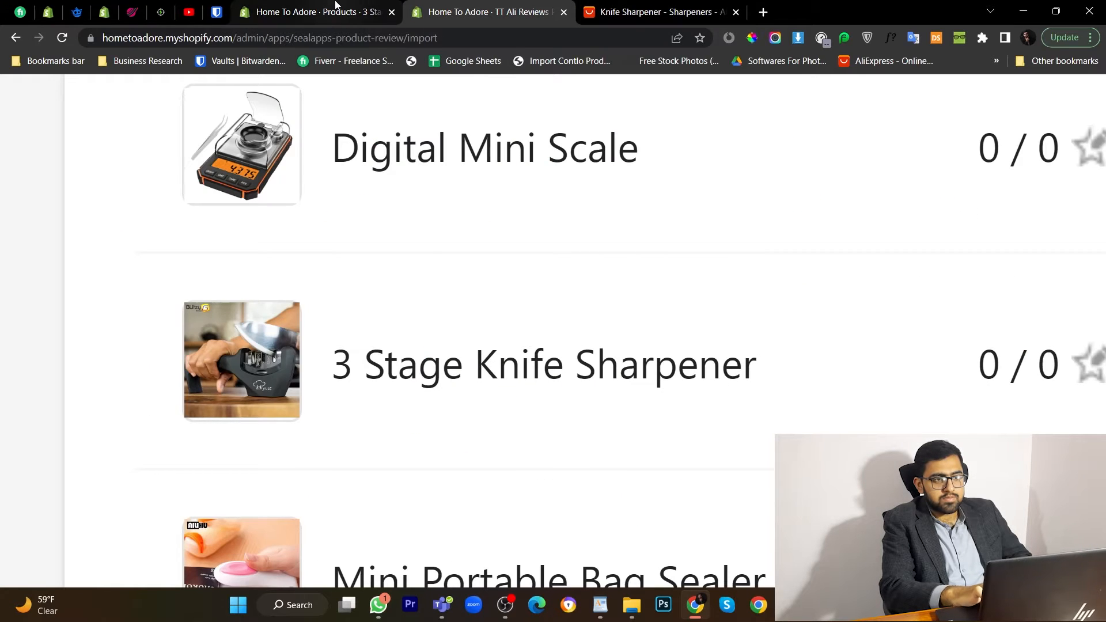
pyautogui.click(655, 11)
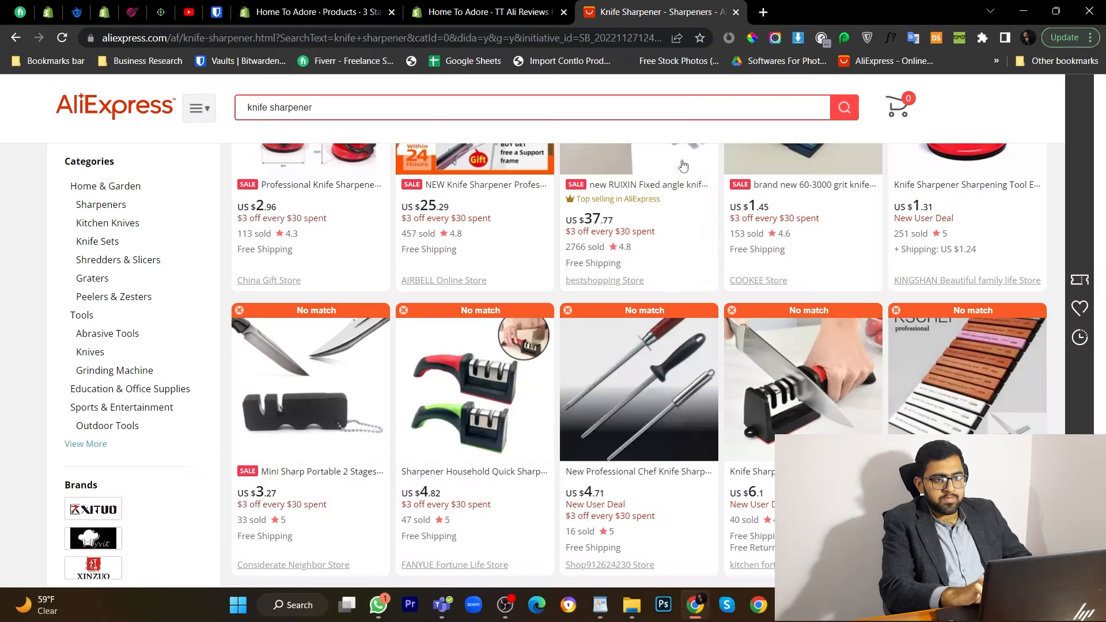
pyautogui.scroll(-3)
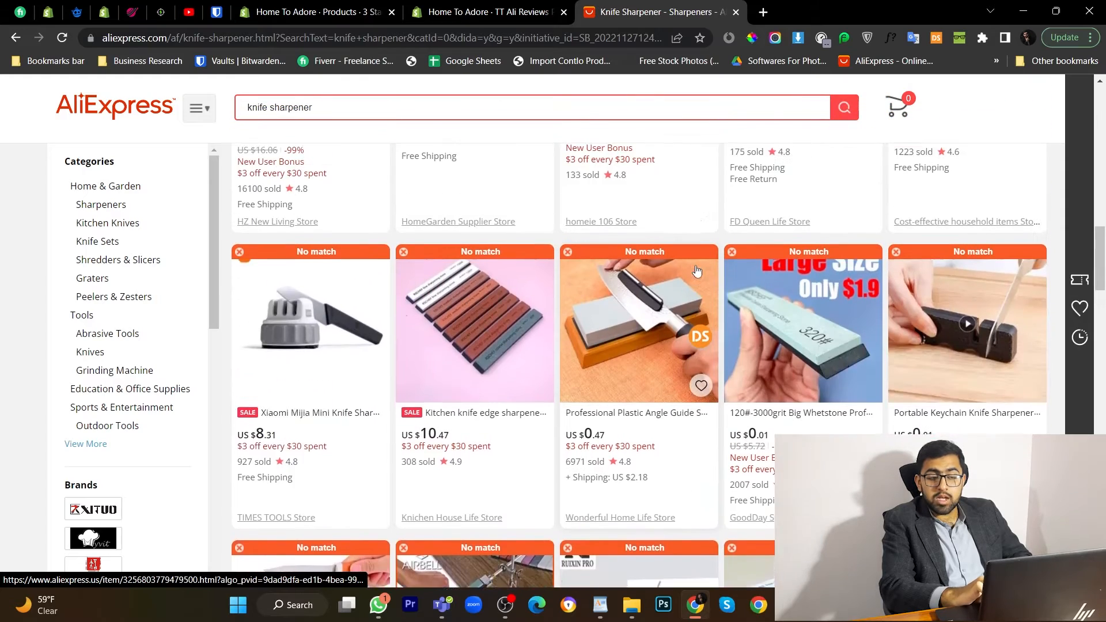
pyautogui.scroll(3)
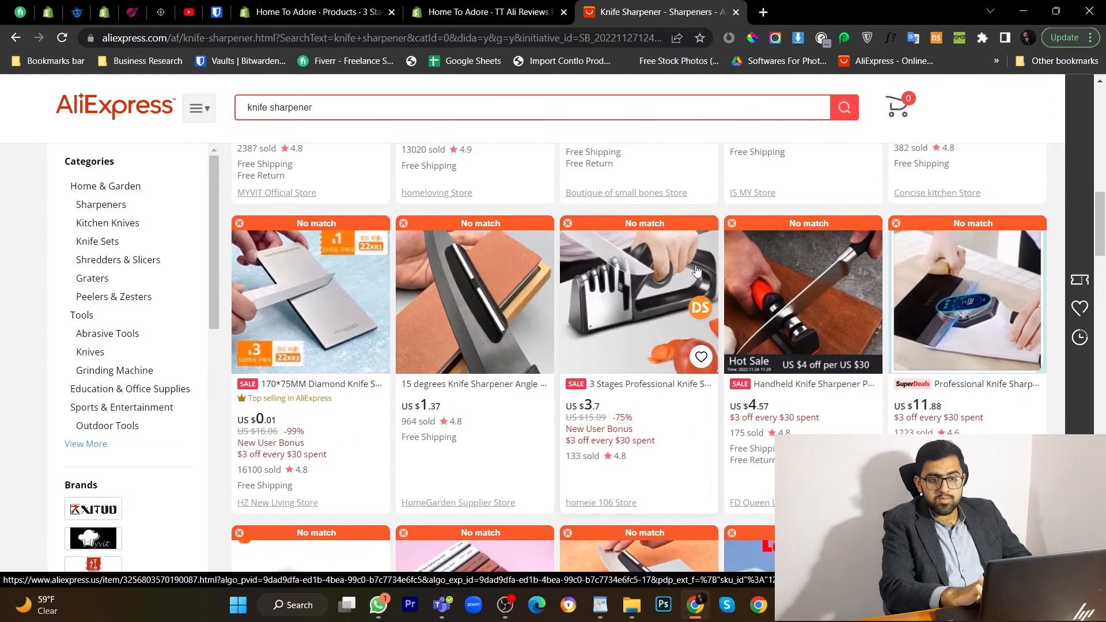
pyautogui.scroll(-3)
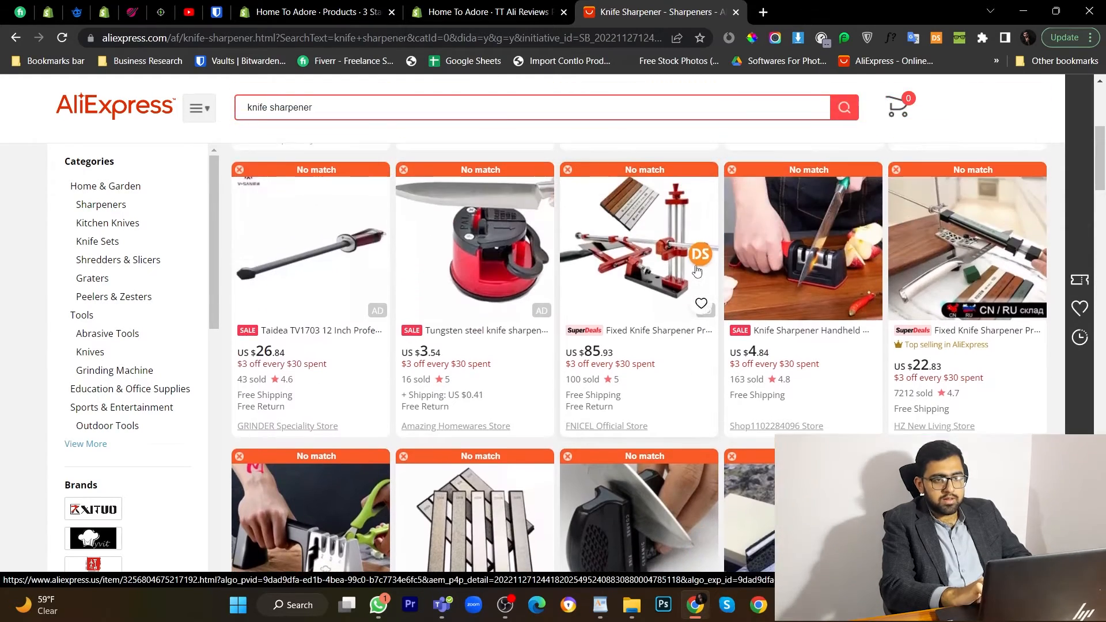
pyautogui.scroll(3)
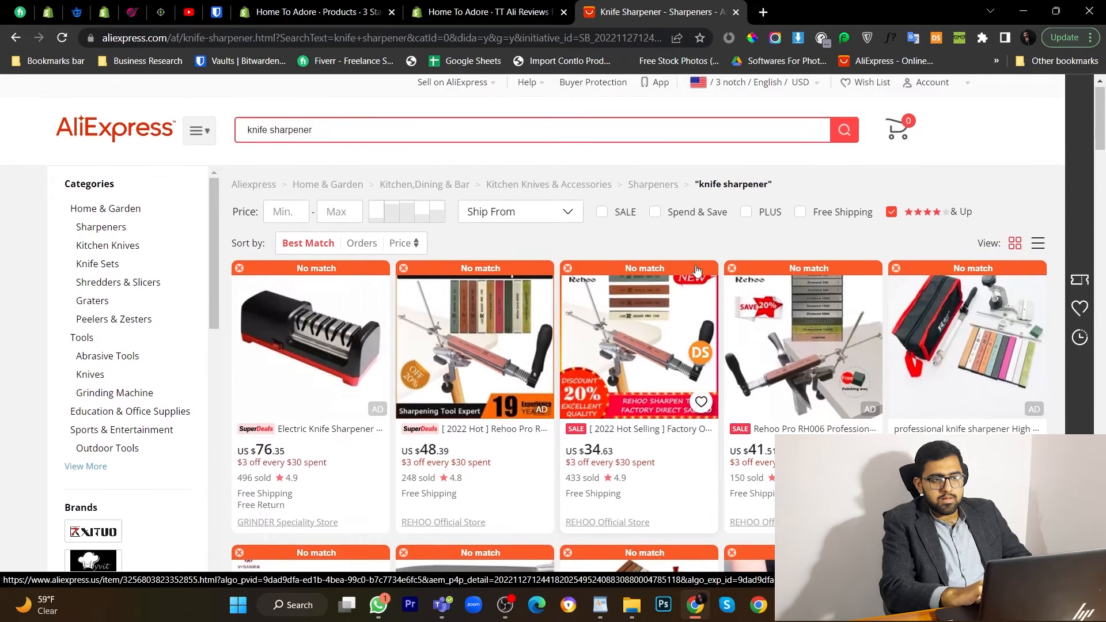
pyautogui.scroll(-3)
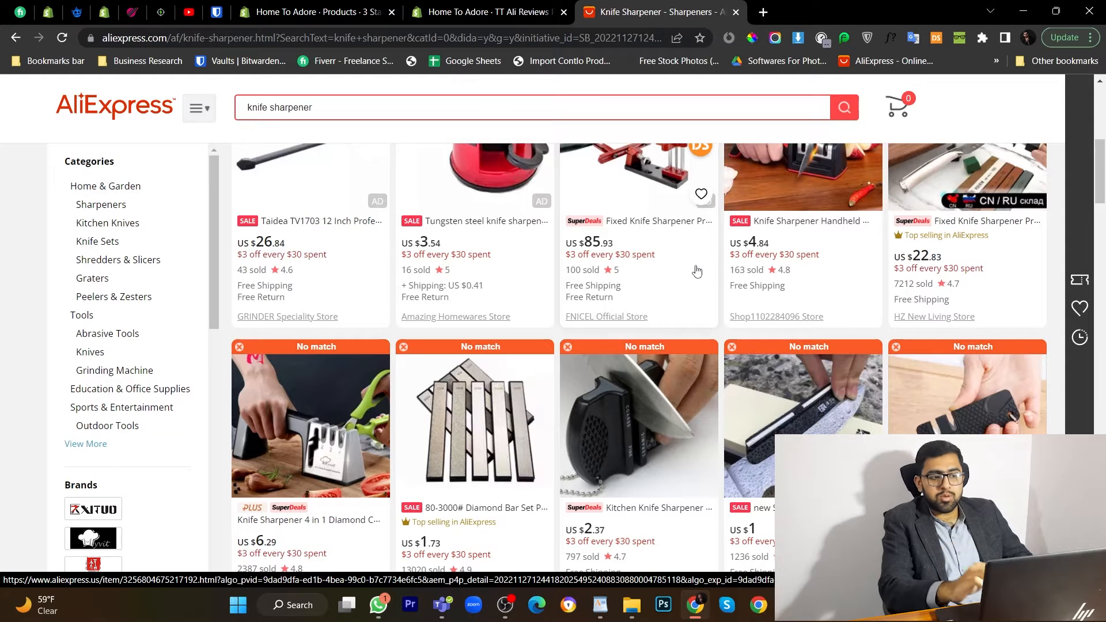
pyautogui.scroll(-3)
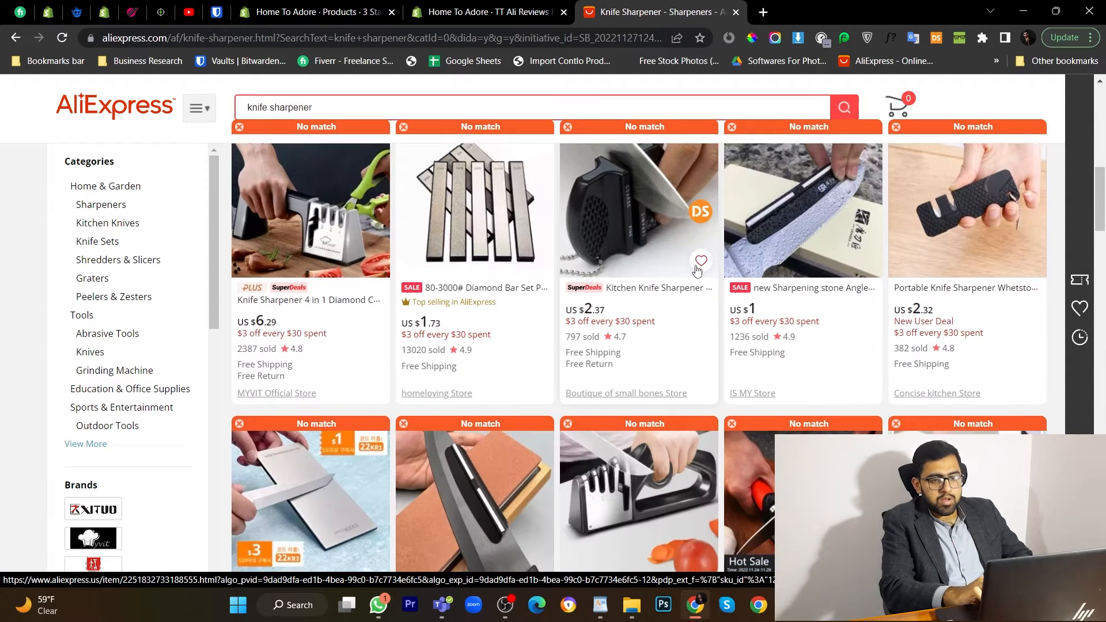
pyautogui.scroll(-3)
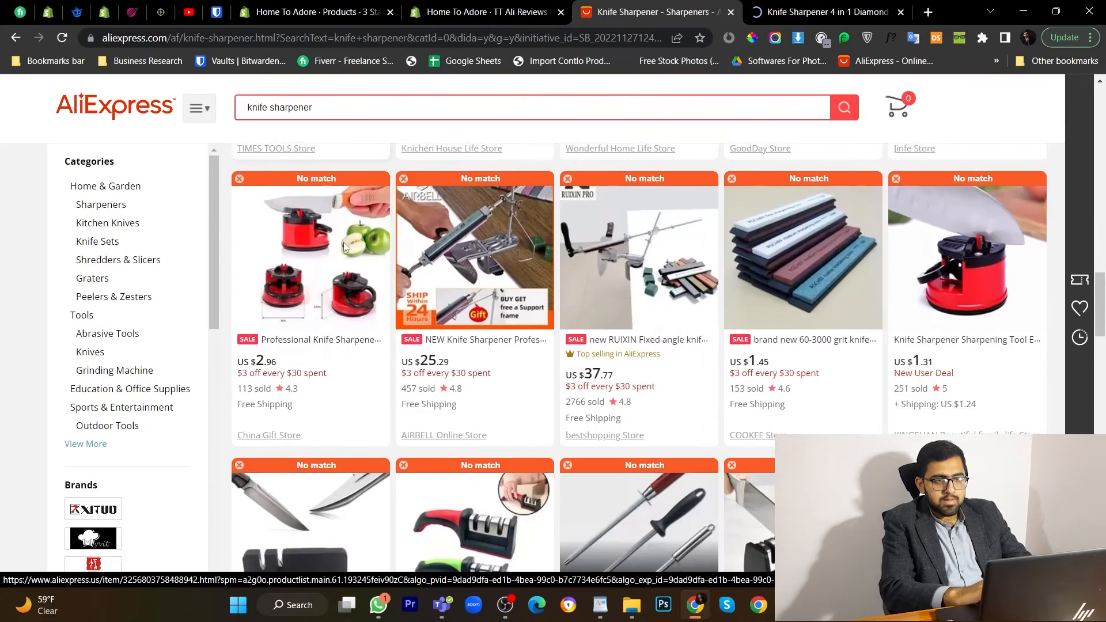
pyautogui.scroll(-3)
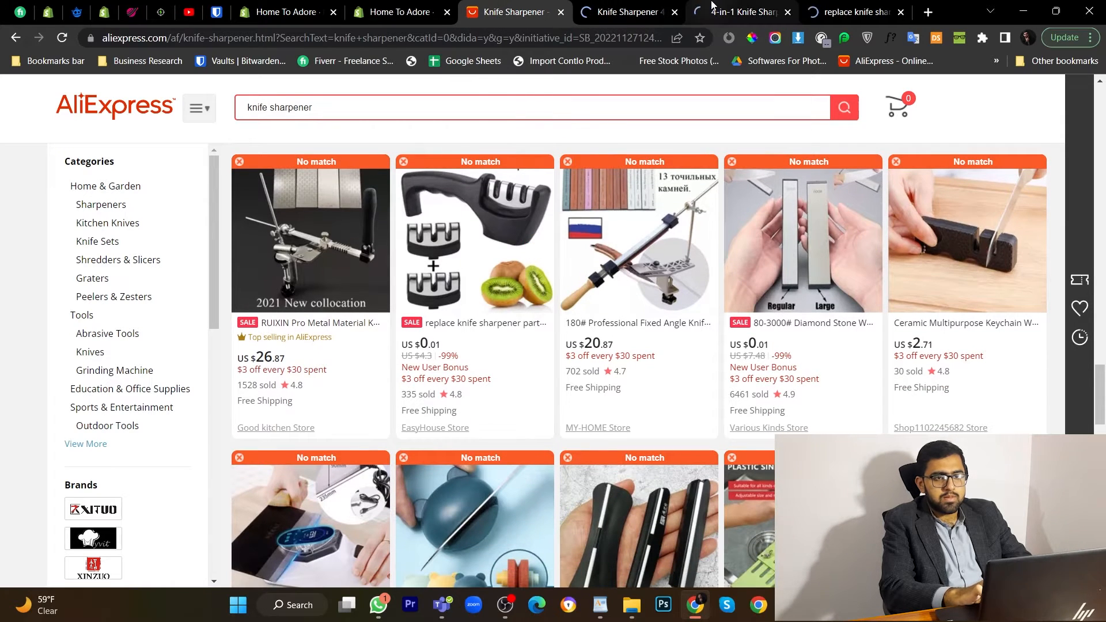
# Step: Check the opened sharpener listings, copy the EasyHouse replaceable-head listing URL, and return to the import list
pyautogui.click(627, 12)
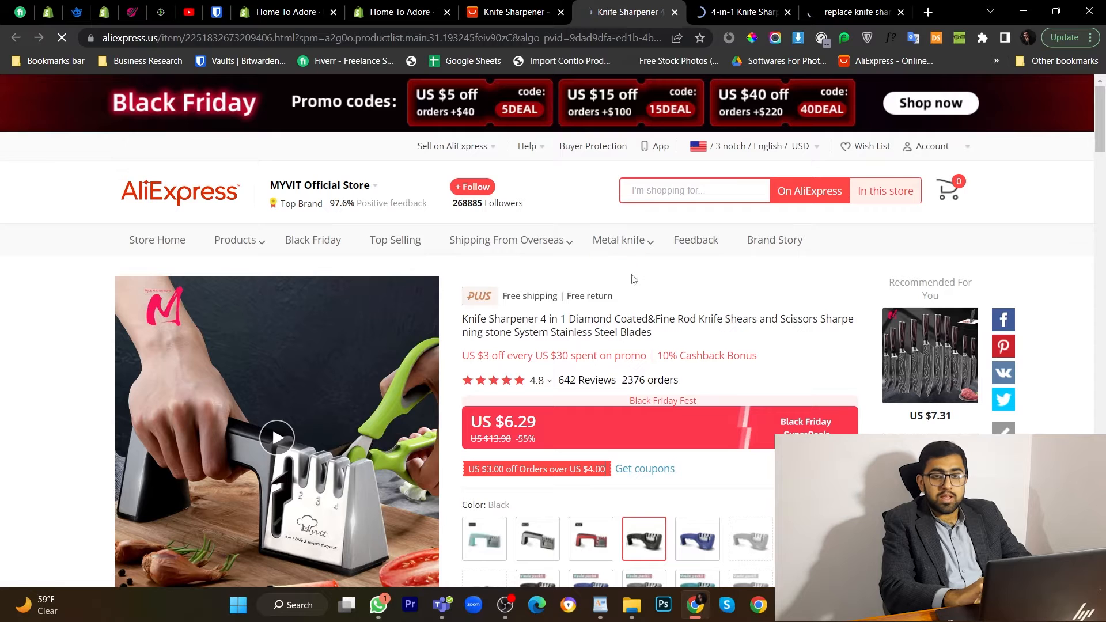
pyautogui.moveTo(663, 234)
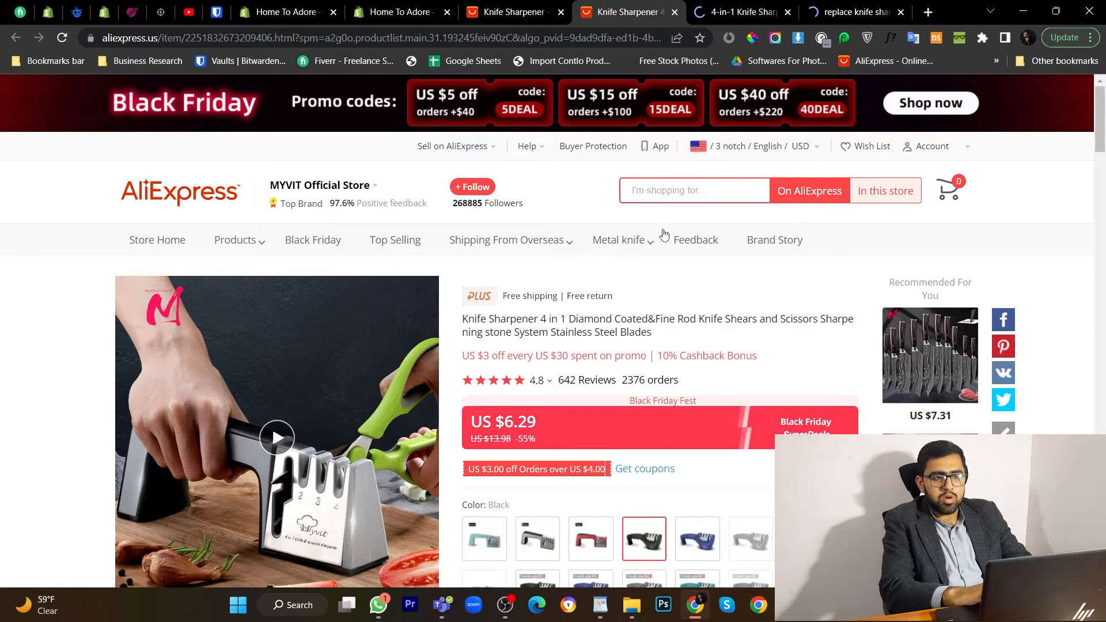
pyautogui.click(739, 12)
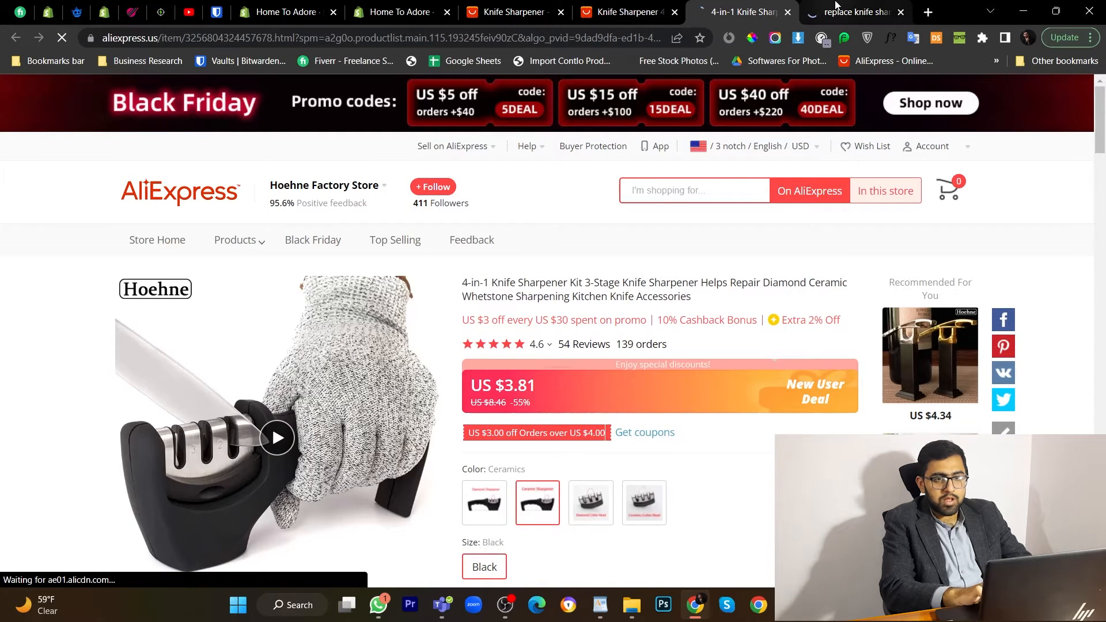
pyautogui.click(850, 12)
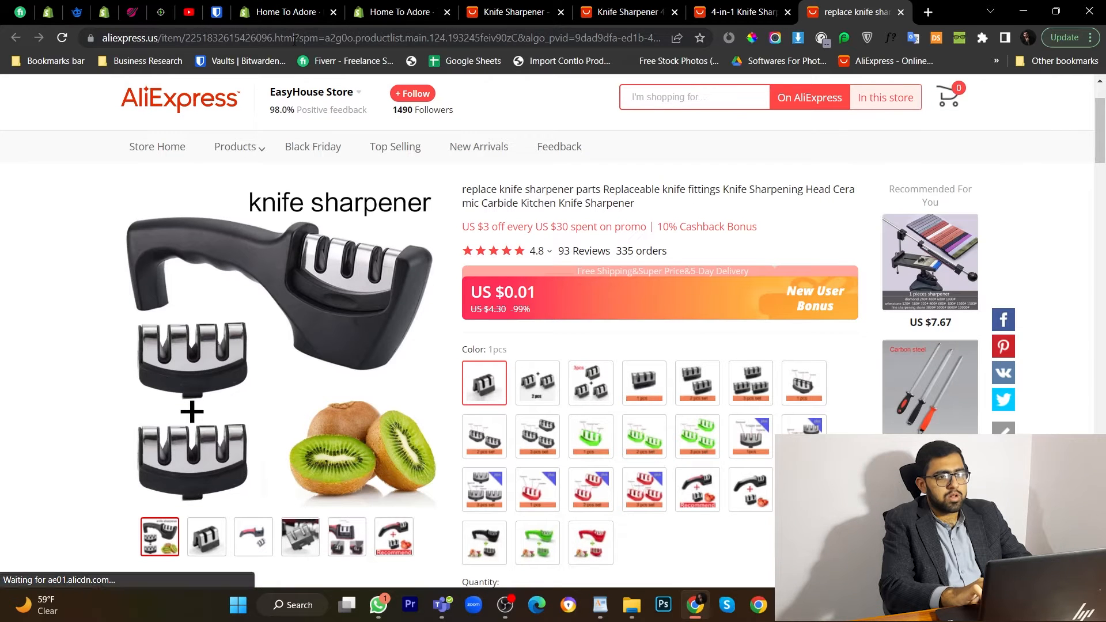
pyautogui.click(282, 36)
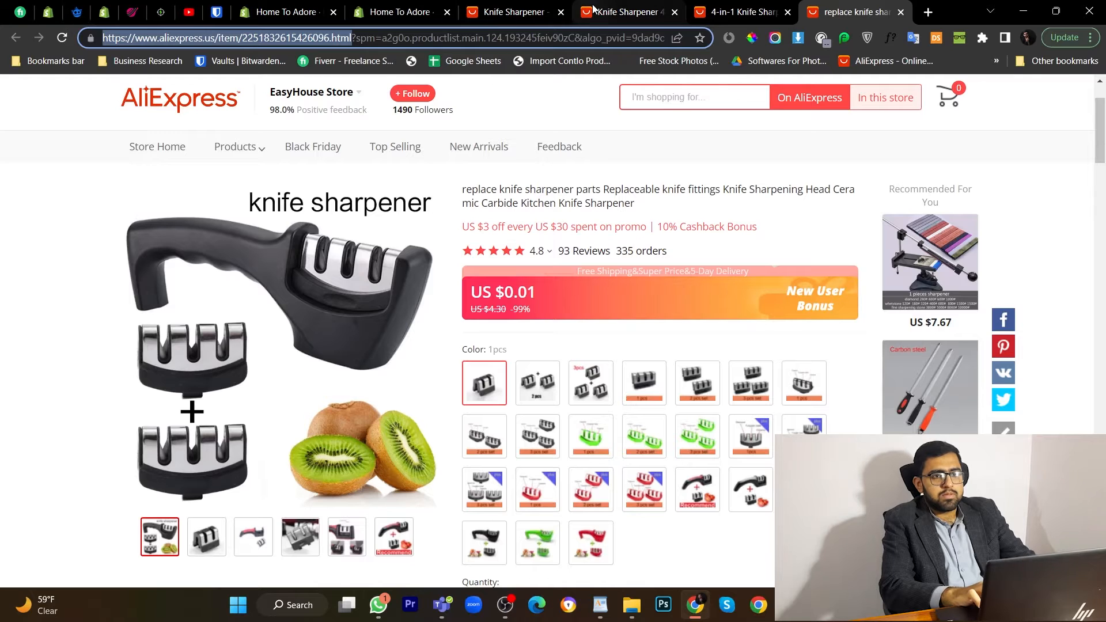
pyautogui.click(398, 12)
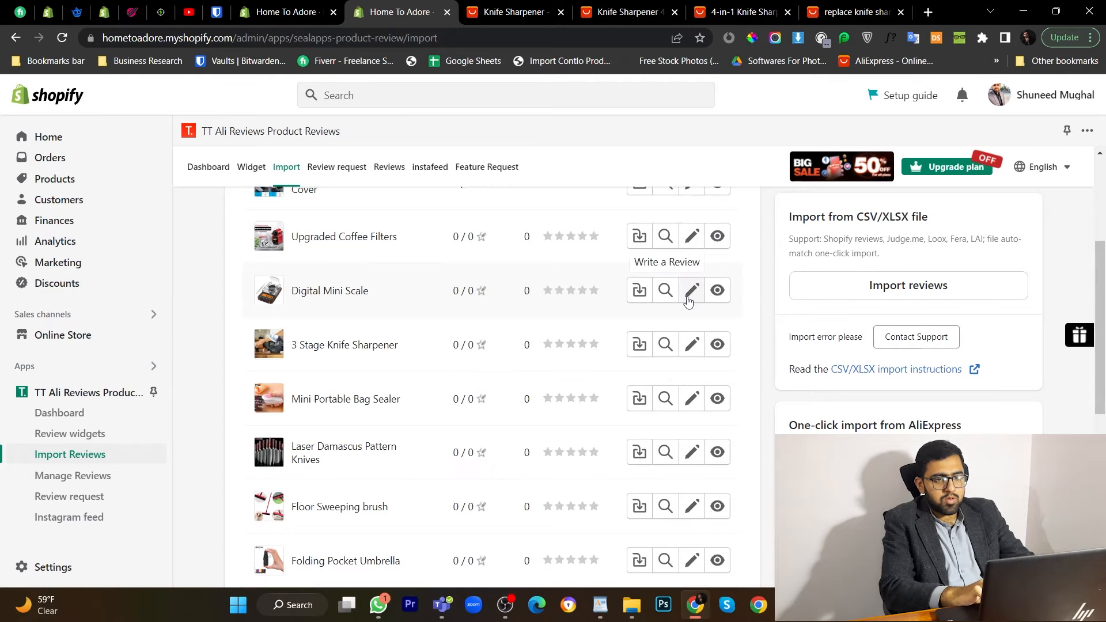
pyautogui.moveTo(639, 290)
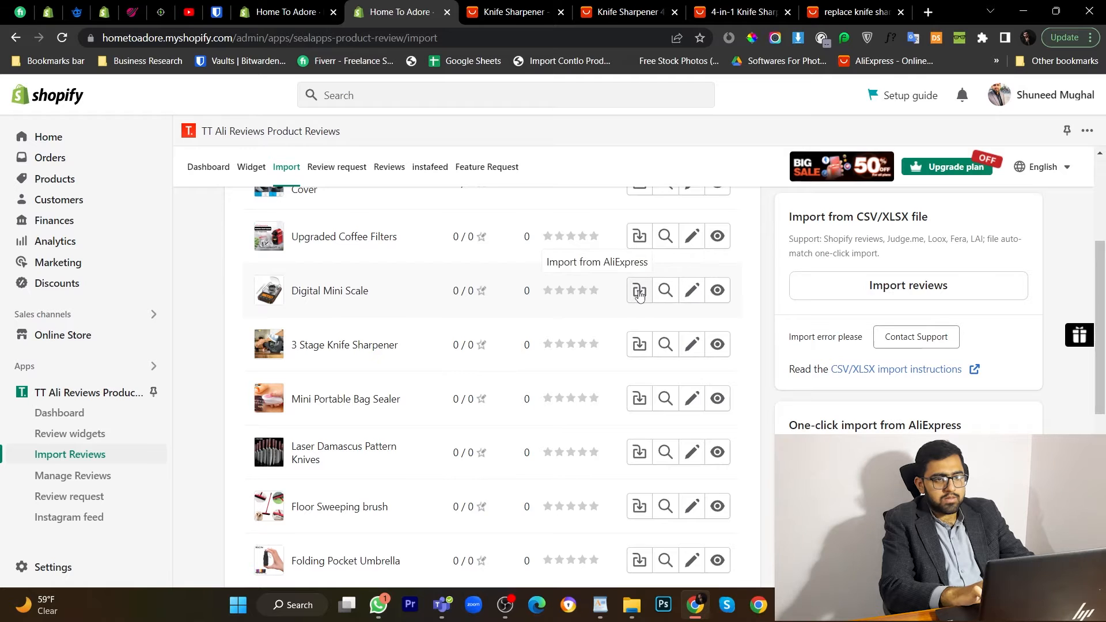
pyautogui.click(637, 290)
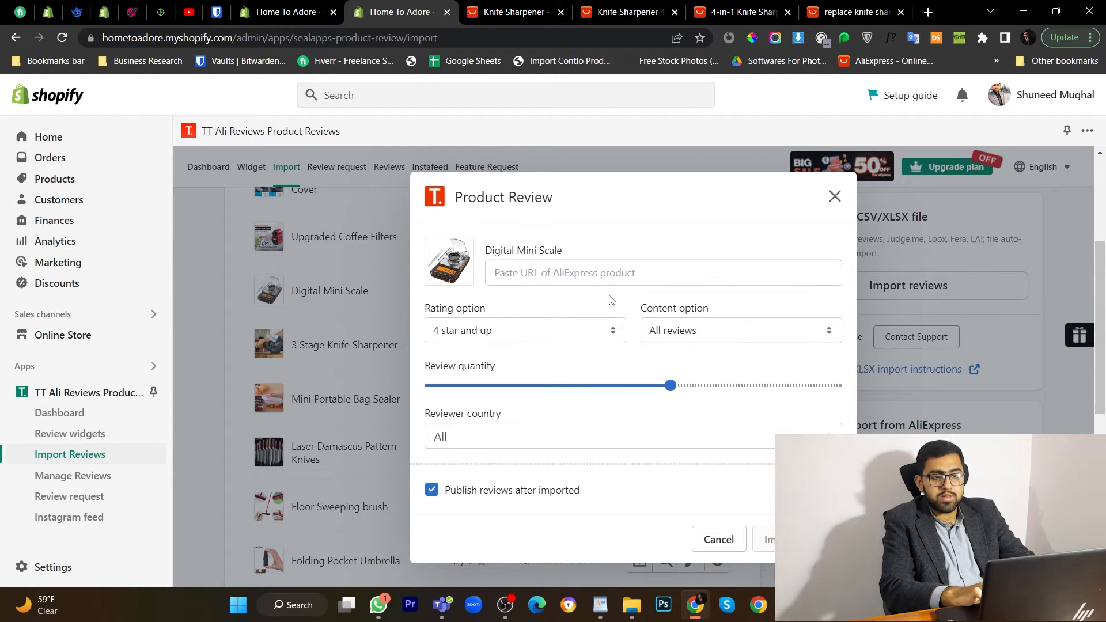
pyautogui.write('https://www.aliexpress.us/item/2251832615426096.html')
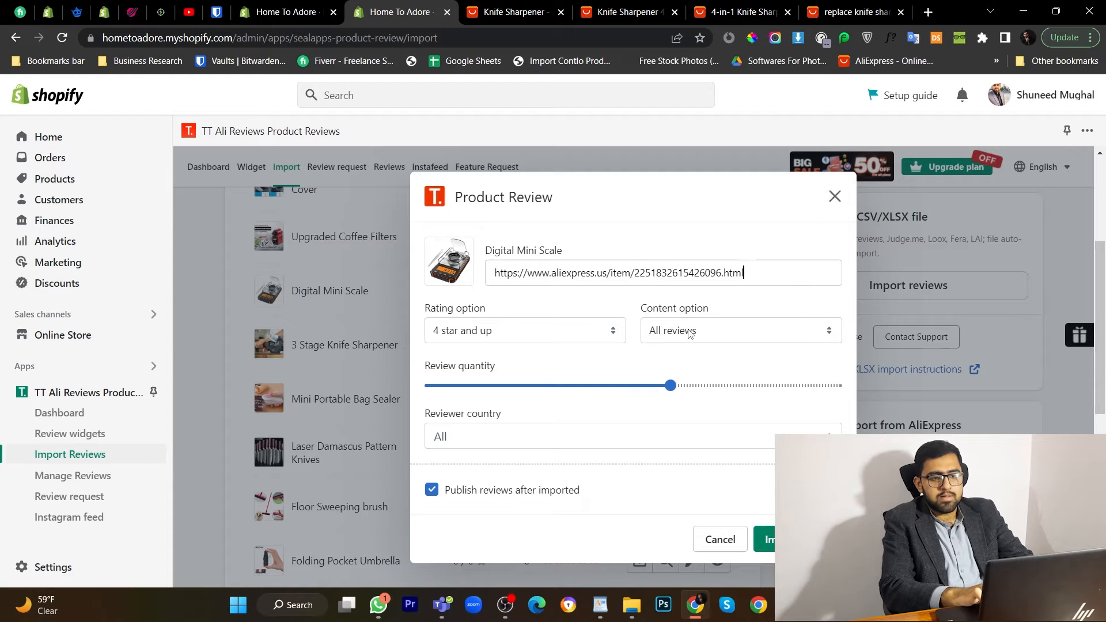
pyautogui.click(739, 331)
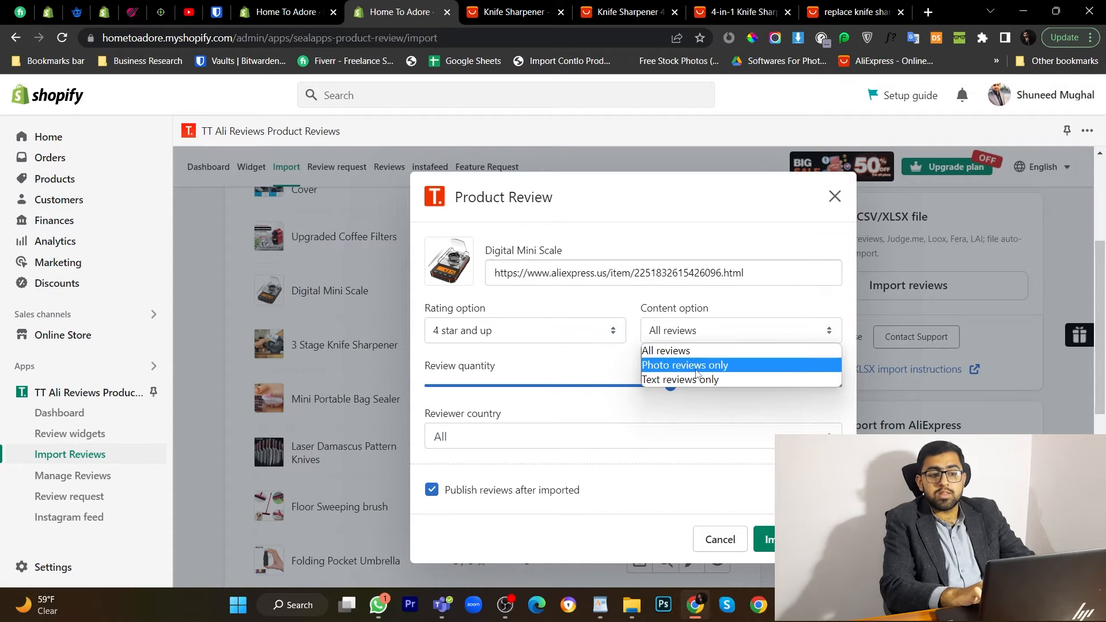
pyautogui.moveTo(680, 379)
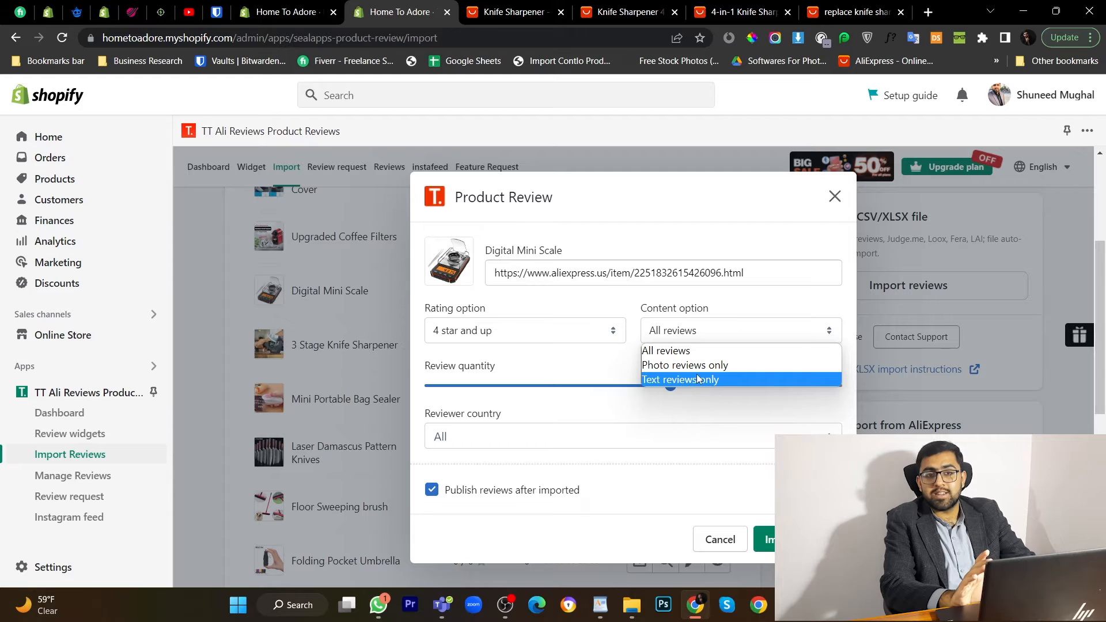
pyautogui.click(680, 379)
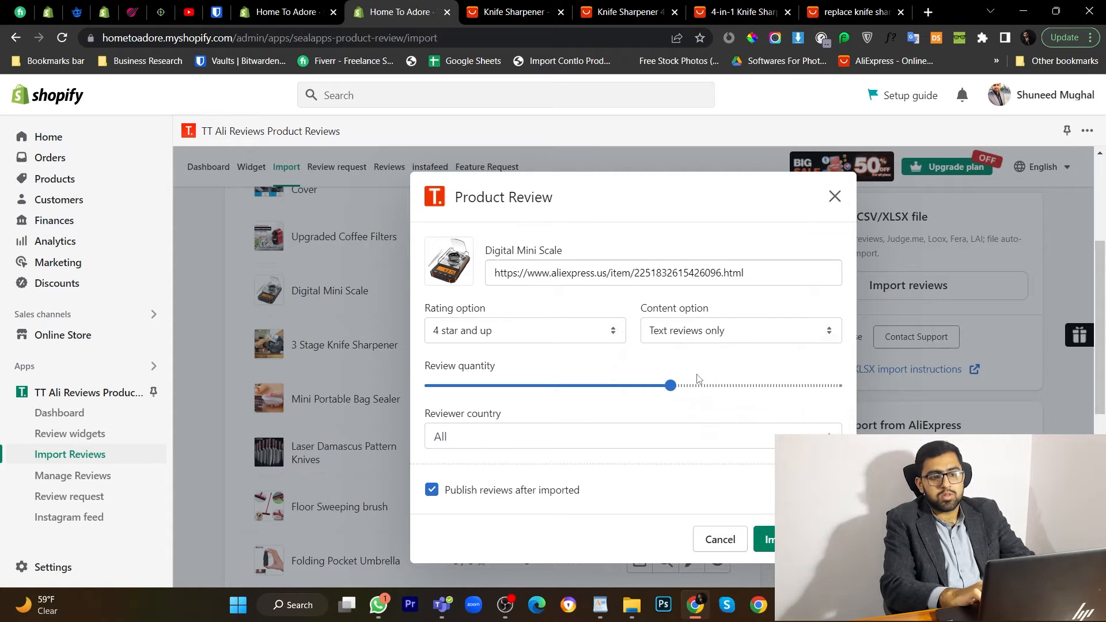
pyautogui.moveTo(577, 339)
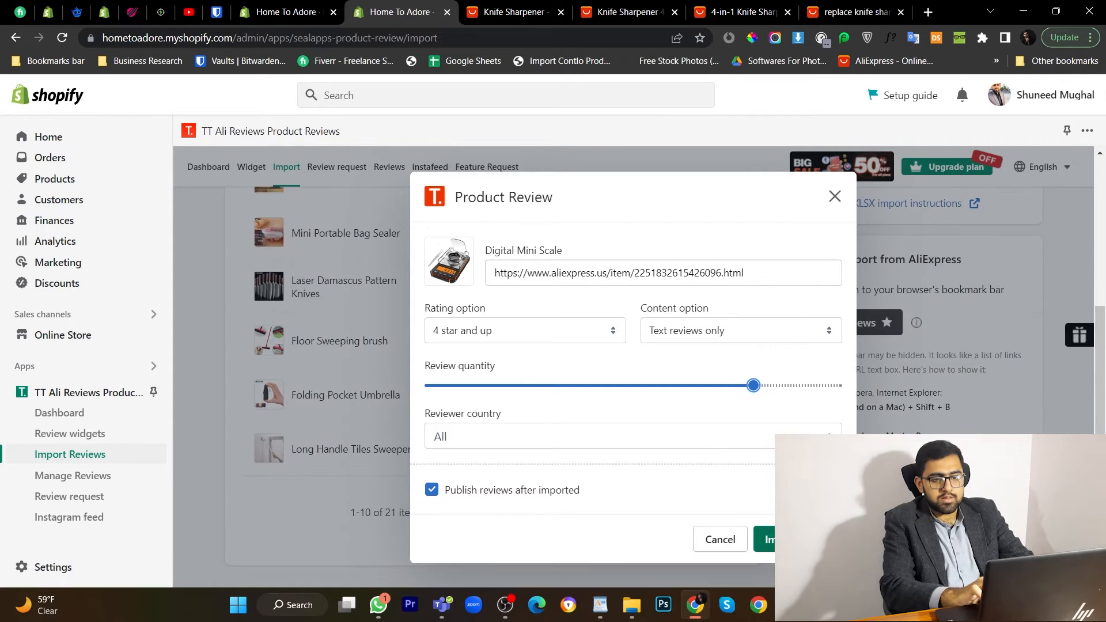
pyautogui.click(768, 539)
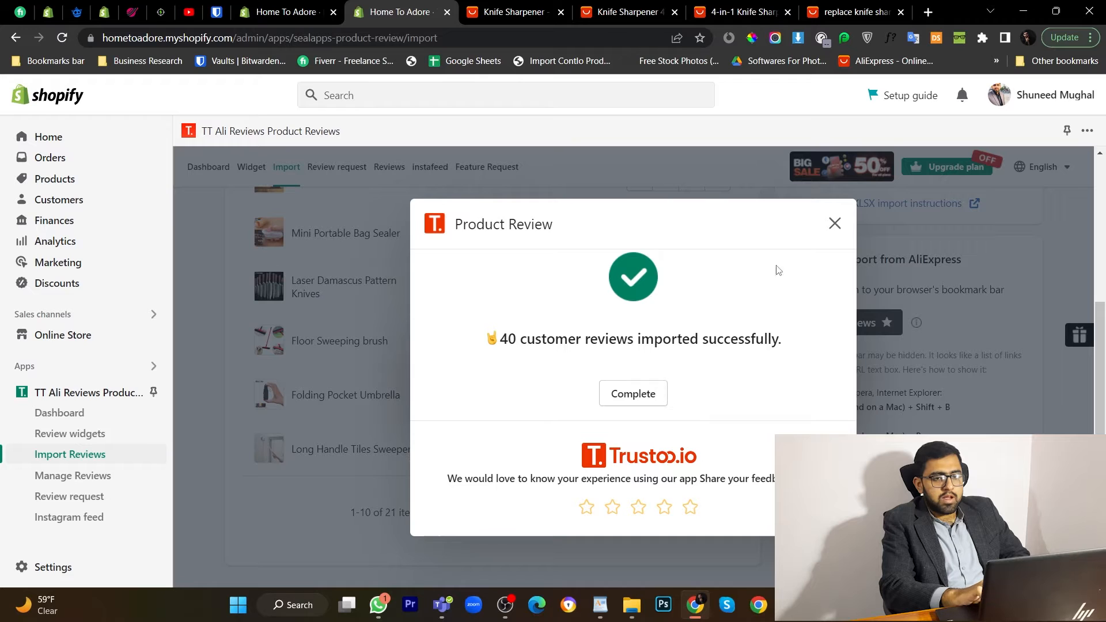
# Step: Complete the import showing 40 reviews, then close the AliExpress knife sharpener listing tab
pyautogui.click(632, 393)
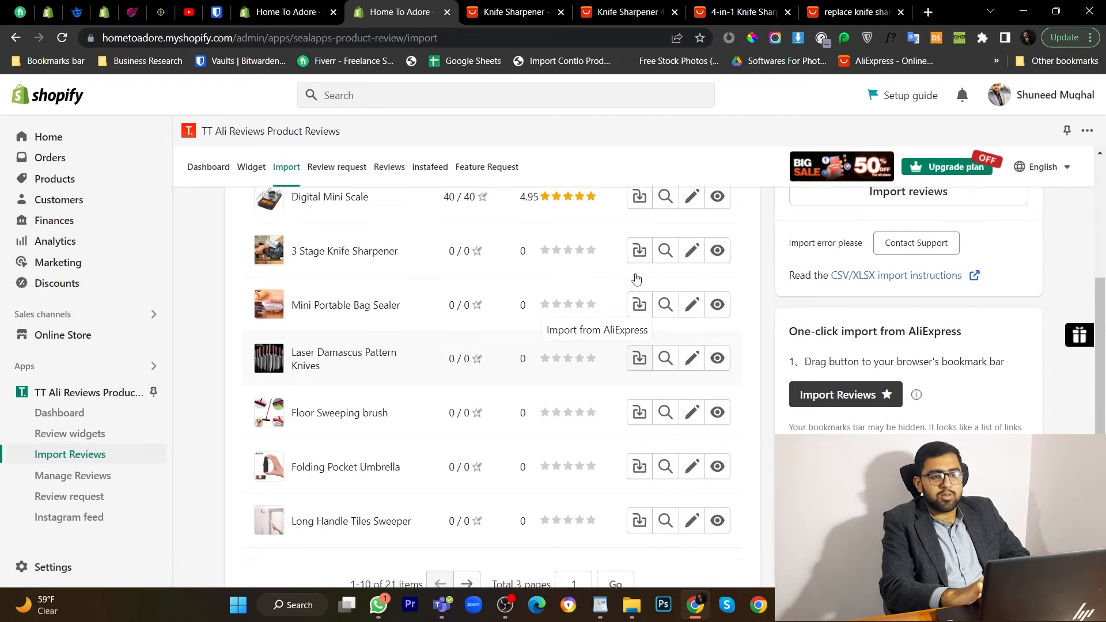
pyautogui.scroll(3)
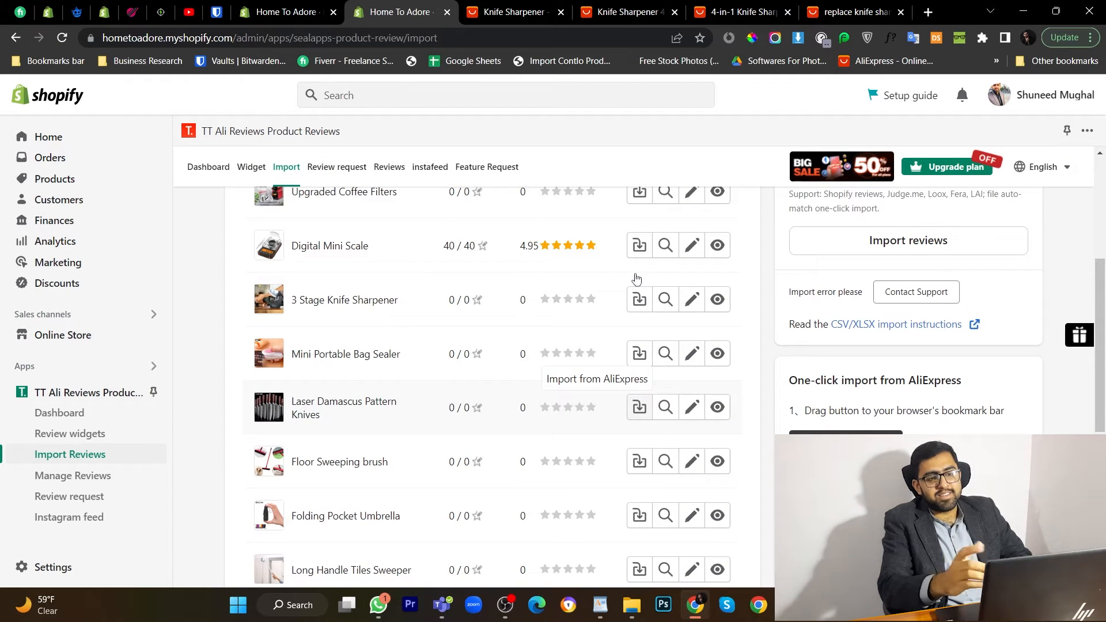
pyautogui.scroll(3)
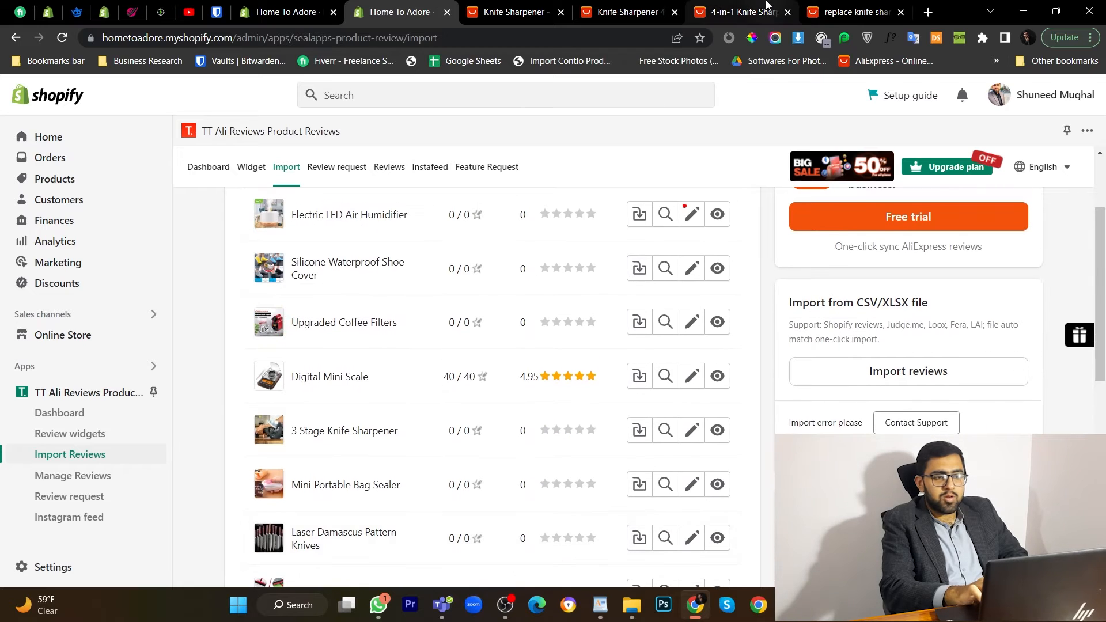
pyautogui.click(625, 12)
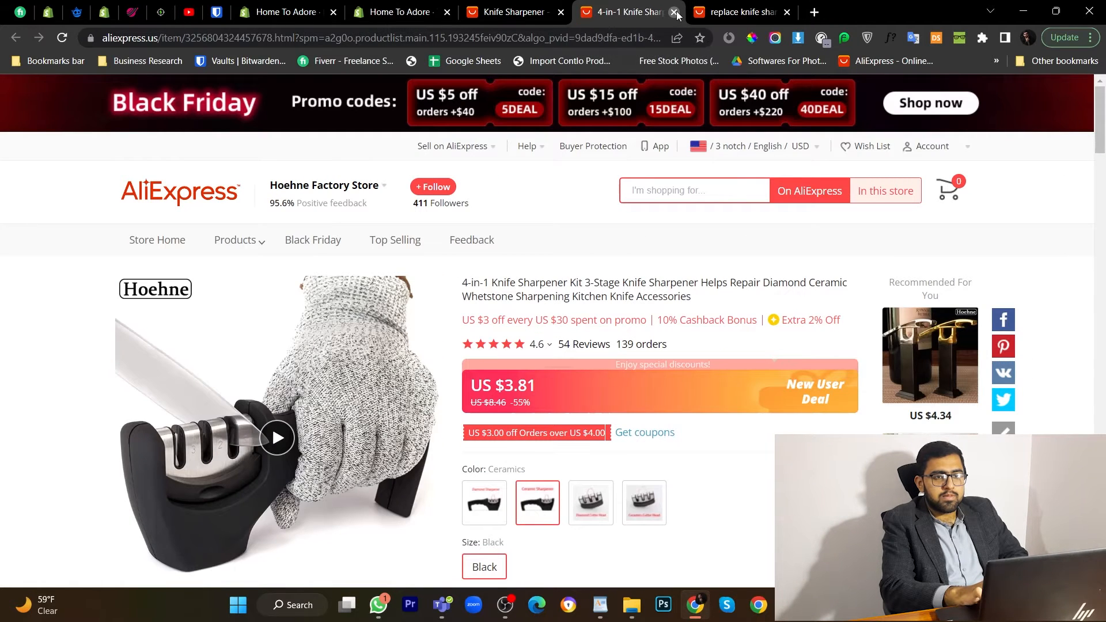
pyautogui.click(674, 11)
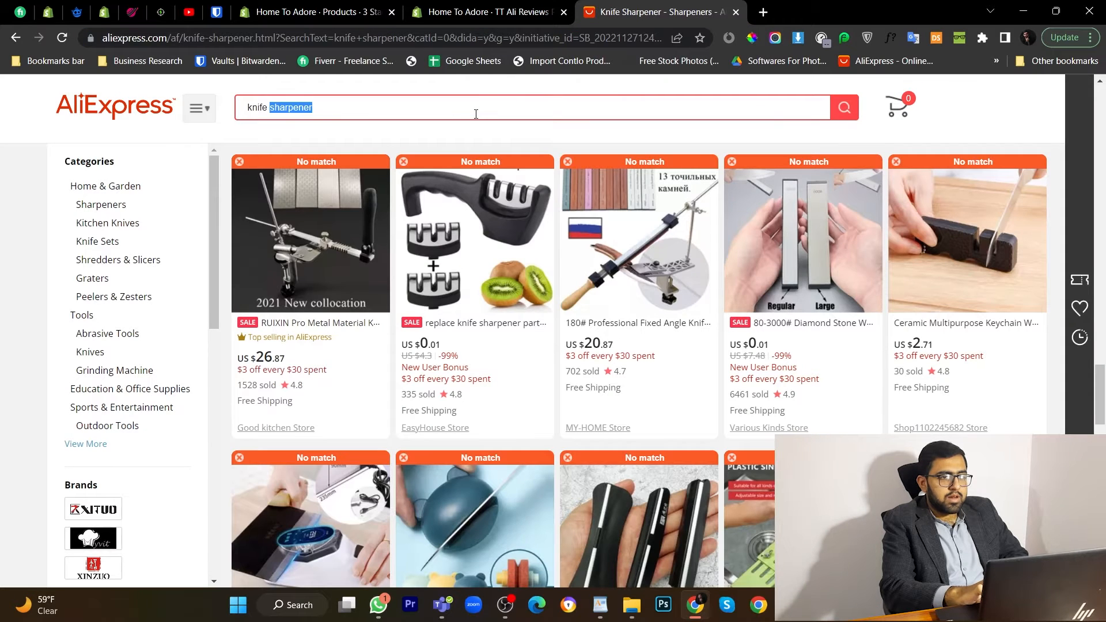
# Step: Search AliExpress for 'pocket umbrella' filtered to four stars and up, then return to the products admin
pyautogui.write('pocket umbrella')
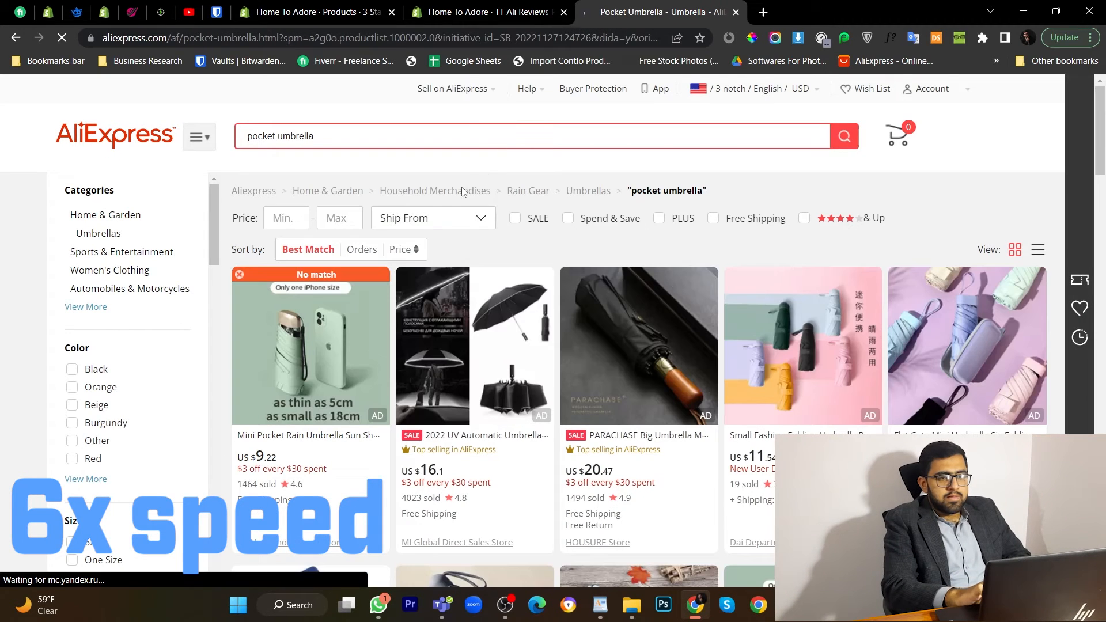
pyautogui.click(803, 218)
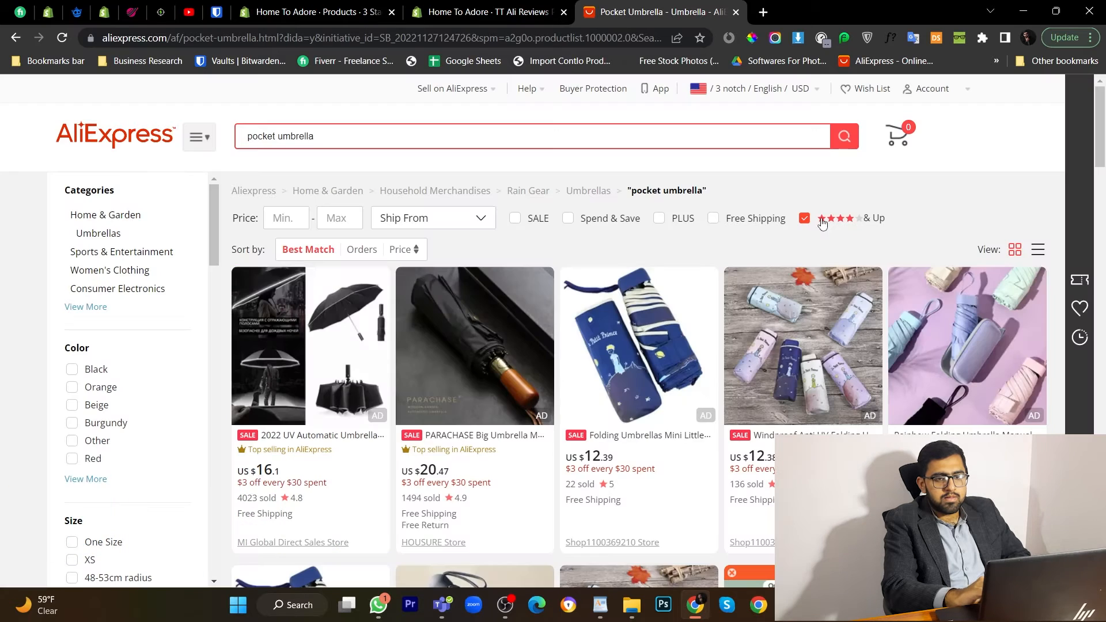
pyautogui.click(485, 12)
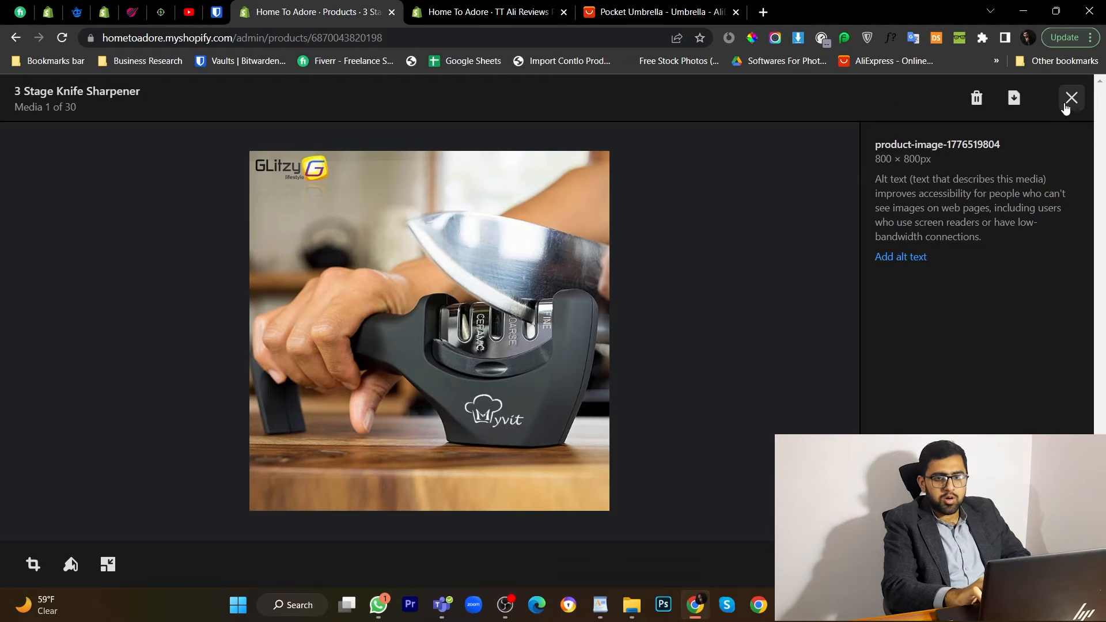
# Step: Check the Folding Pocket Umbrella product's photos, then return to the AliExpress umbrella results
pyautogui.click(1070, 96)
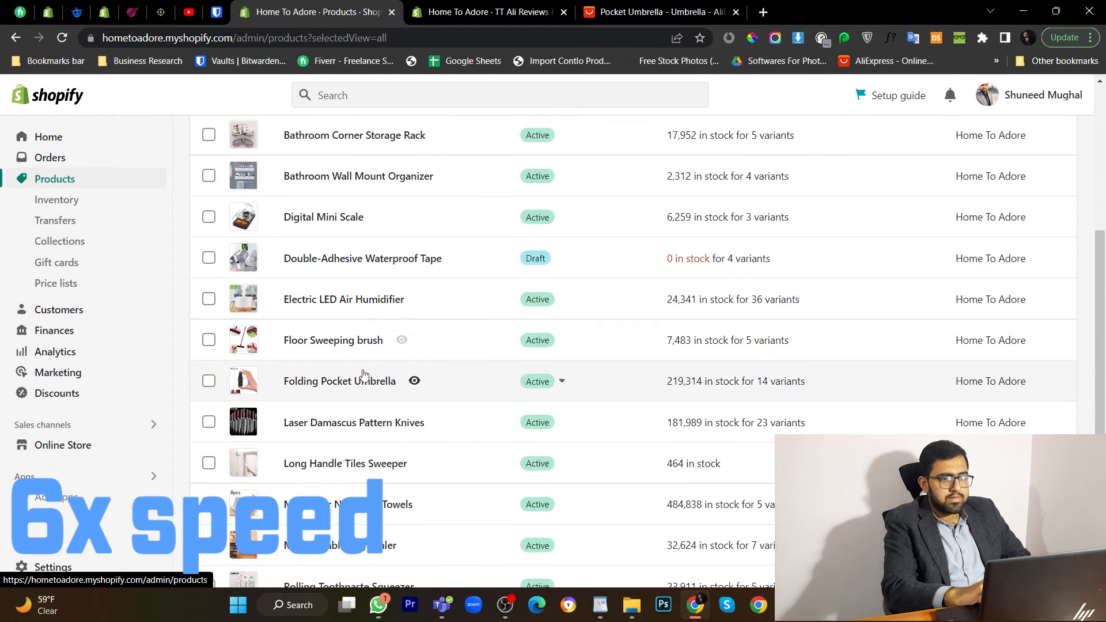
pyautogui.click(338, 381)
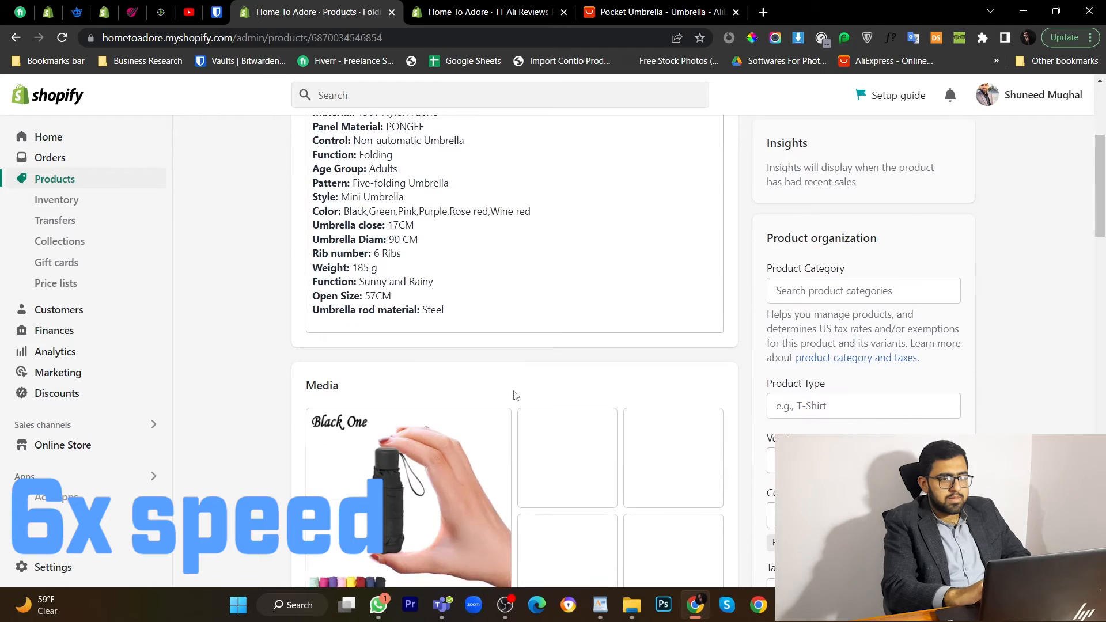
pyautogui.scroll(-3)
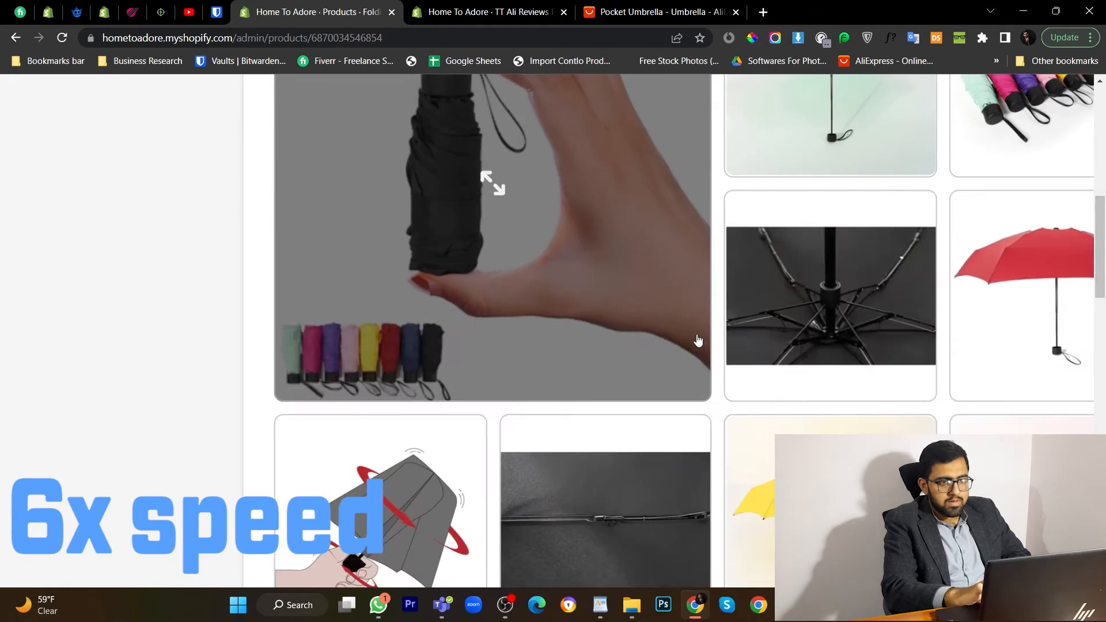
pyautogui.click(659, 11)
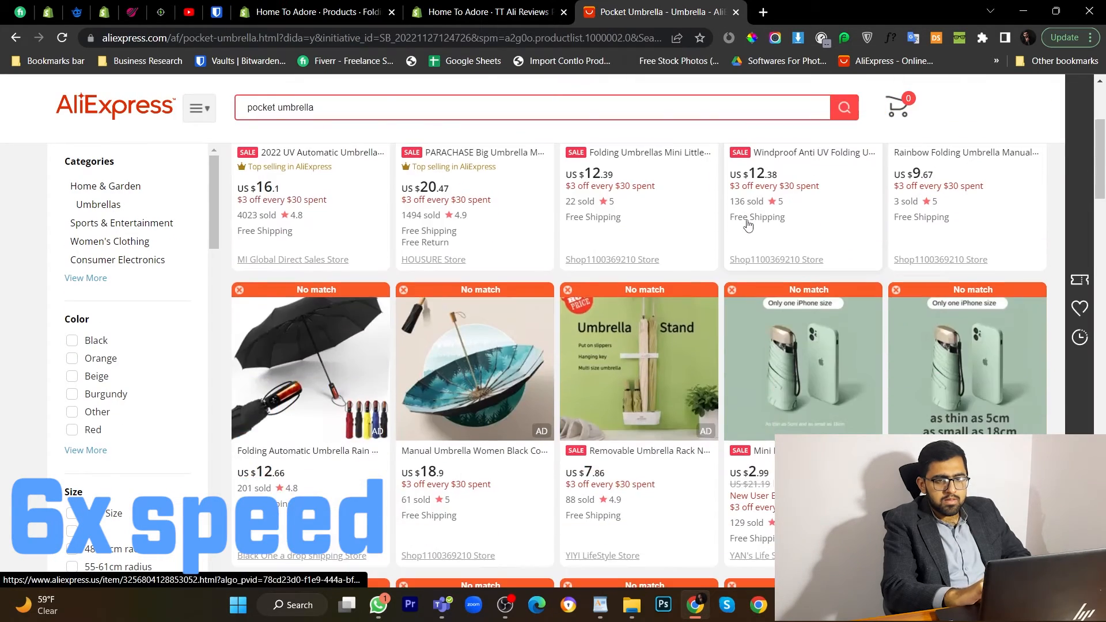
# Step: Copy the Mini Pocket Folding Umbrella listing's URL and return to the Shopify review import list
pyautogui.scroll(-3)
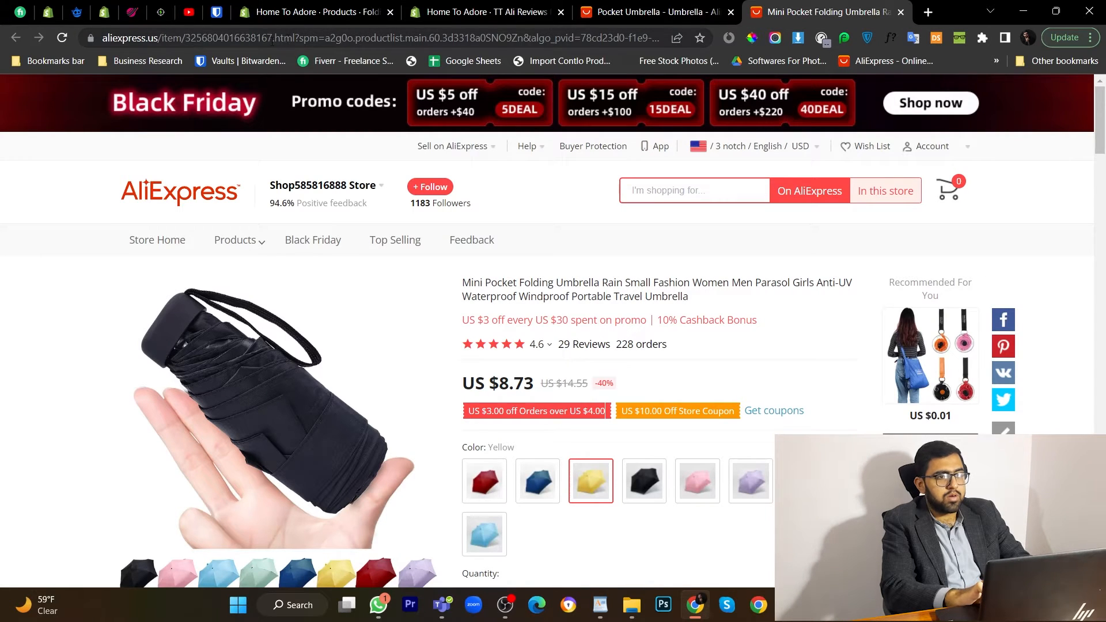
pyautogui.click(352, 38)
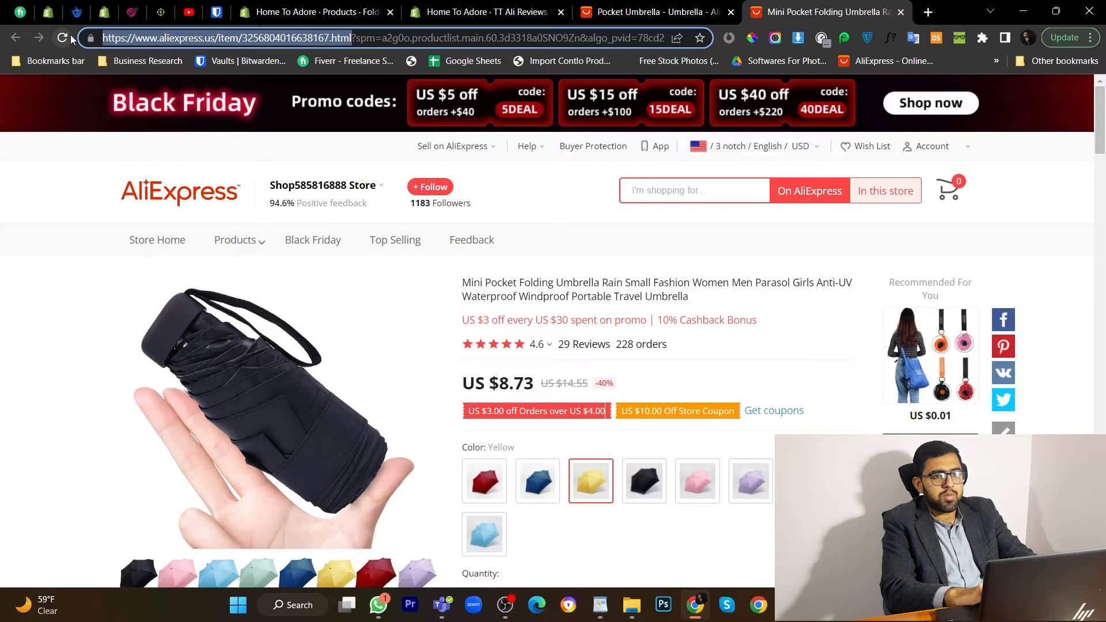
pyautogui.click(479, 11)
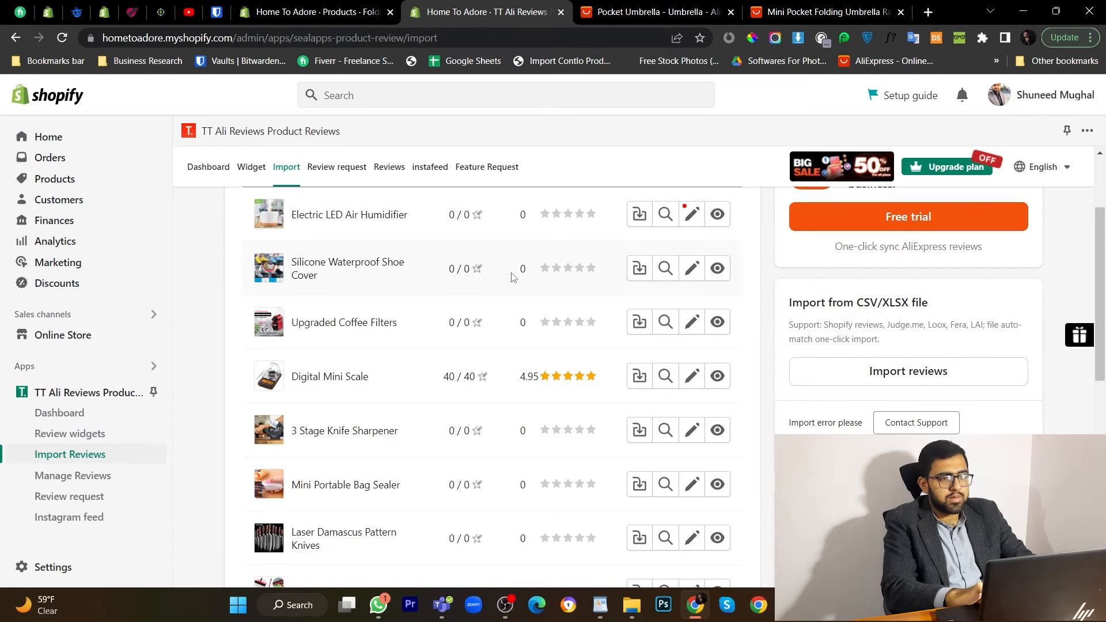
# Step: Import AliExpress reviews for Folding Pocket Umbrella from the copied URL, 4 stars and up, all review types
pyautogui.scroll(-3)
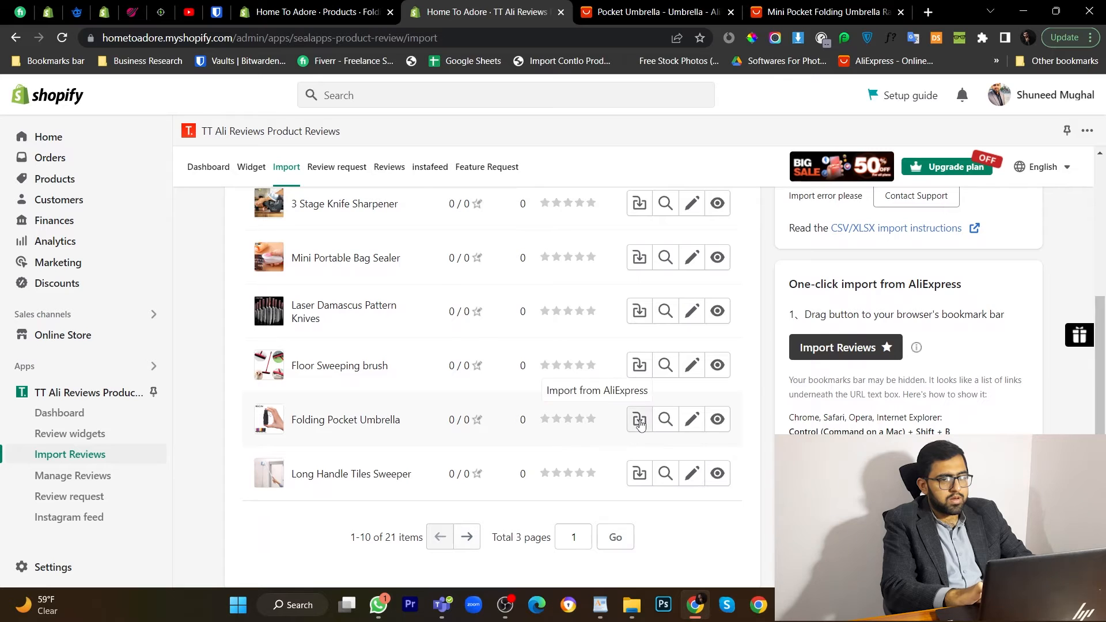
pyautogui.click(638, 419)
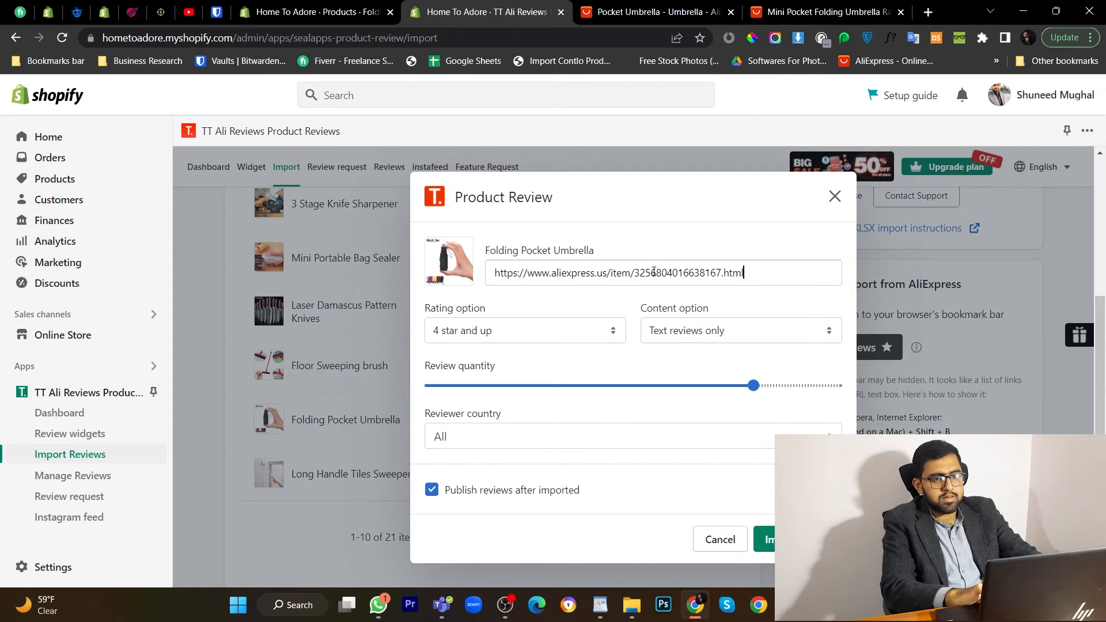
pyautogui.click(739, 331)
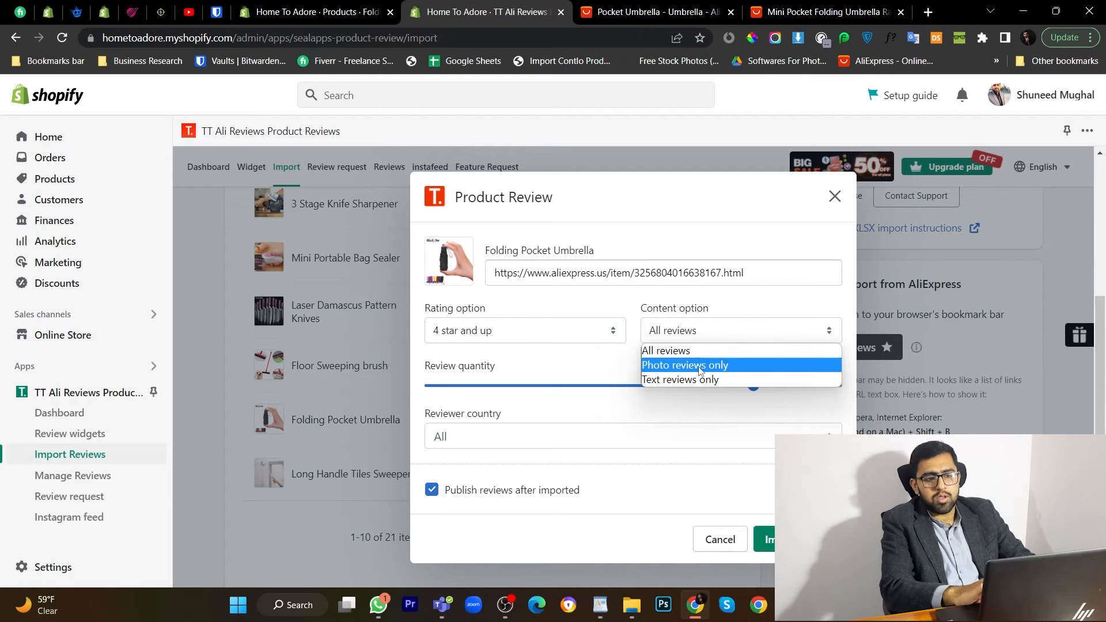
pyautogui.click(664, 350)
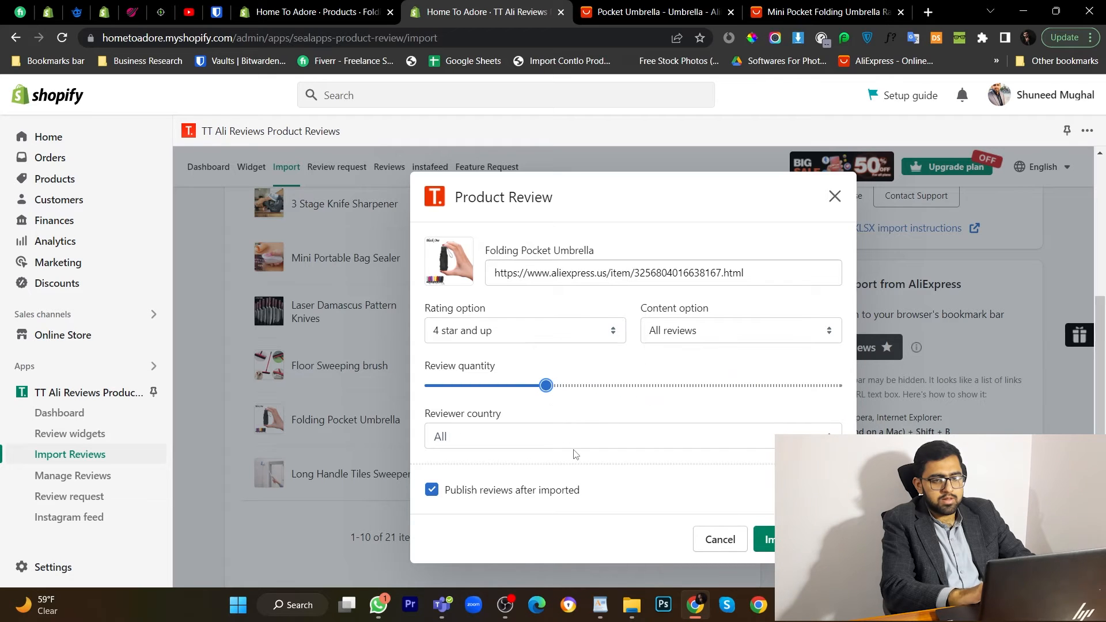
pyautogui.click(768, 539)
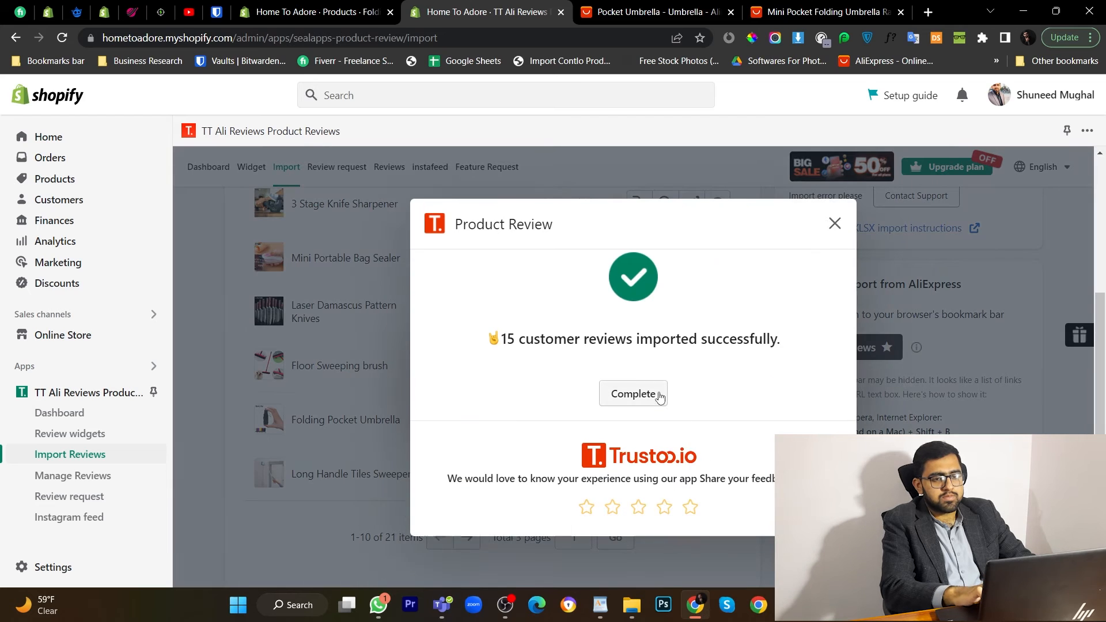
pyautogui.click(633, 393)
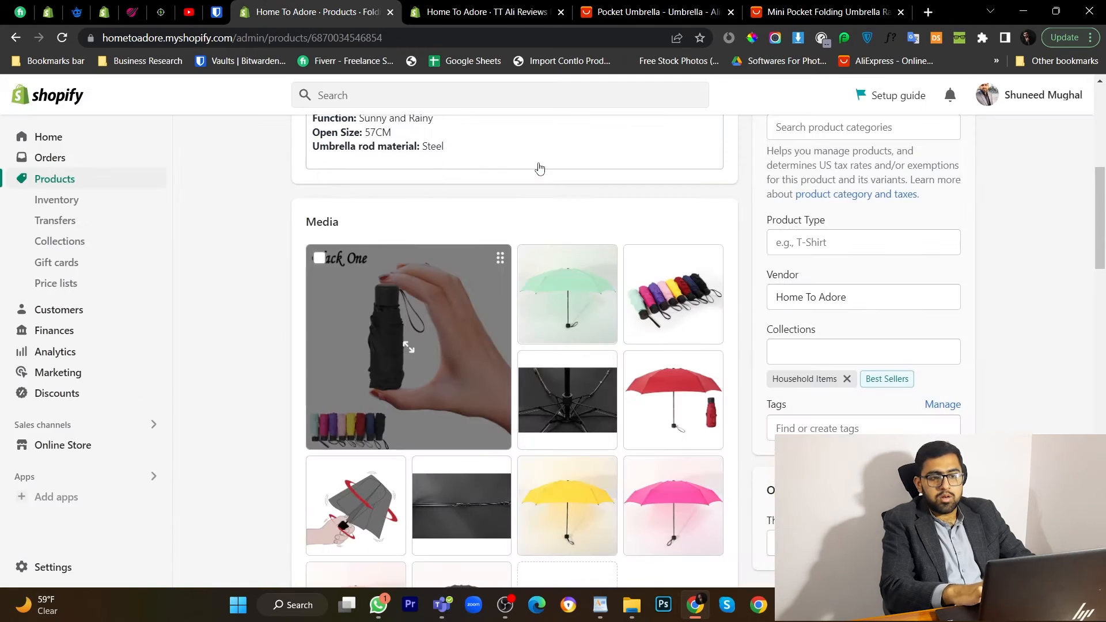
# Step: Preview the Folding Pocket Umbrella storefront and scroll to its Customer Reviews section
pyautogui.scroll(3)
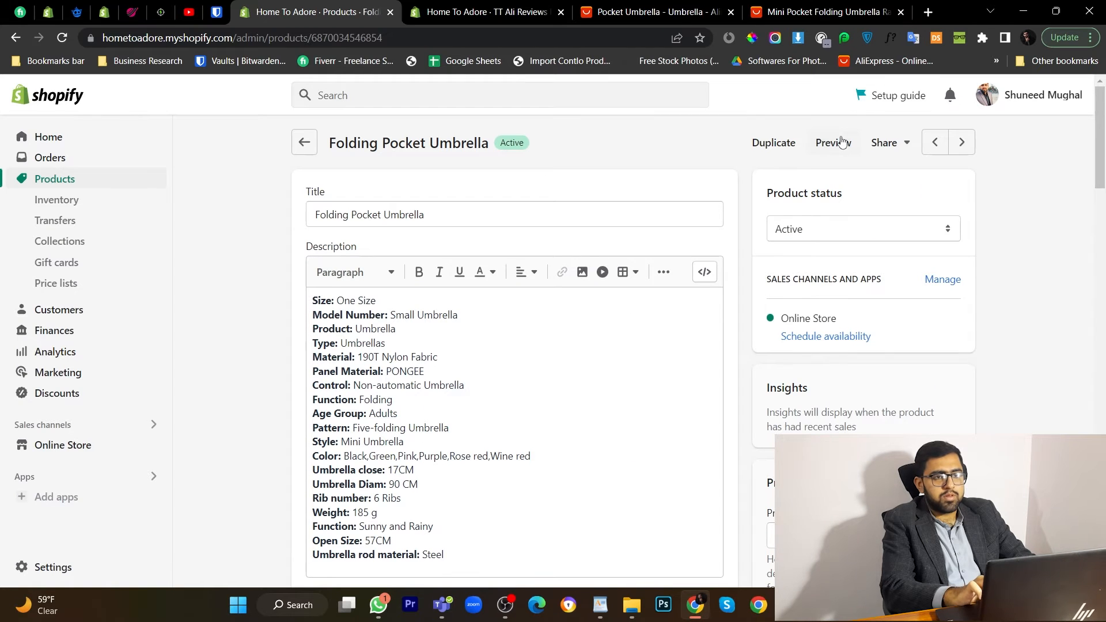
pyautogui.click(832, 143)
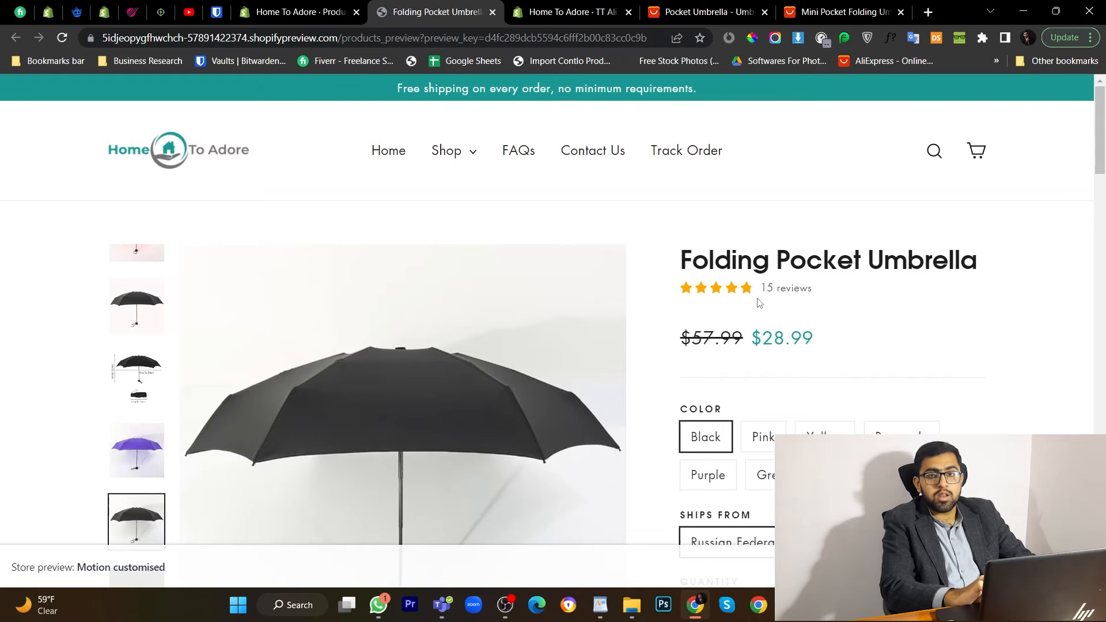
pyautogui.scroll(-3)
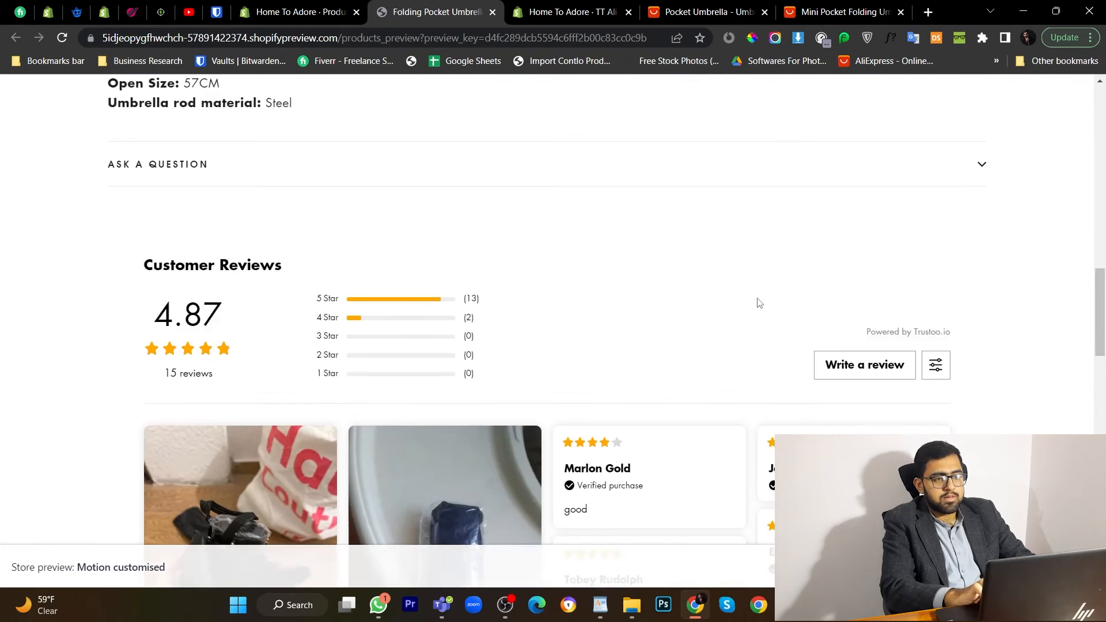
pyautogui.scroll(-3)
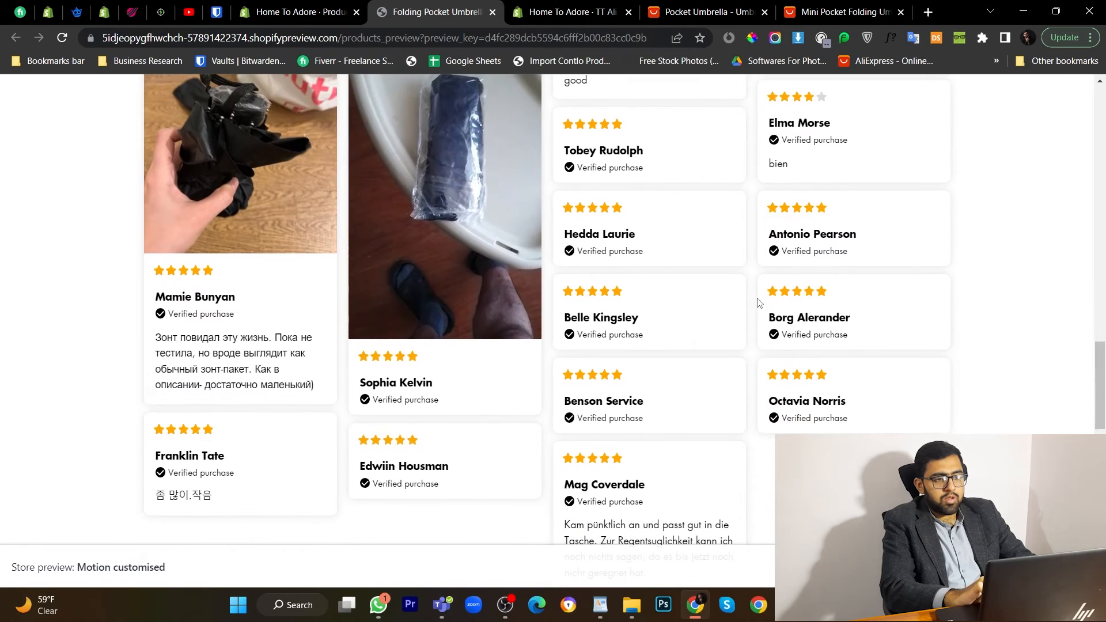
pyautogui.scroll(-3)
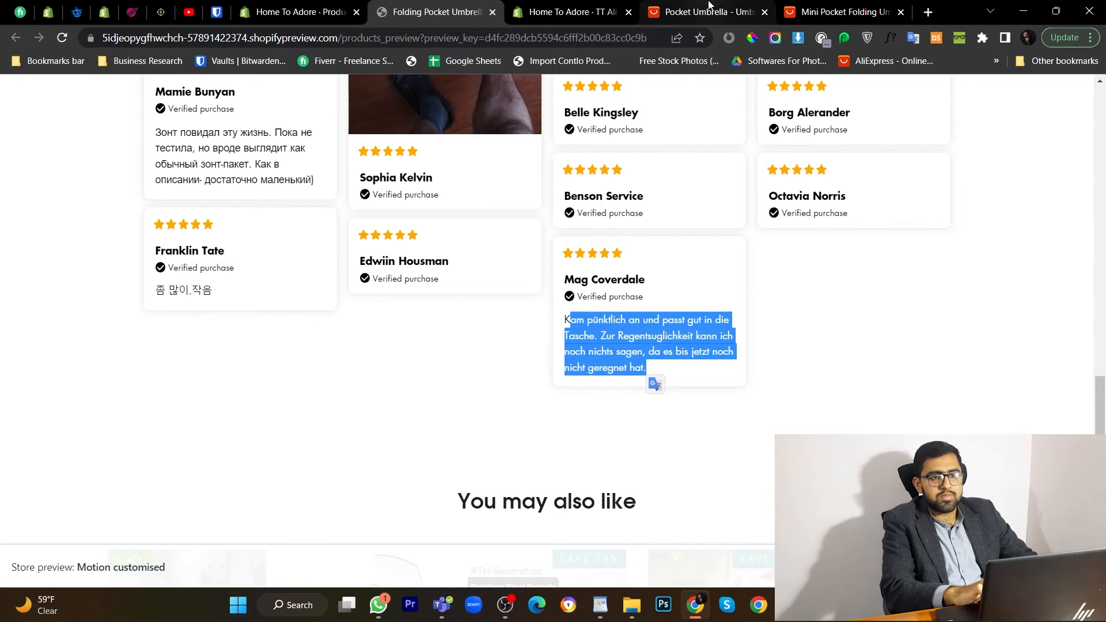
# Step: Open the umbrella's imported reviews in the app and search for a translation tool in a new tab
pyautogui.click(840, 11)
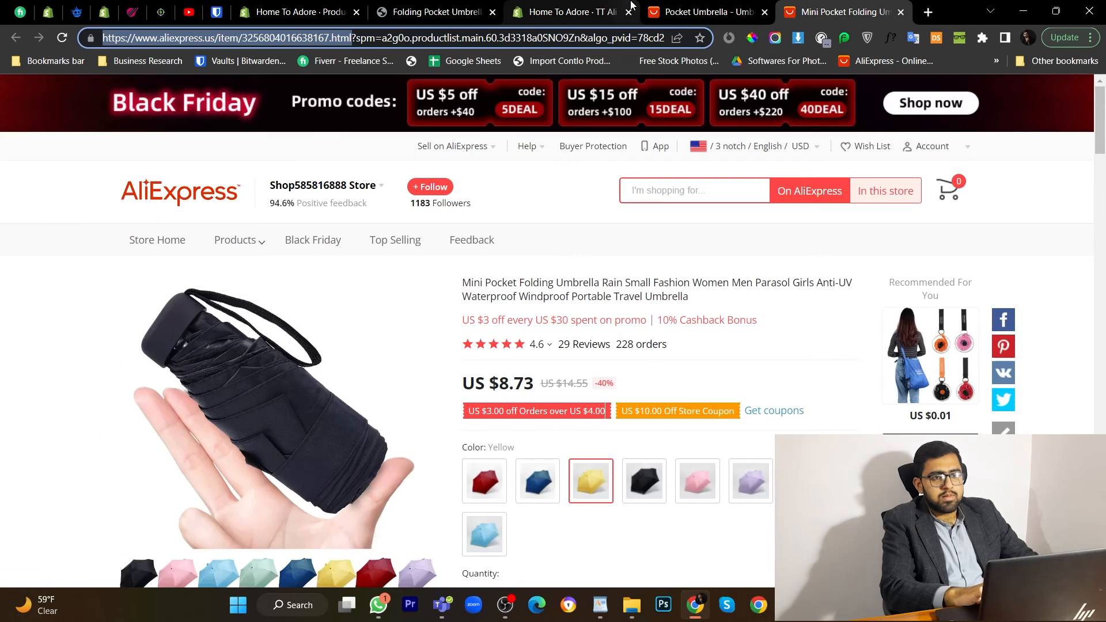
pyautogui.click(564, 11)
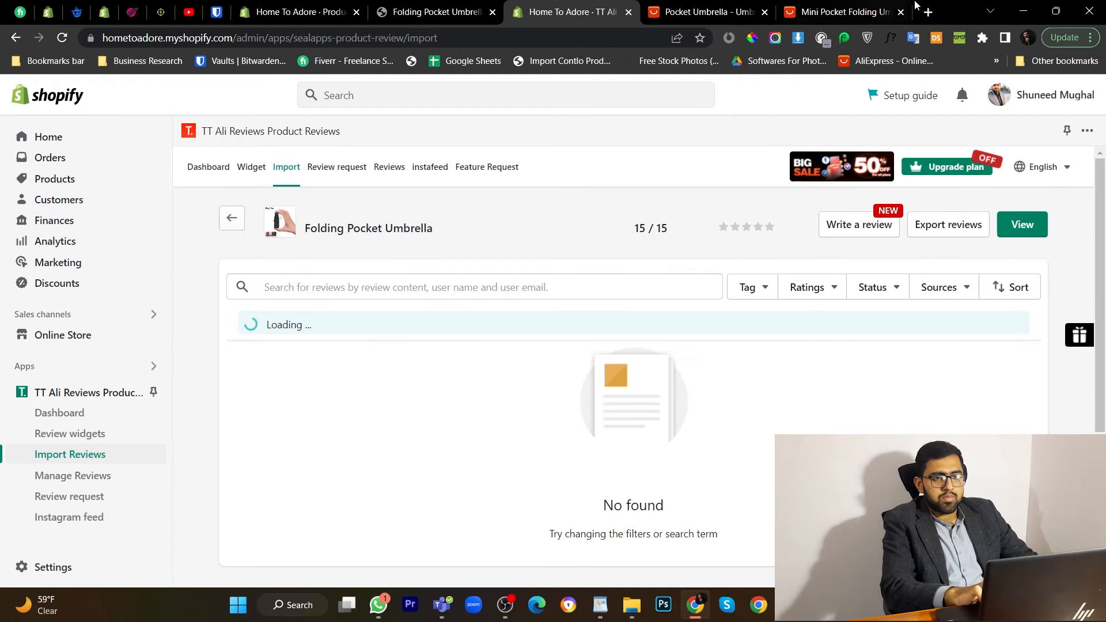
pyautogui.click(926, 11)
pyautogui.write('trans')
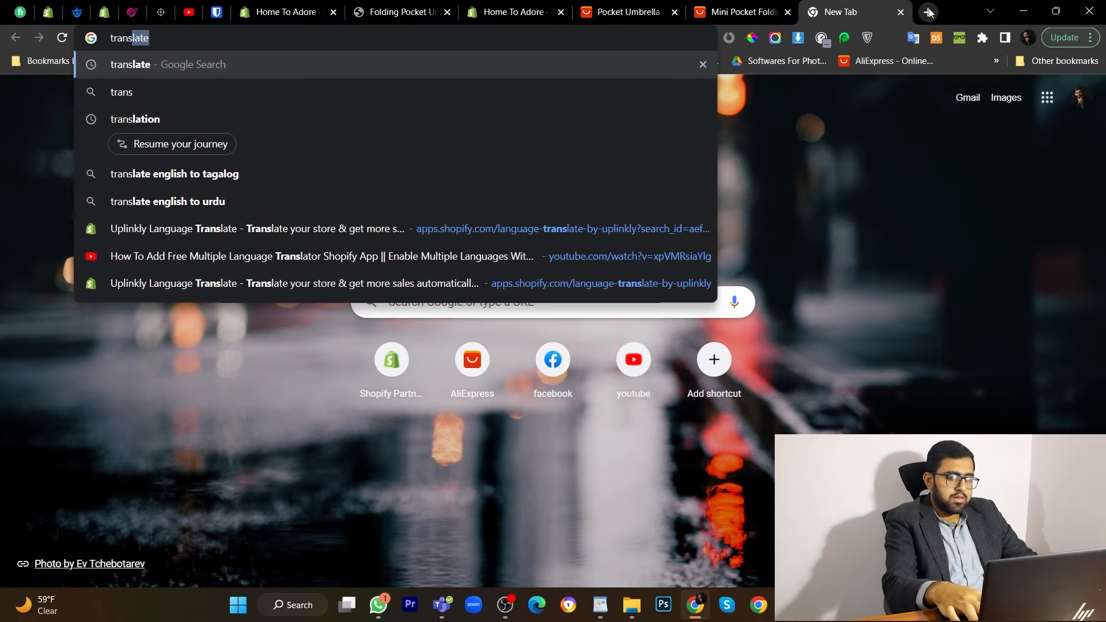
pyautogui.press('Return')
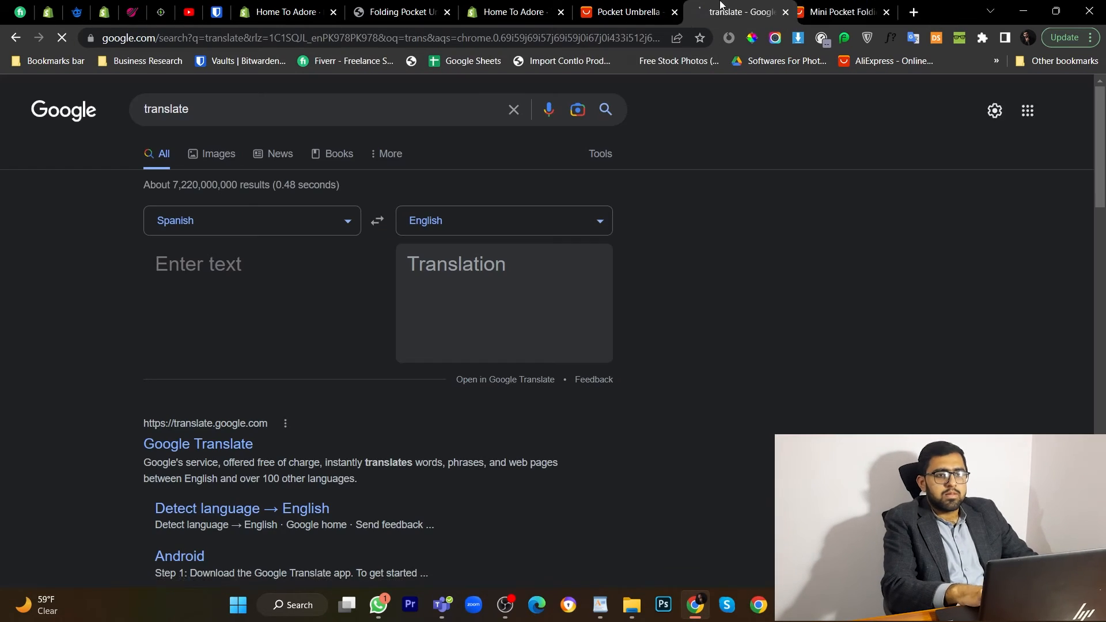
pyautogui.click(511, 12)
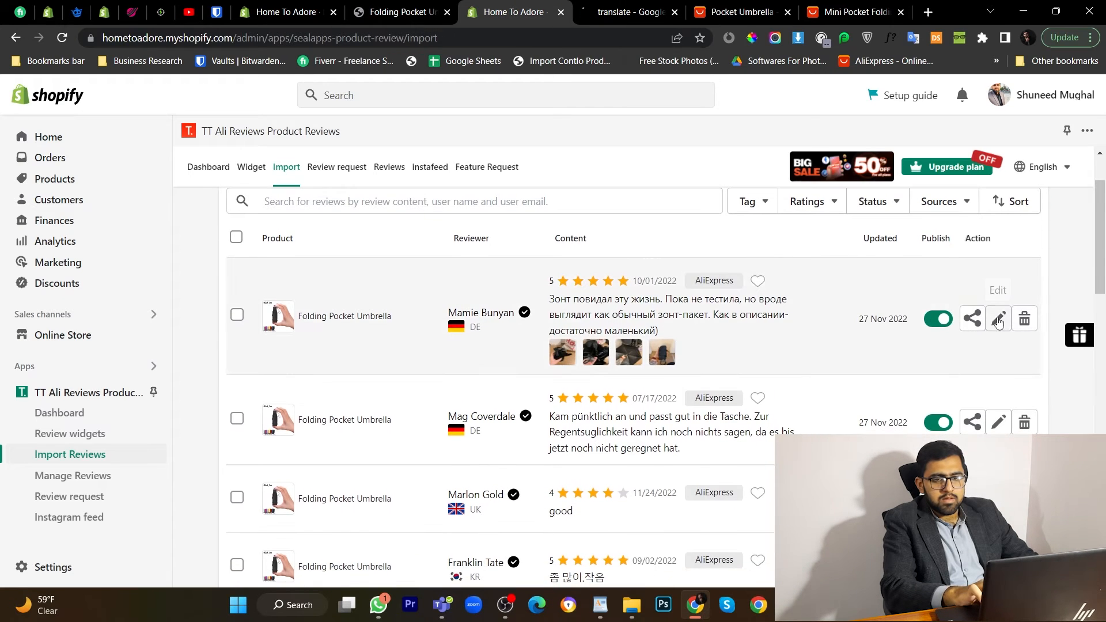
# Step: Copy the Russian review text, translate it to English in Google Translate, and return to the review editor
pyautogui.click(998, 319)
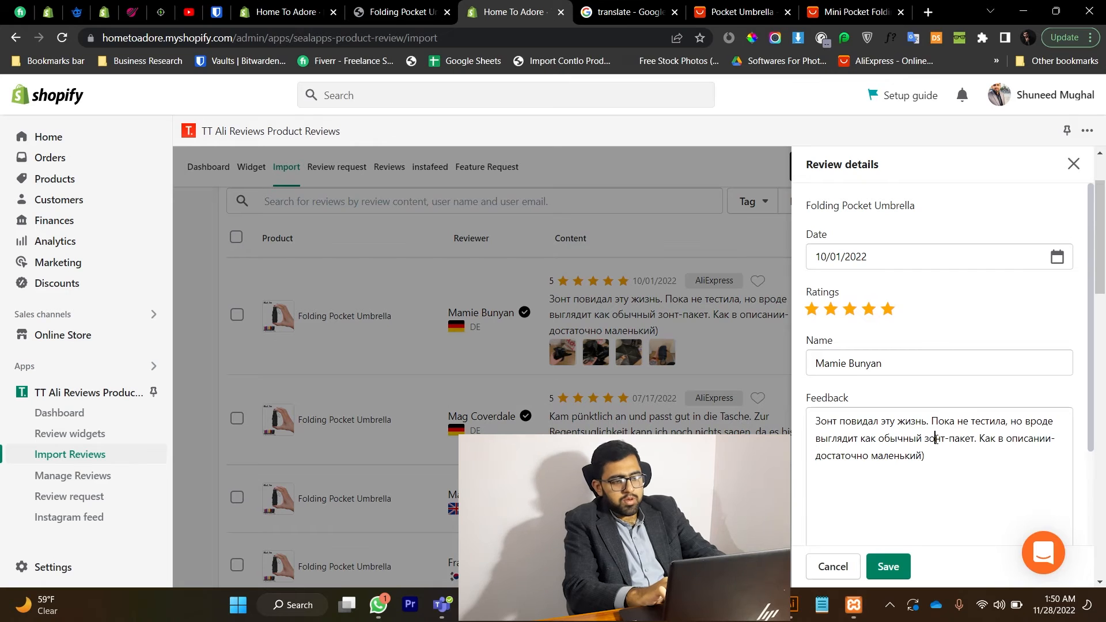
pyautogui.click(626, 12)
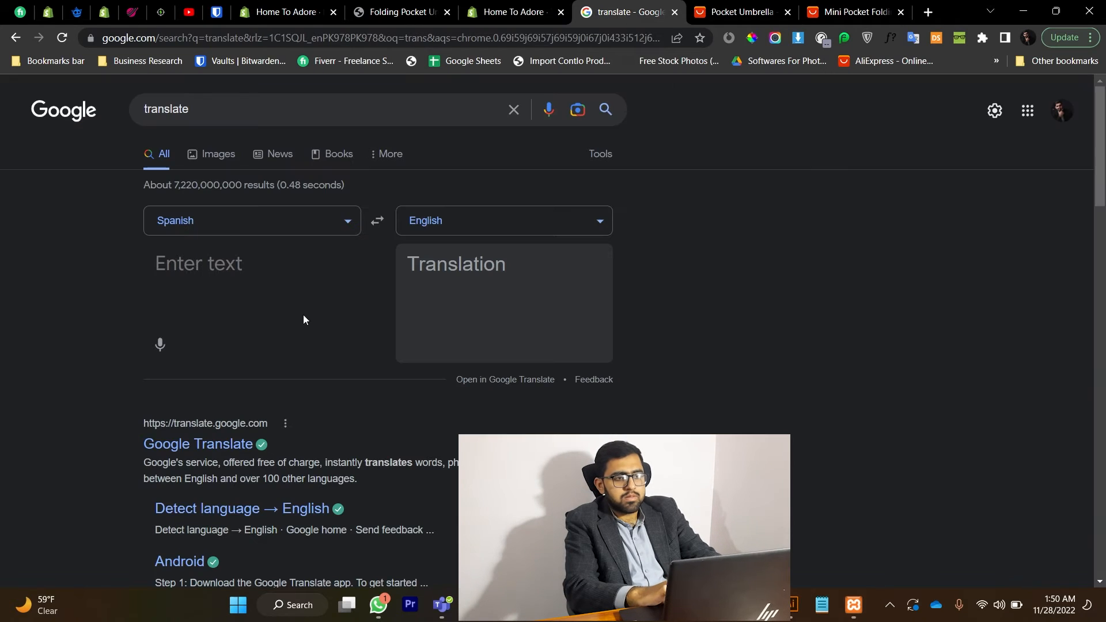
pyautogui.click(253, 296)
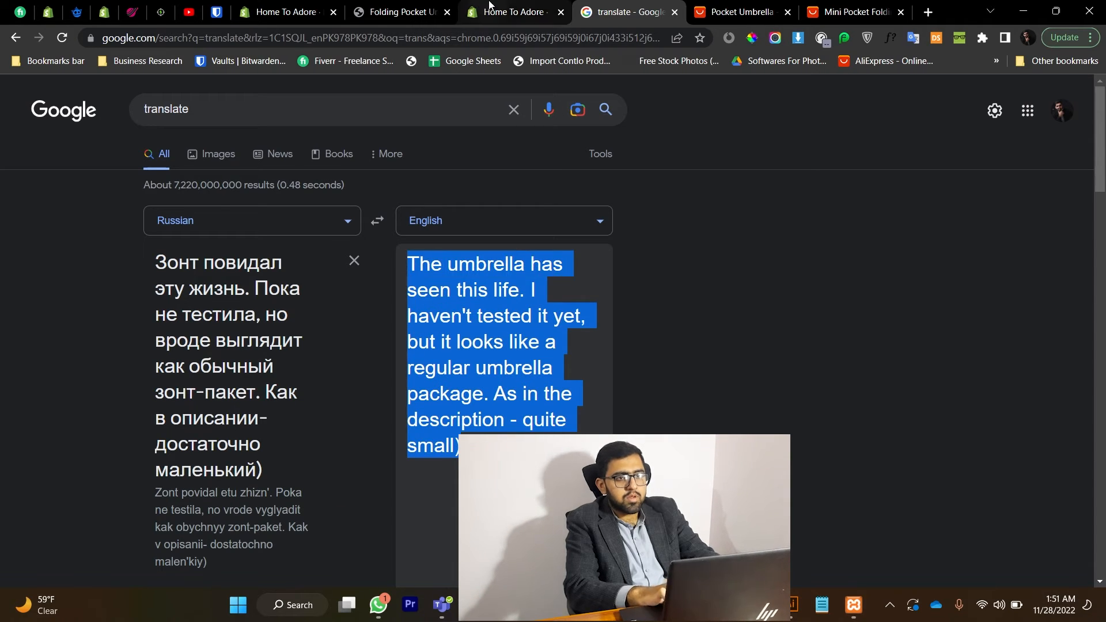
pyautogui.click(511, 12)
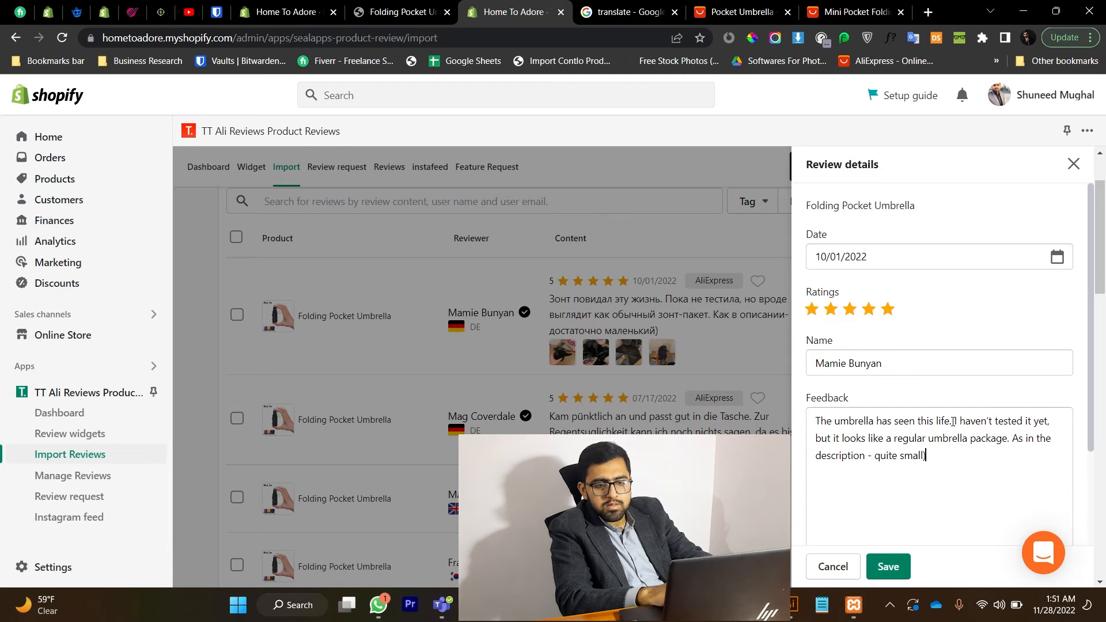
# Step: Reword the translated review to 'has been delivered' and 'quite small but useful', then save it
pyautogui.doubleClick(920, 420)
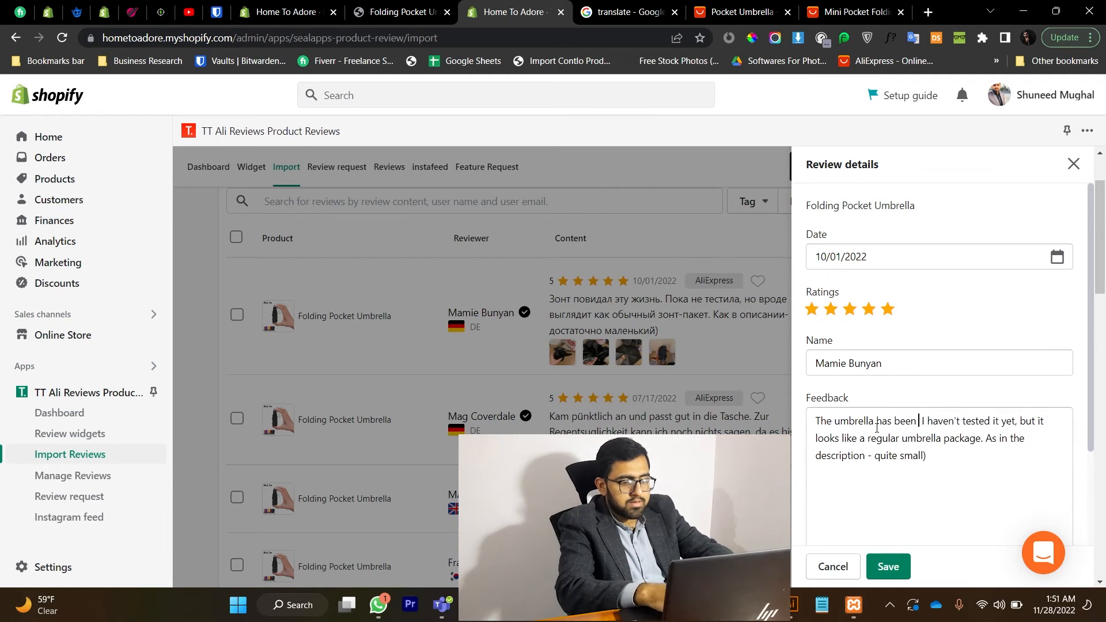
pyautogui.write('delive')
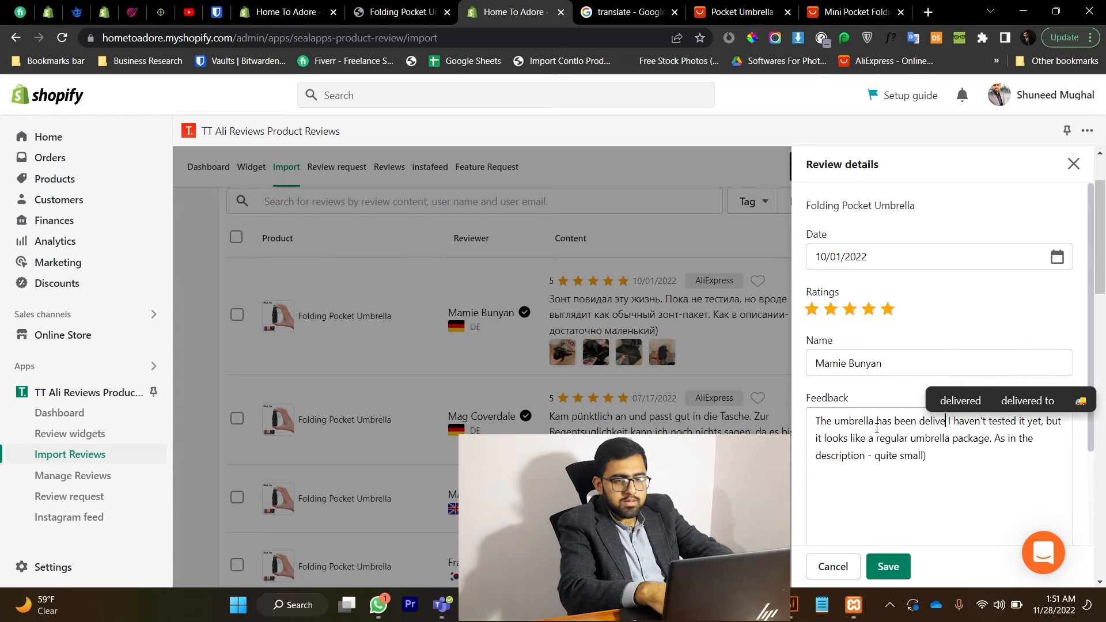
pyautogui.click(959, 400)
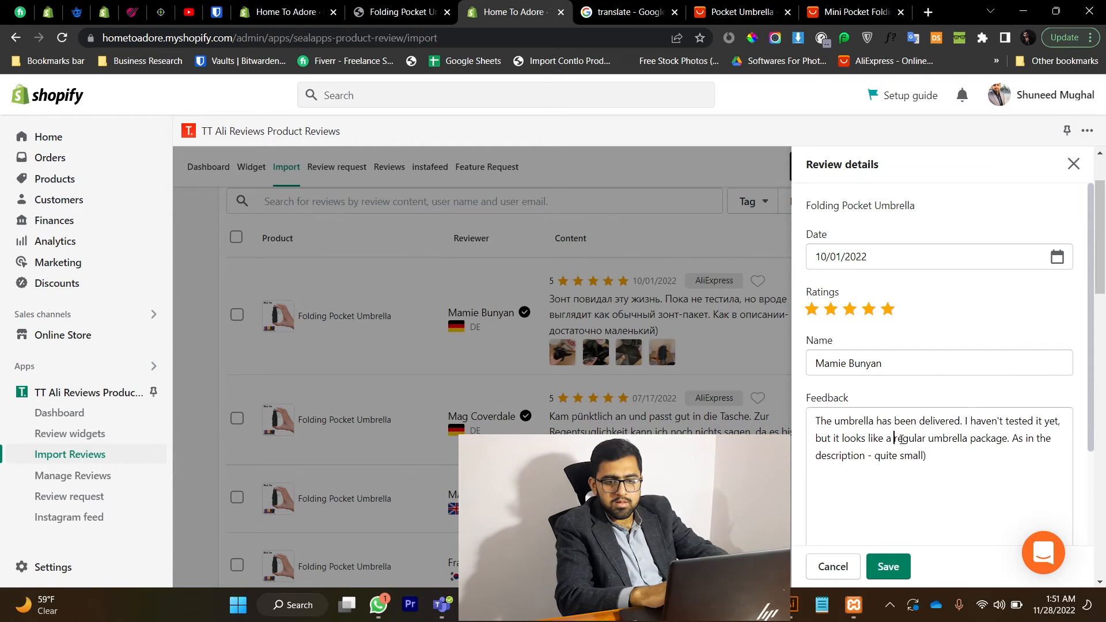
pyautogui.doubleClick(909, 438)
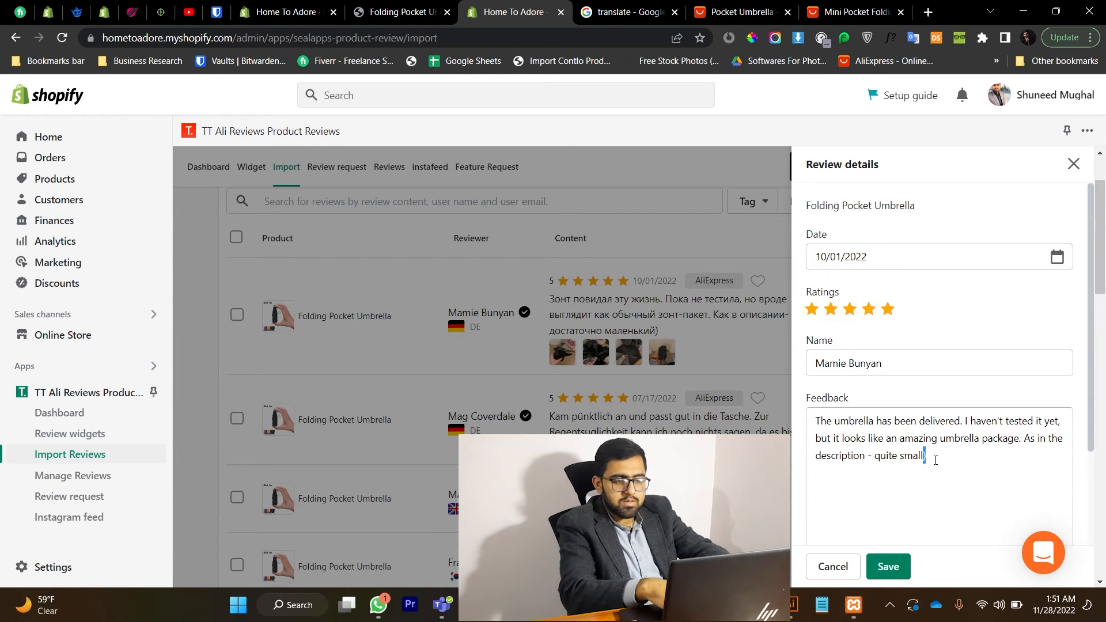
pyautogui.write('but useful')
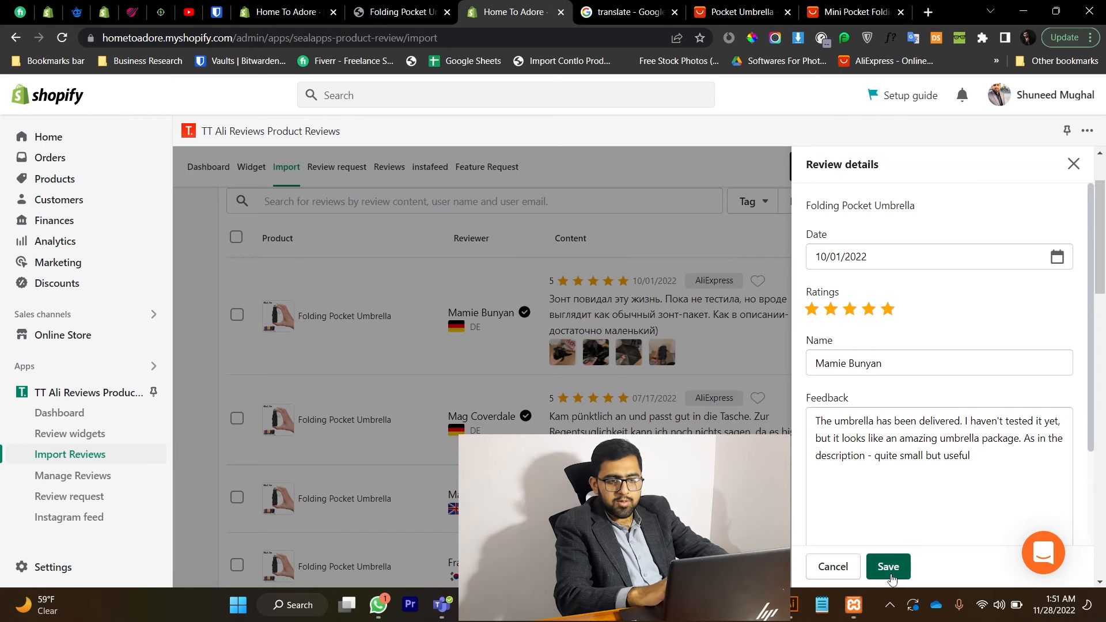
pyautogui.click(887, 566)
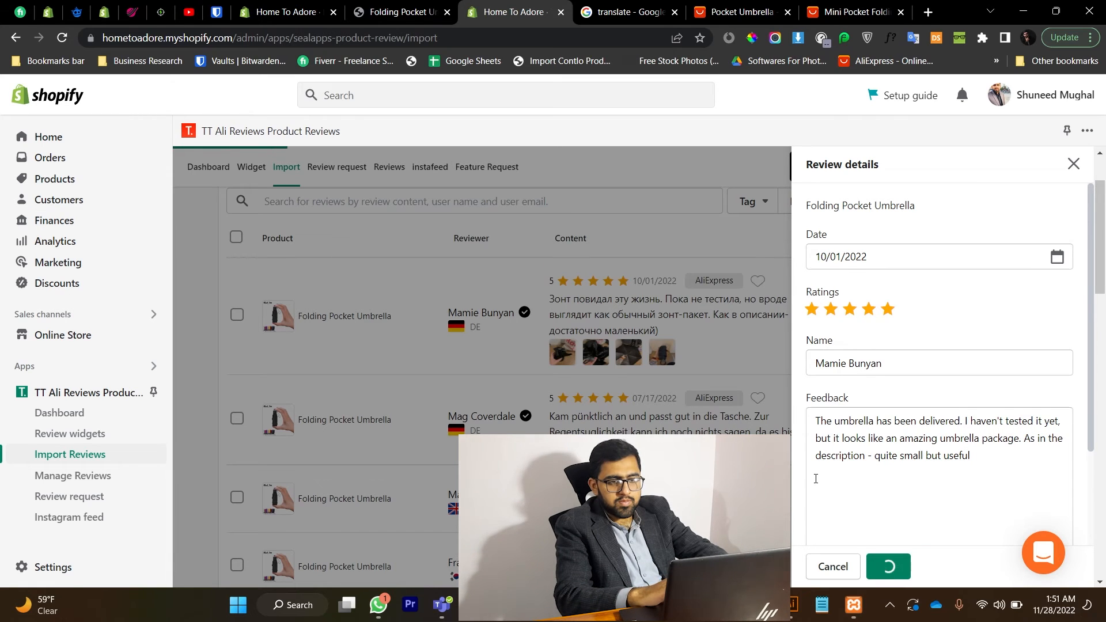
pyautogui.click(887, 566)
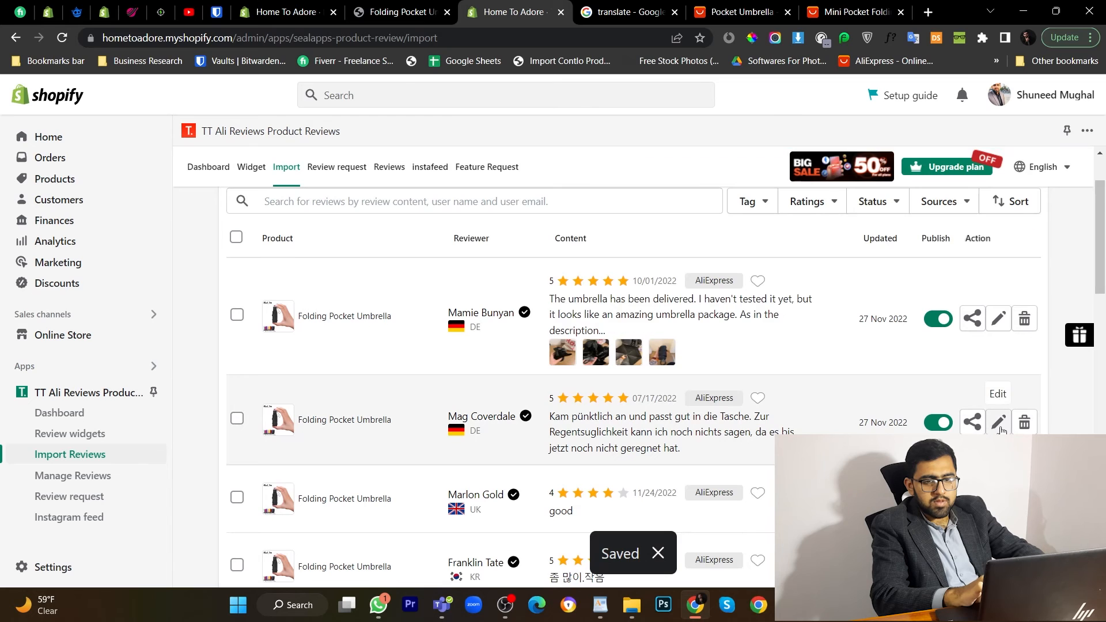
pyautogui.click(998, 421)
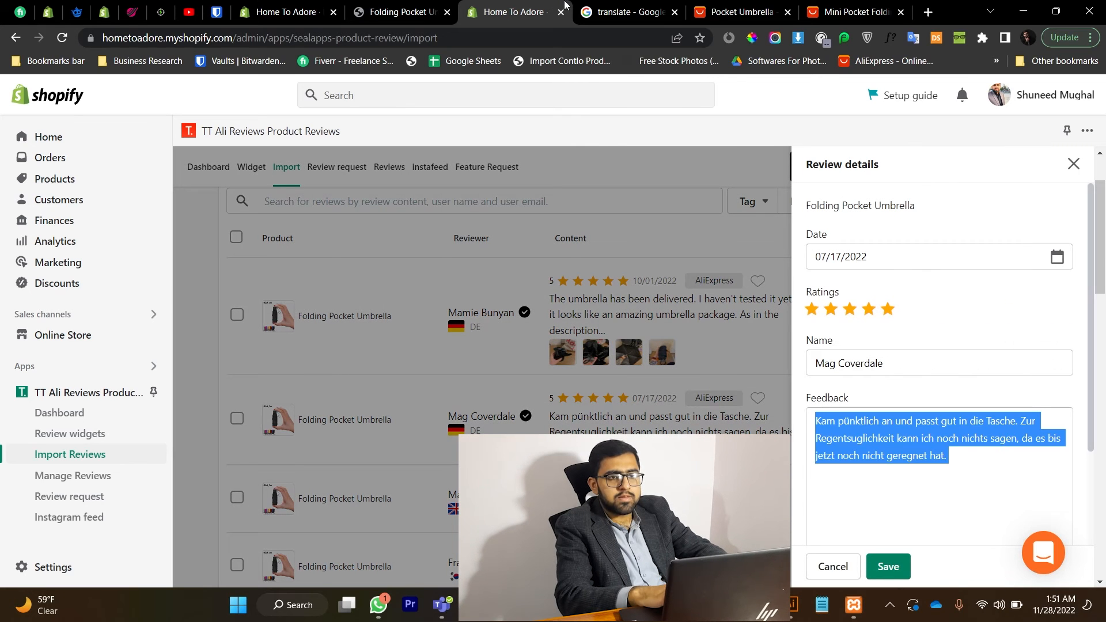
pyautogui.click(738, 11)
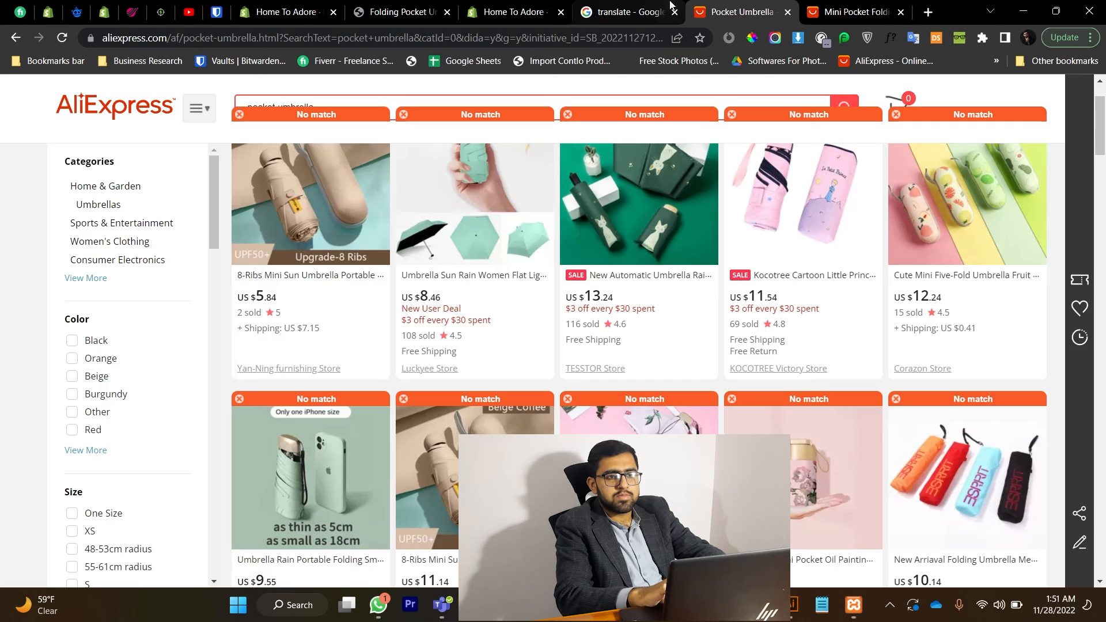
pyautogui.click(624, 12)
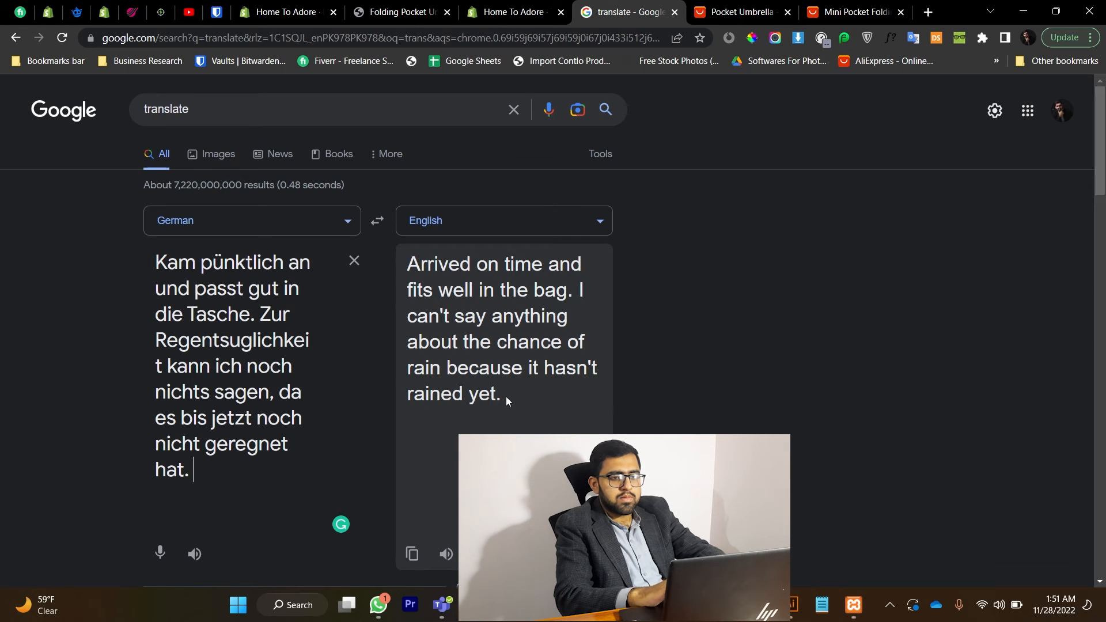
pyautogui.moveTo(514, 406)
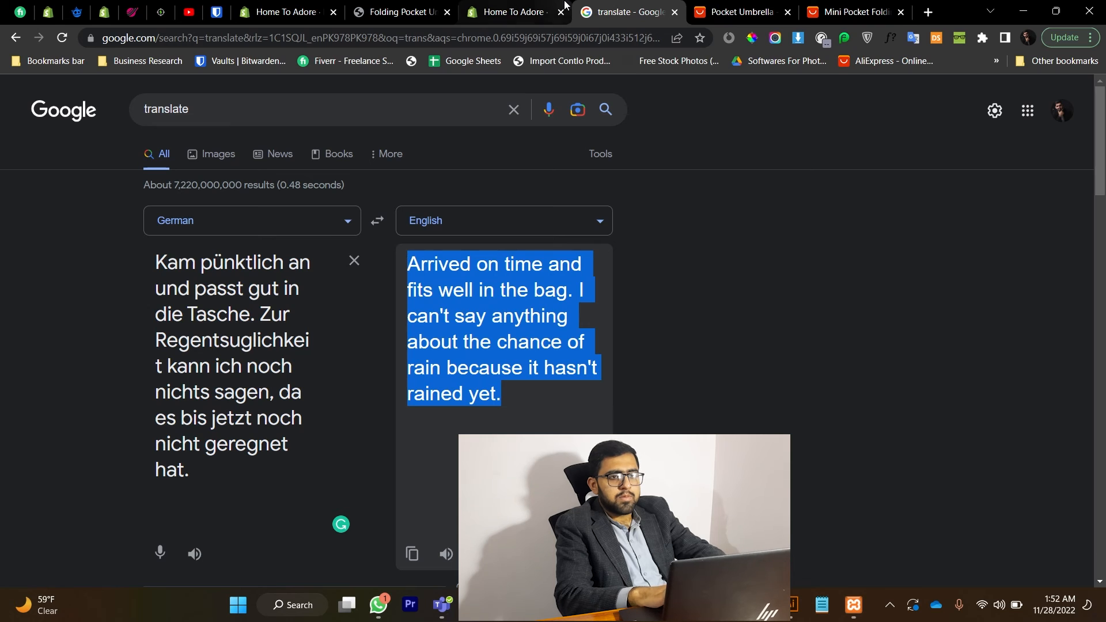
pyautogui.click(510, 11)
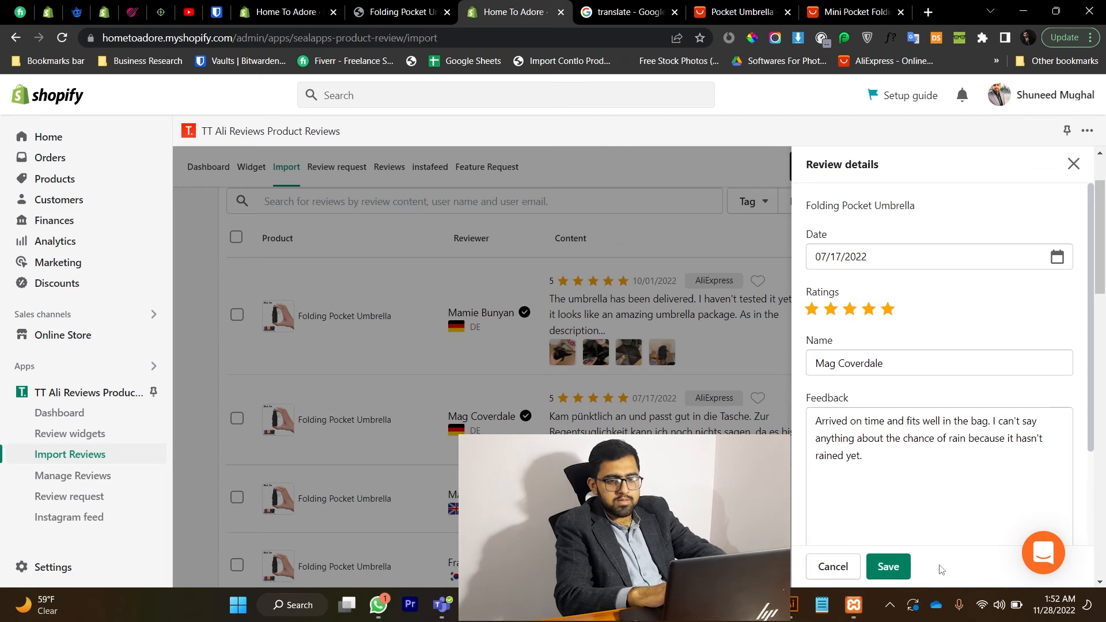
pyautogui.click(887, 567)
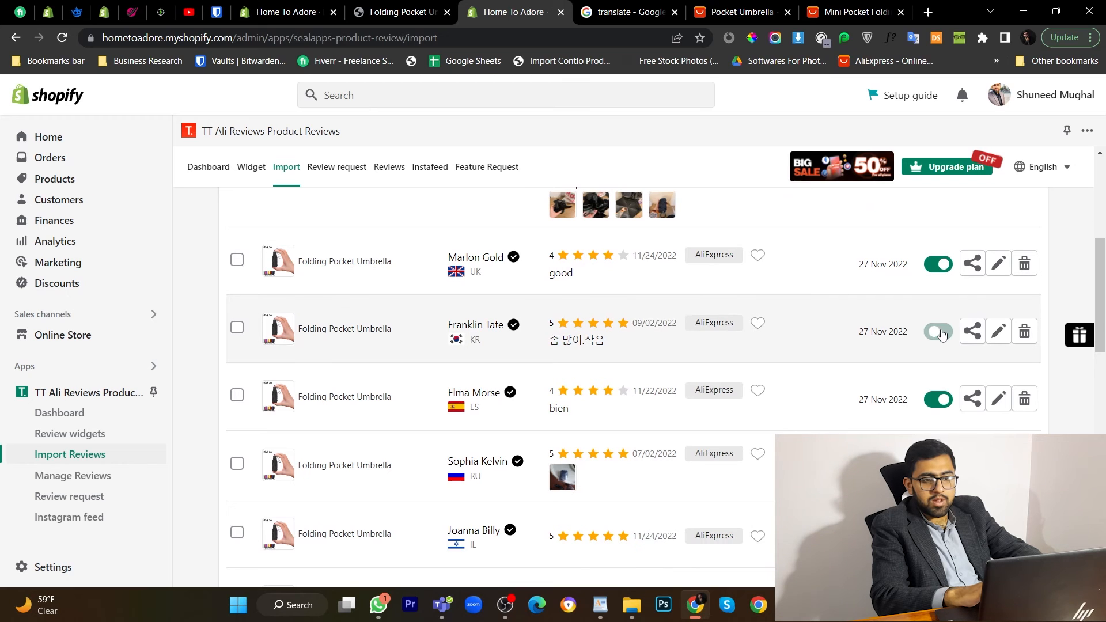
pyautogui.click(939, 332)
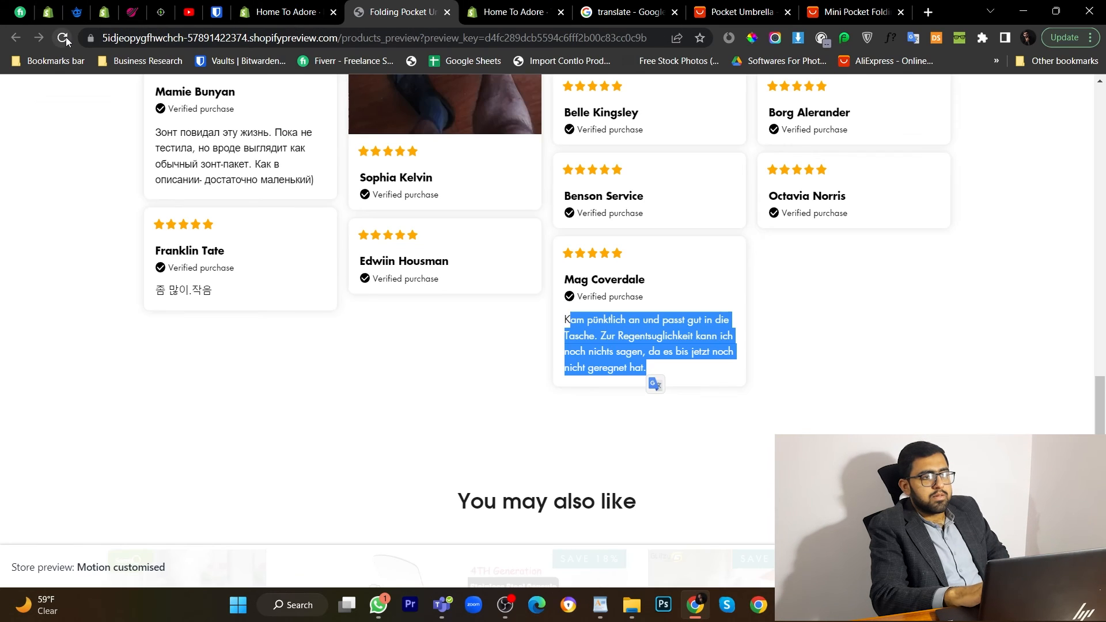
# Step: Reload the storefront preview to confirm 13 English reviews, then return to the admin reviews list
pyautogui.click(61, 38)
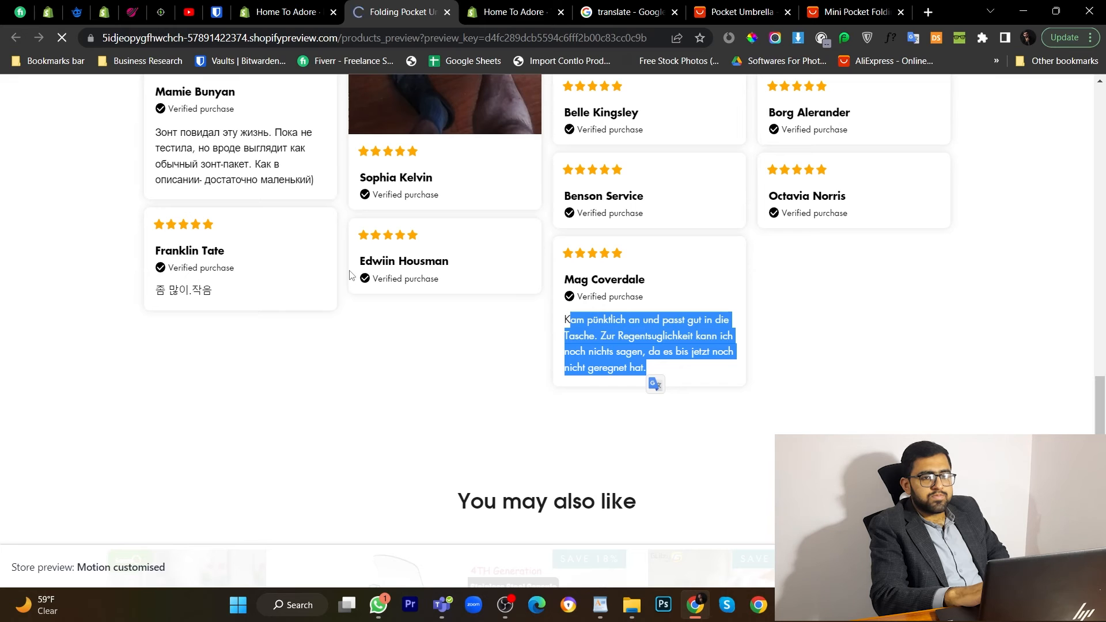
pyautogui.scroll(3)
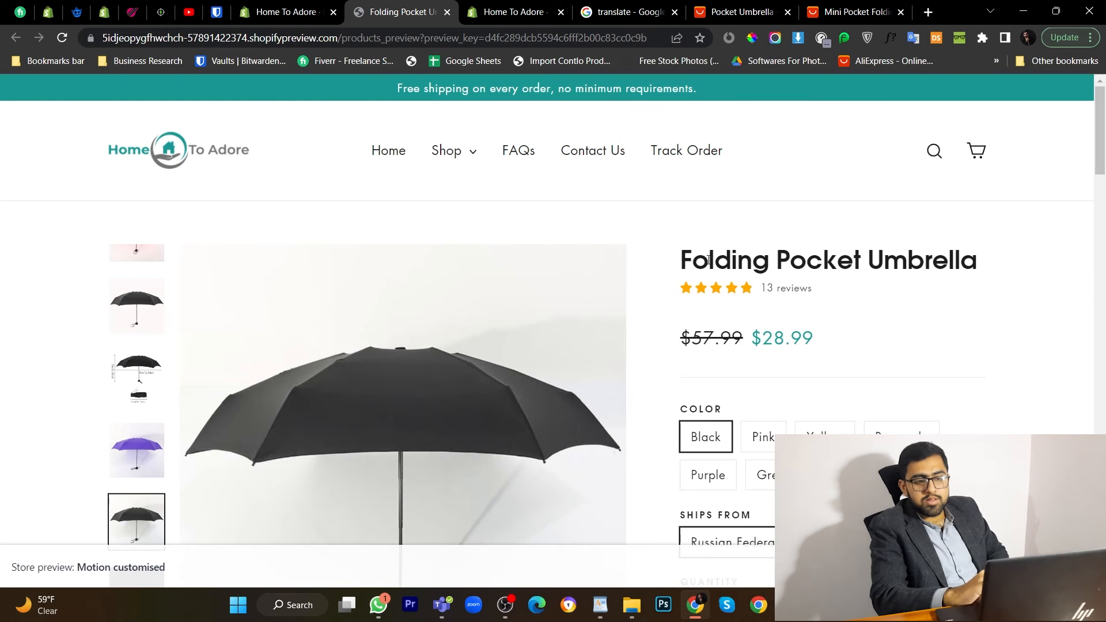
pyautogui.scroll(-3)
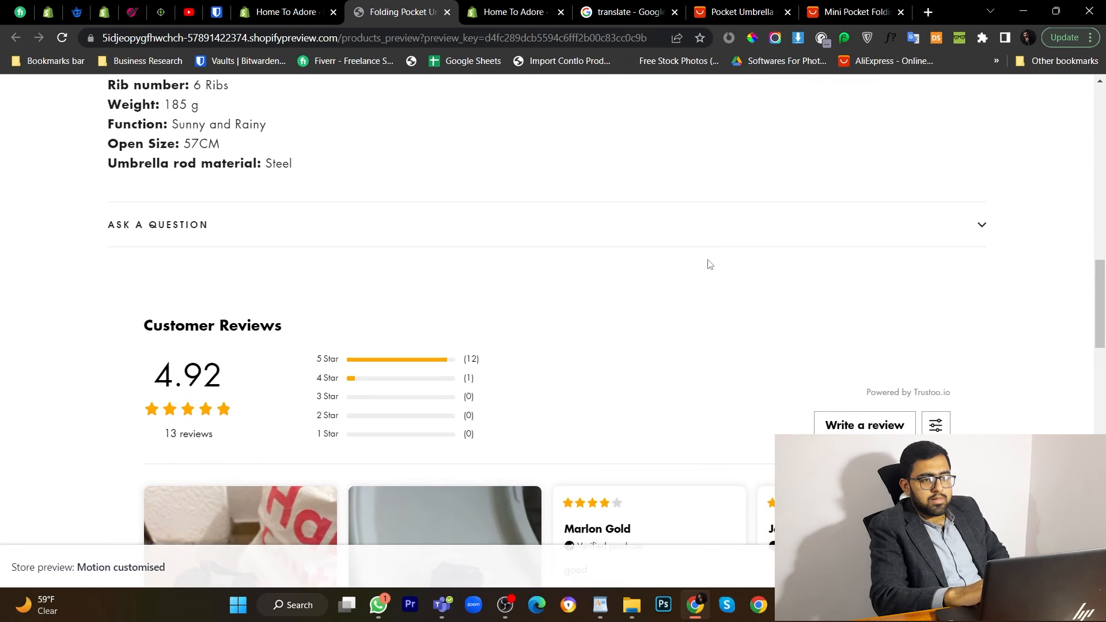
pyautogui.scroll(-3)
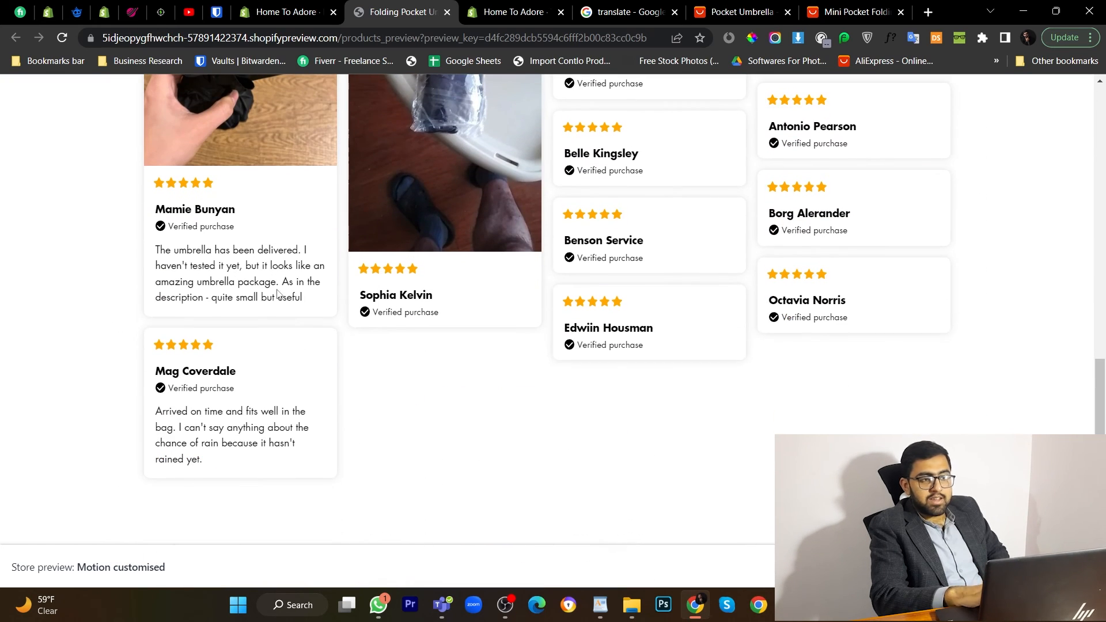
pyautogui.moveTo(203, 333)
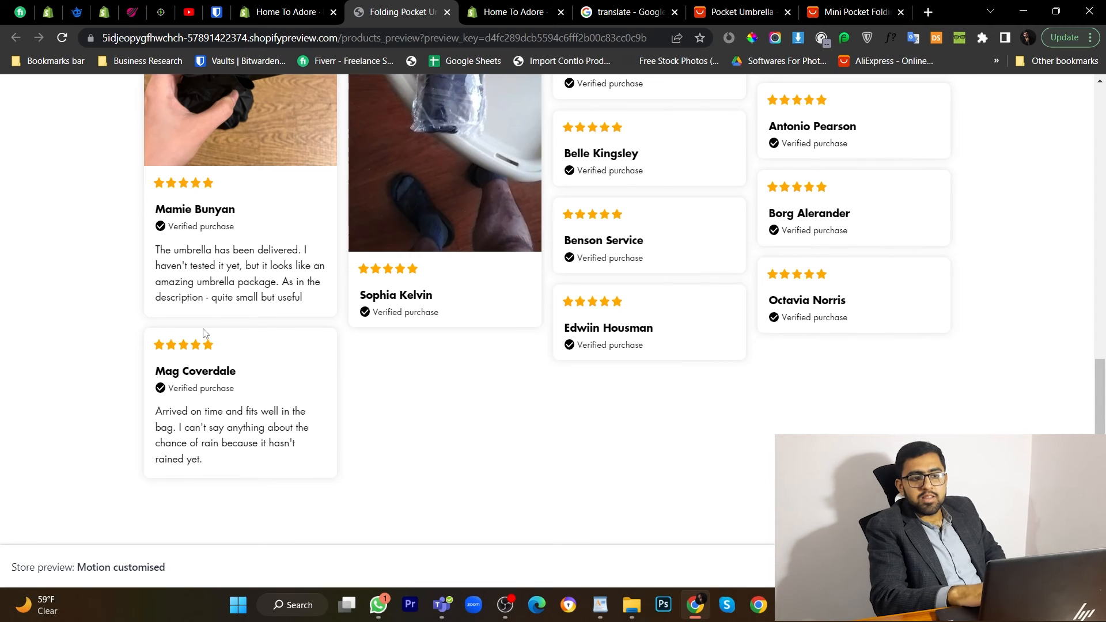
pyautogui.doubleClick(623, 240)
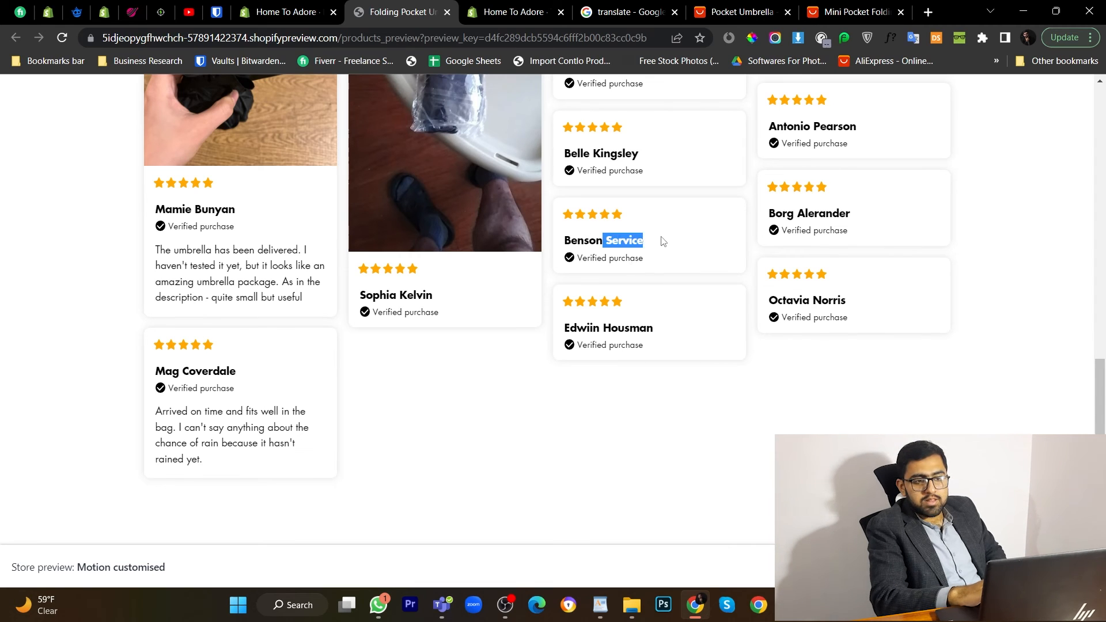
pyautogui.click(511, 11)
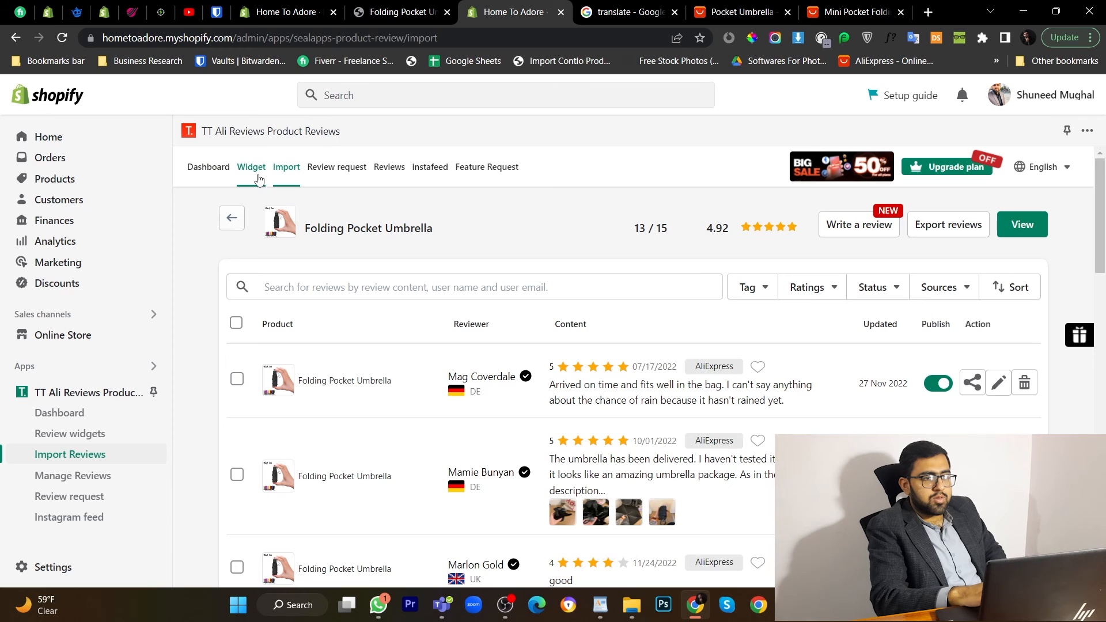
# Step: Review the widget display, English language and four-star auto-publish settings, then save them
pyautogui.click(251, 167)
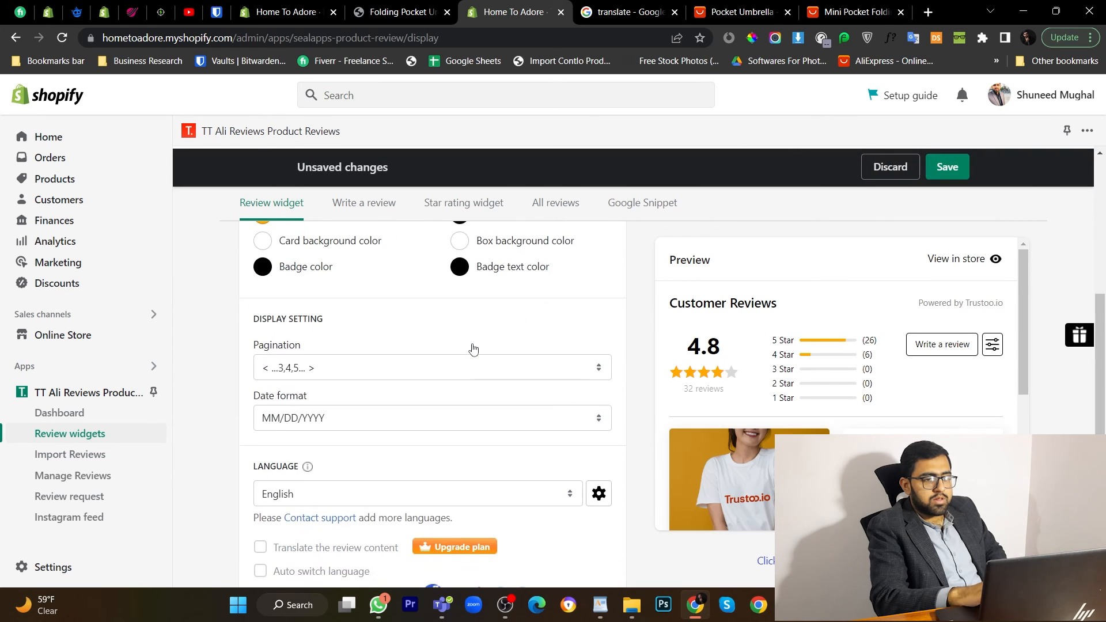
pyautogui.scroll(-3)
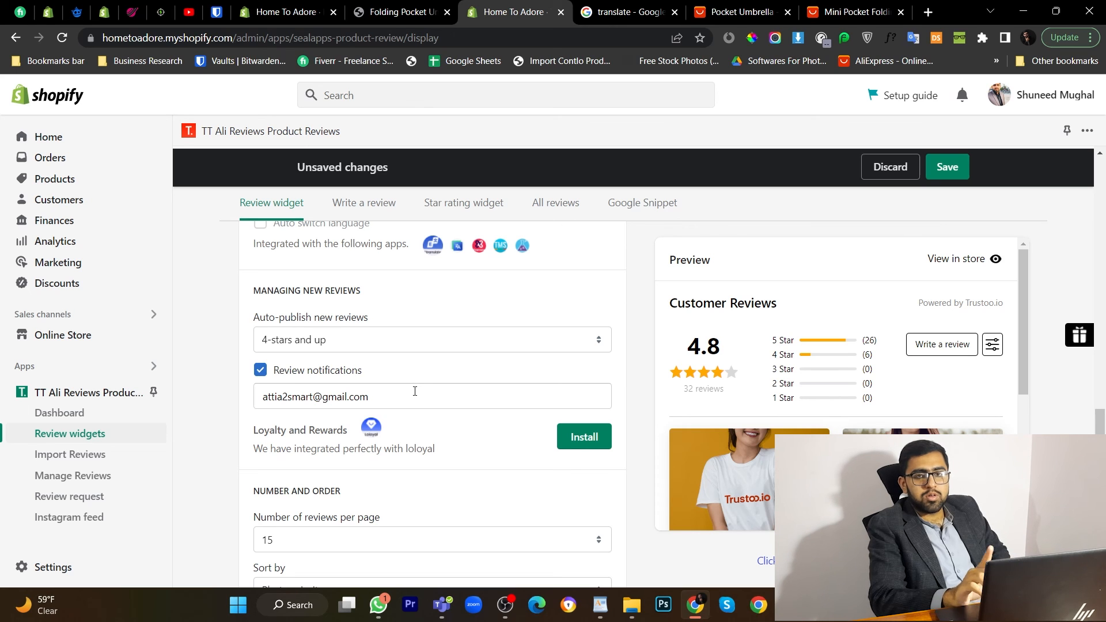
pyautogui.scroll(3)
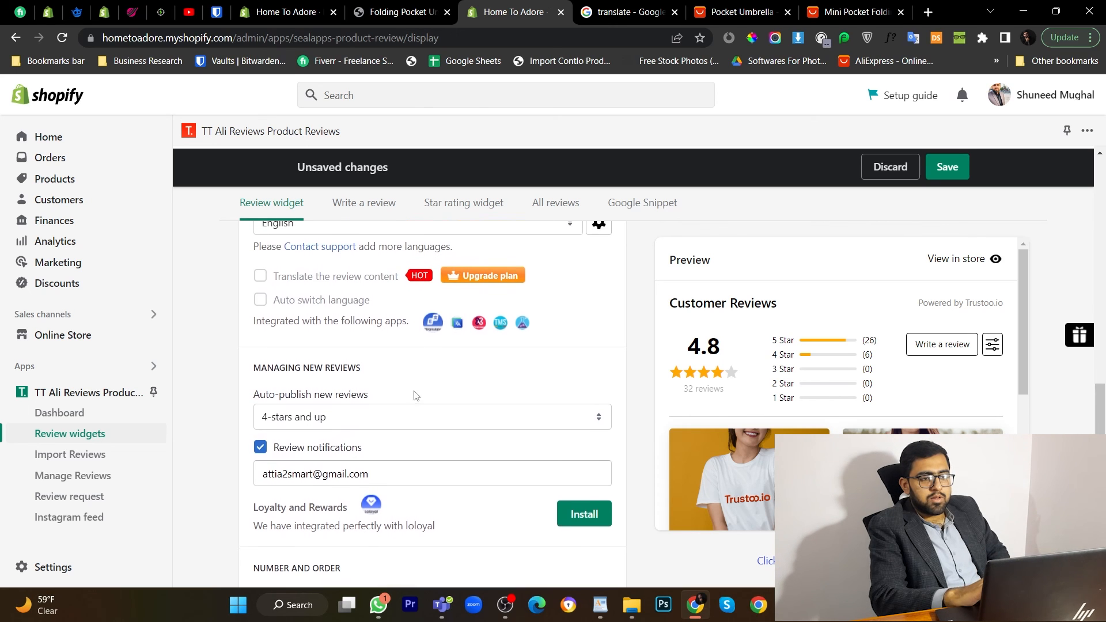
pyautogui.scroll(3)
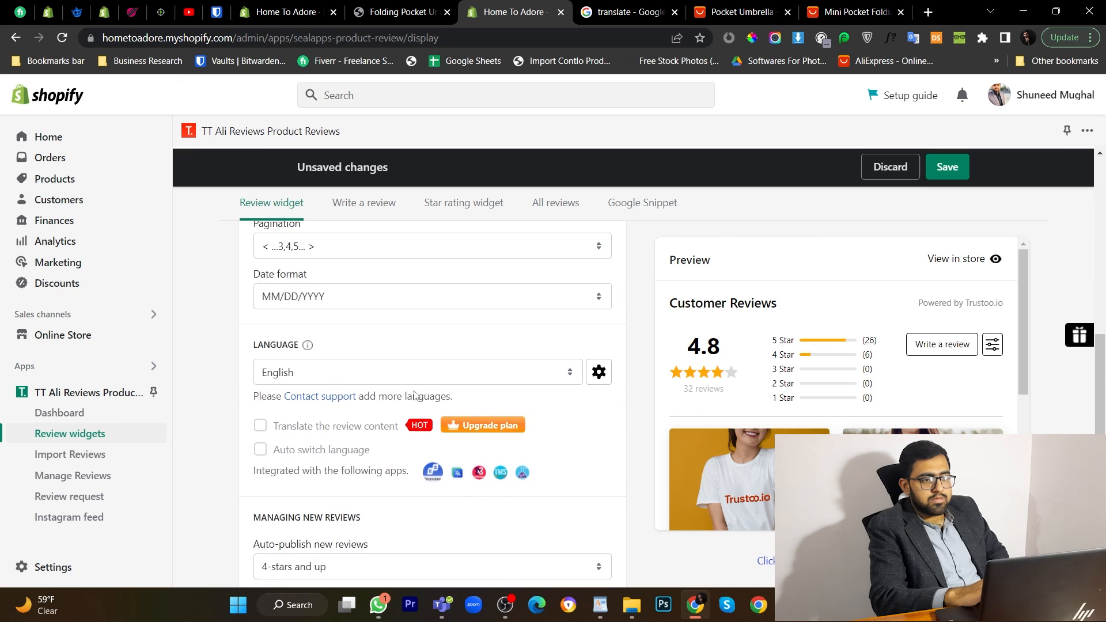
pyautogui.scroll(3)
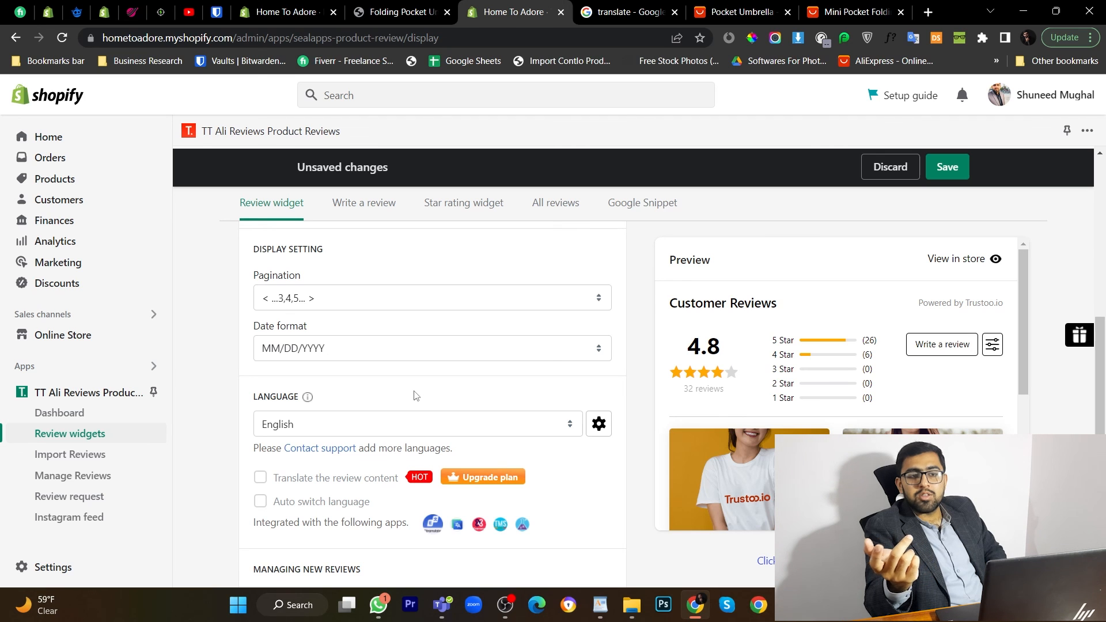
pyautogui.scroll(3)
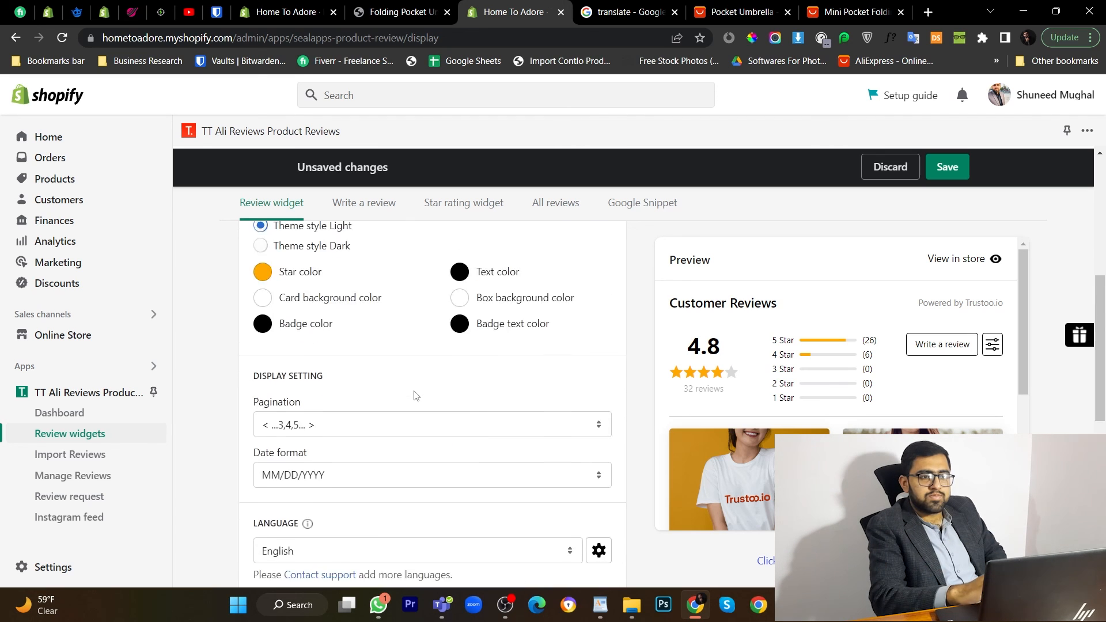
pyautogui.click(946, 166)
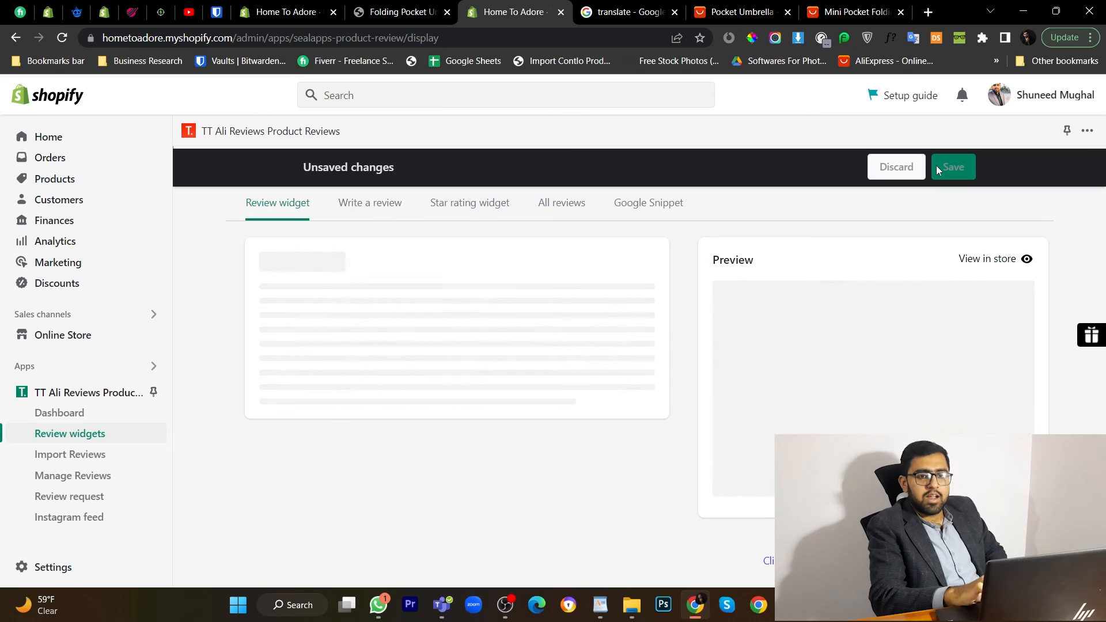